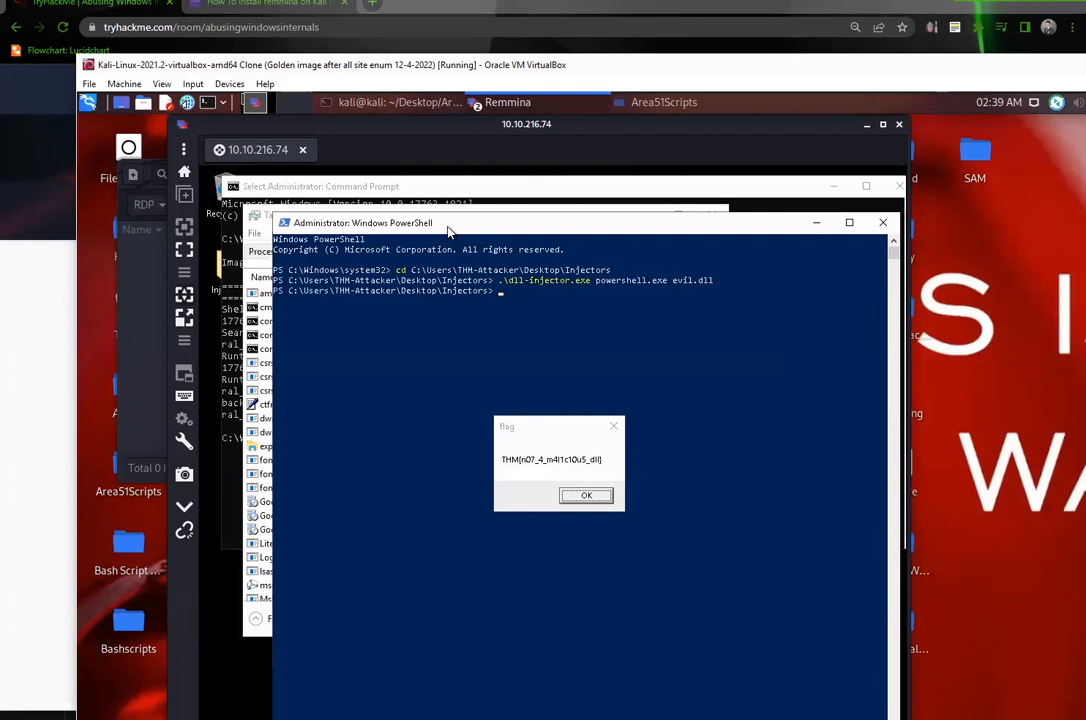
{"action": "mouse_move", "coordinate": [345, 150]}
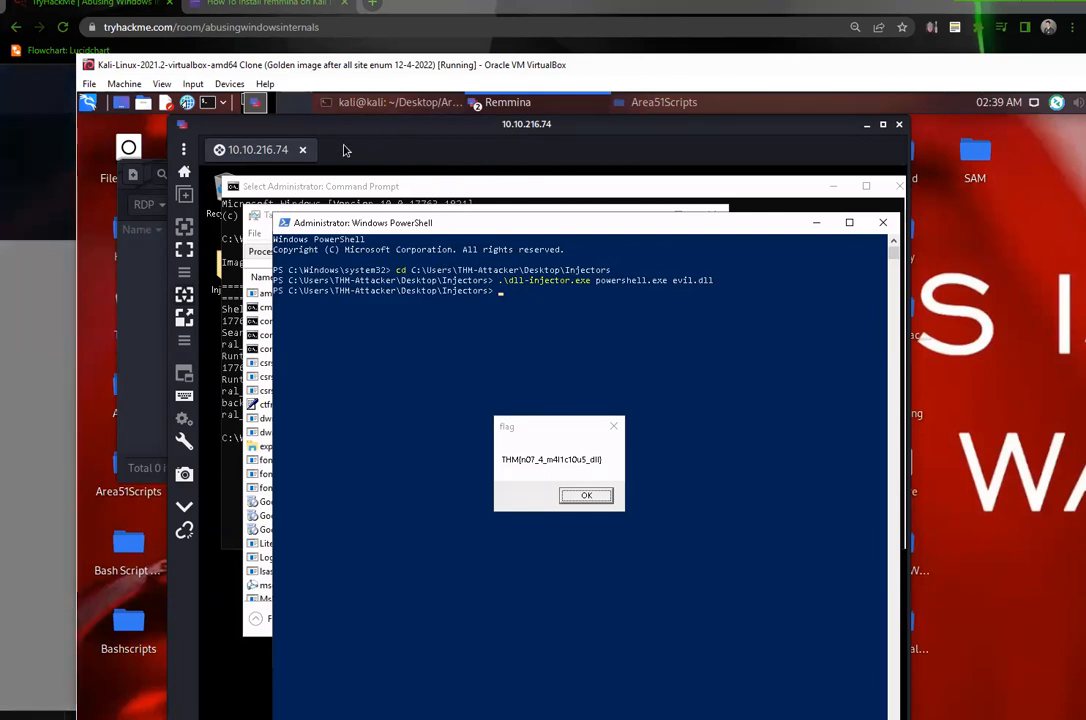
{"action": "mouse_move", "coordinate": [521, 82]}
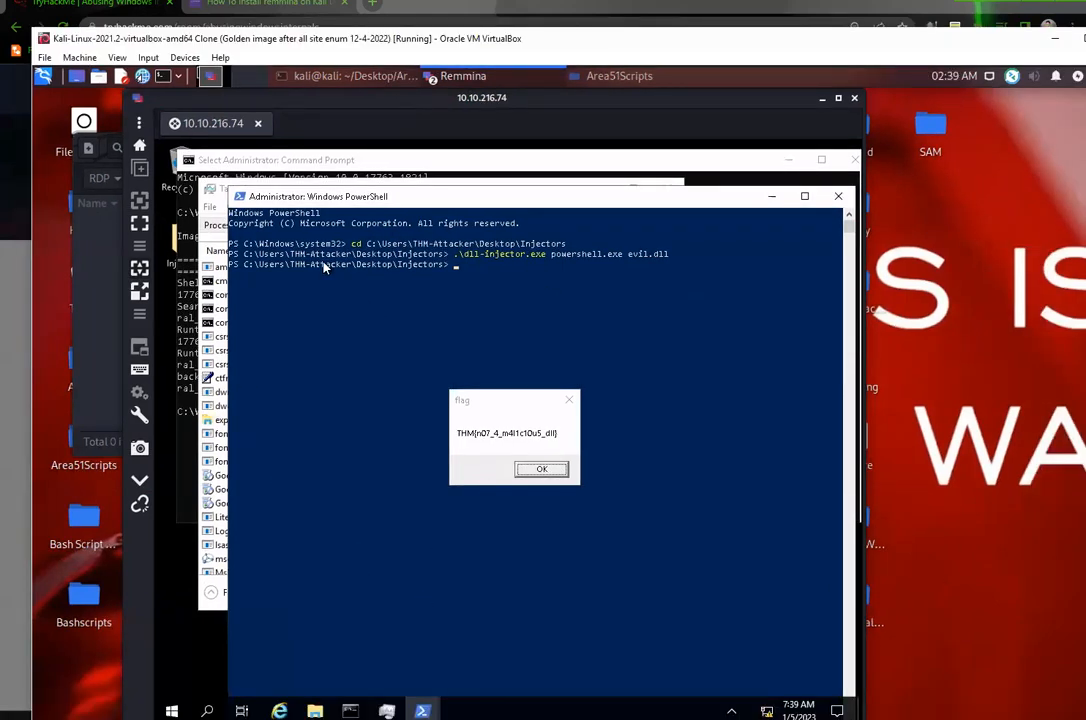
{"action": "mouse_move", "coordinate": [235, 228]}
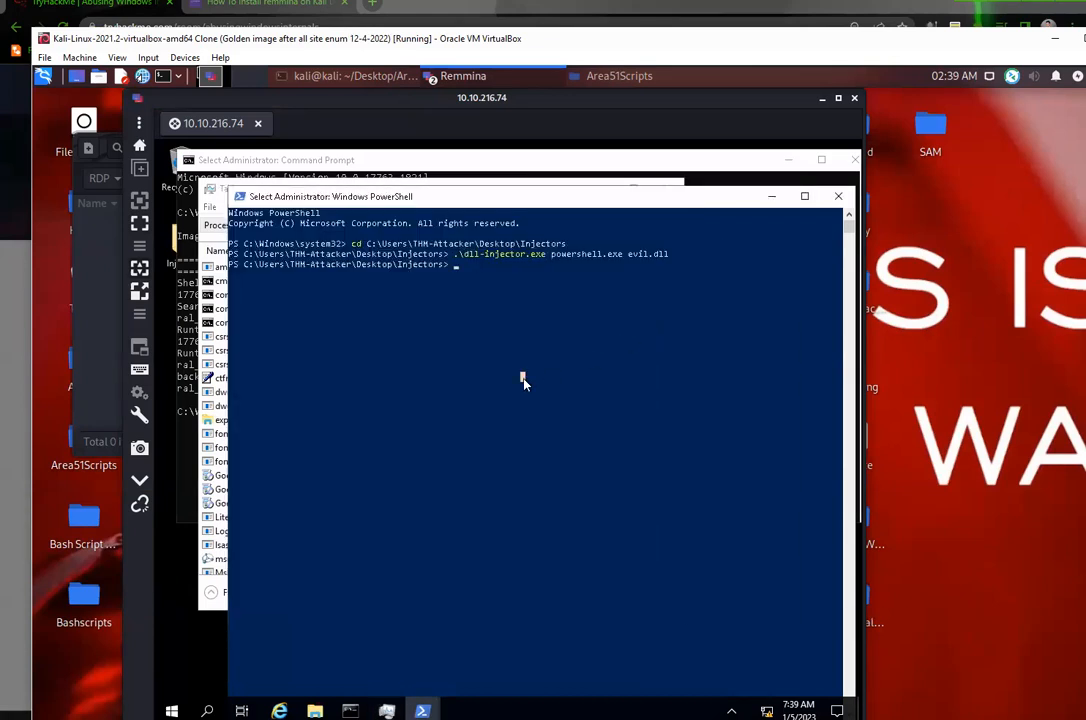
Step: Run pwd in PowerShell to confirm the Injectors working directory
{"action": "type", "text": "pwd"}
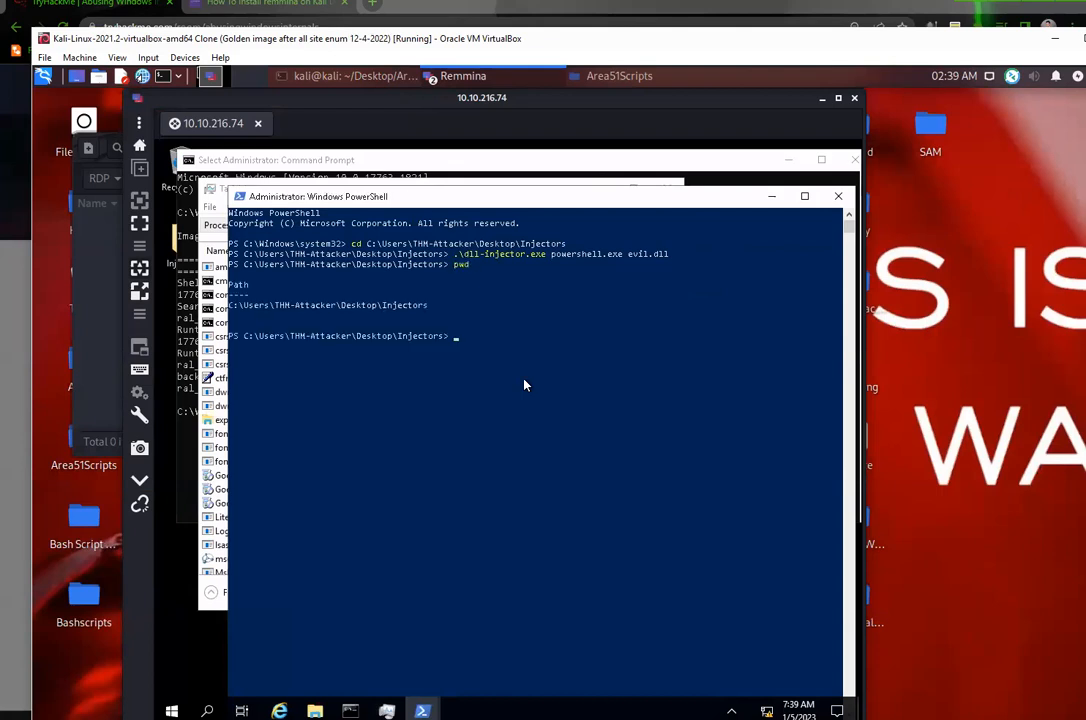
{"action": "mouse_move", "coordinate": [463, 347]}
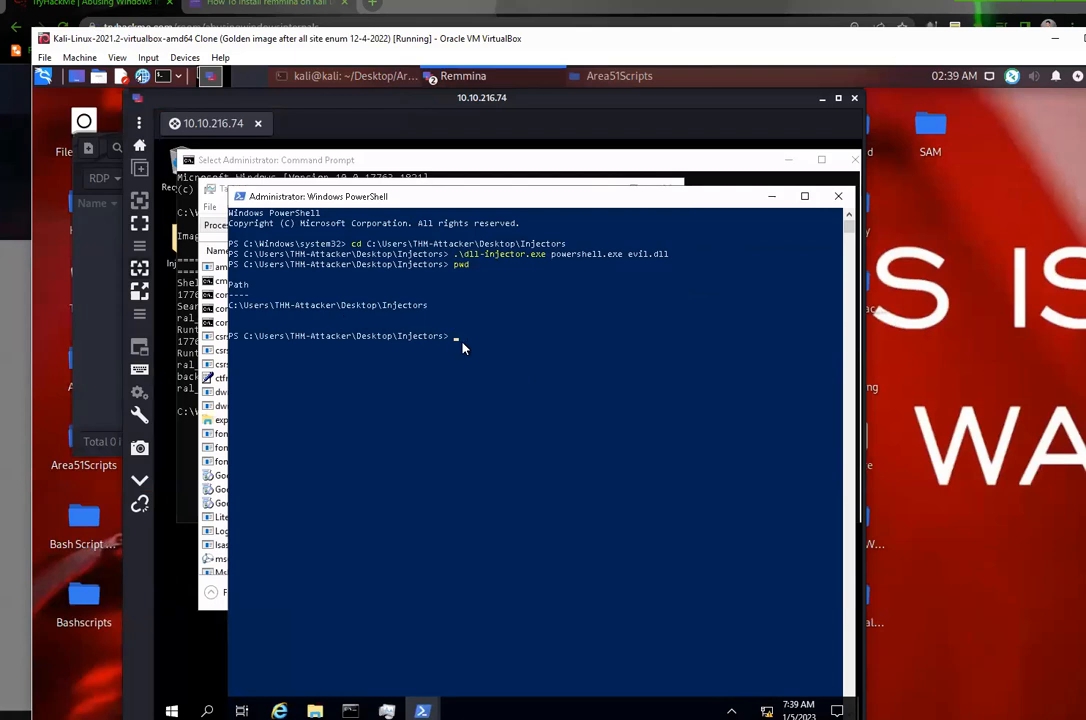
{"action": "mouse_move", "coordinate": [245, 344]}
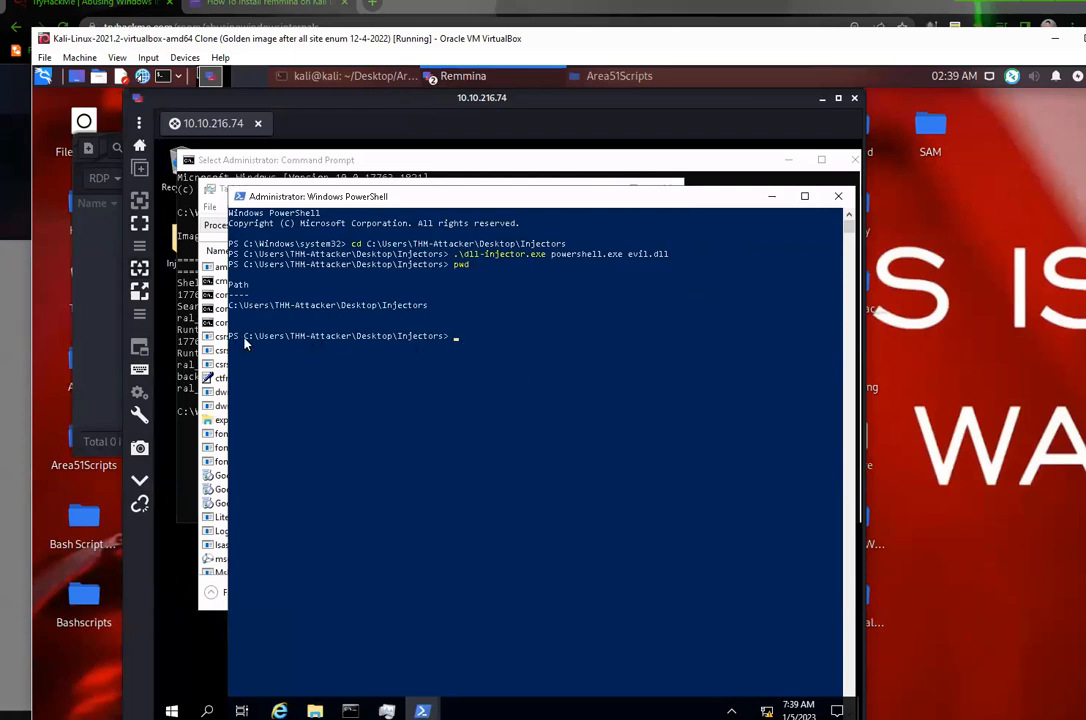
Step: Add 'C:\Users\THM-Attacker\Desktop\Injectors' to the notes above the shellcode-injector command
{"action": "left_click_drag", "start_coordinate": [243, 335], "coordinate": [451, 335]}
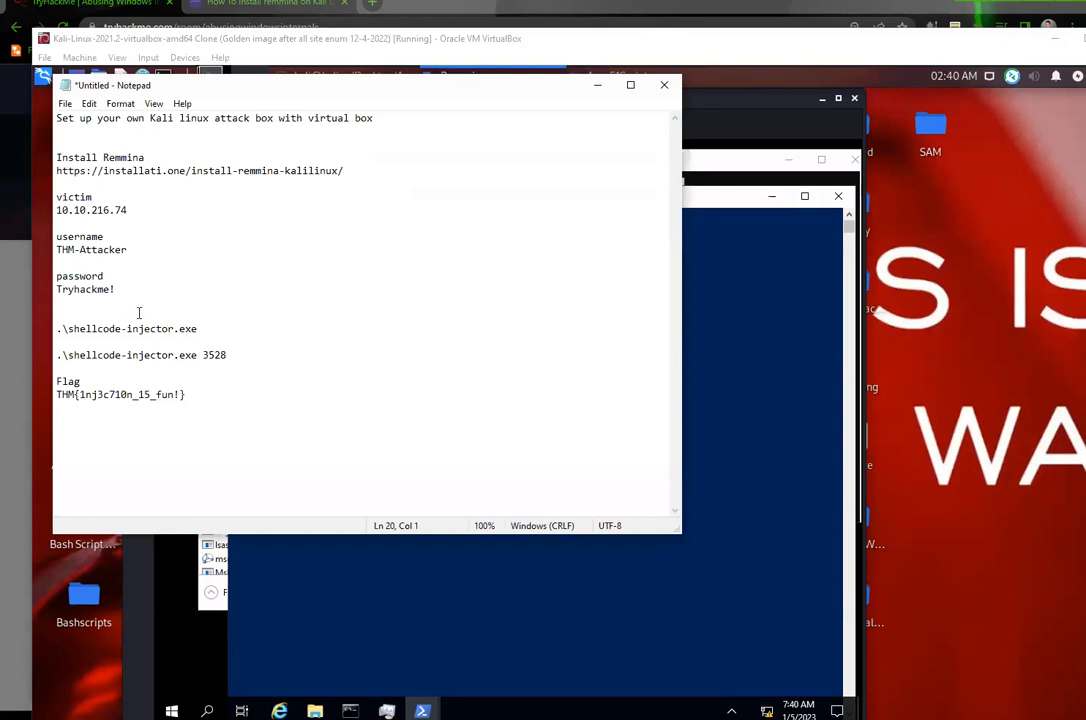
{"action": "type", "text": "C:\\Users\\THM-Attacker\\Desktop\\Injectors"}
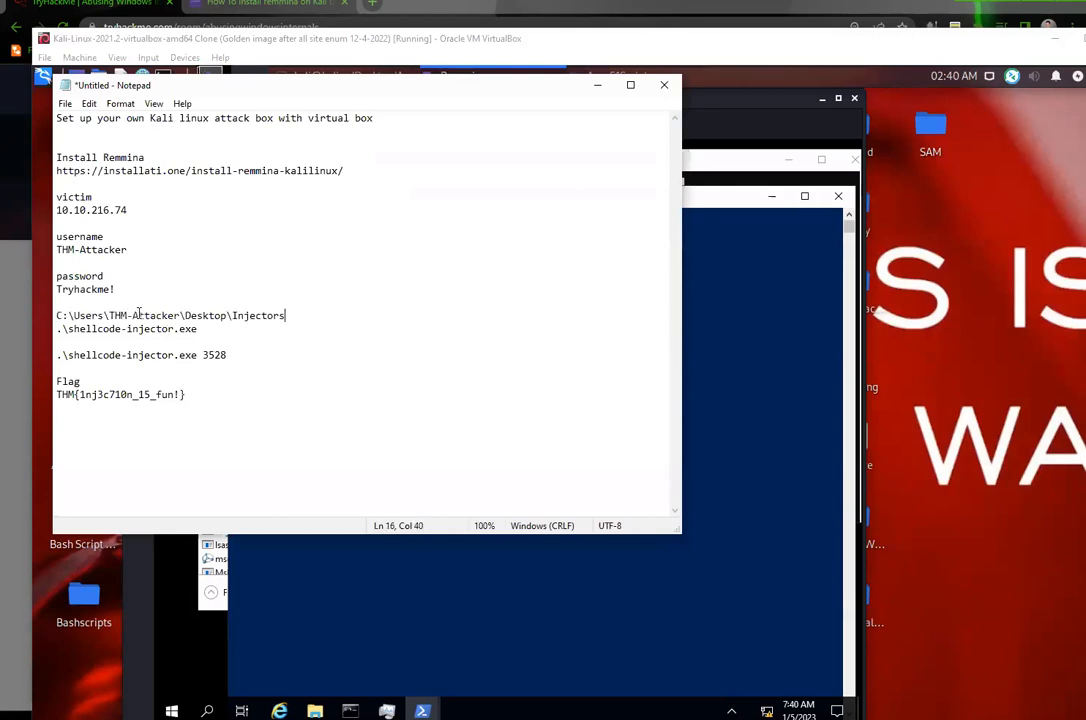
{"action": "key", "text": "enter"}
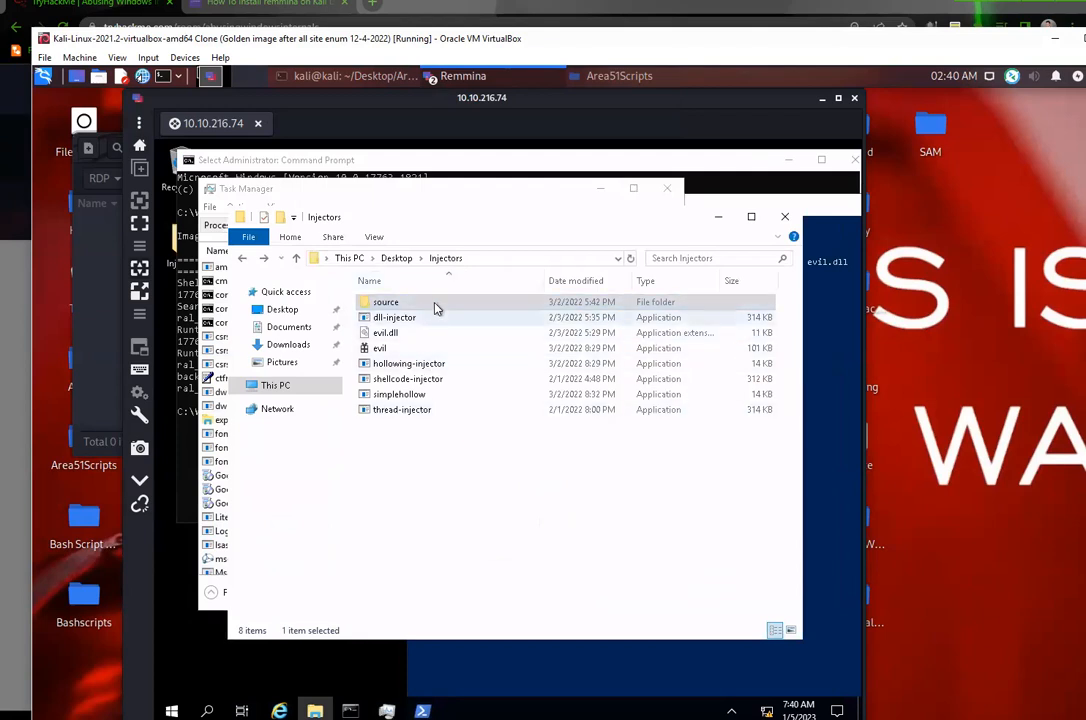
{"action": "mouse_move", "coordinate": [386, 301]}
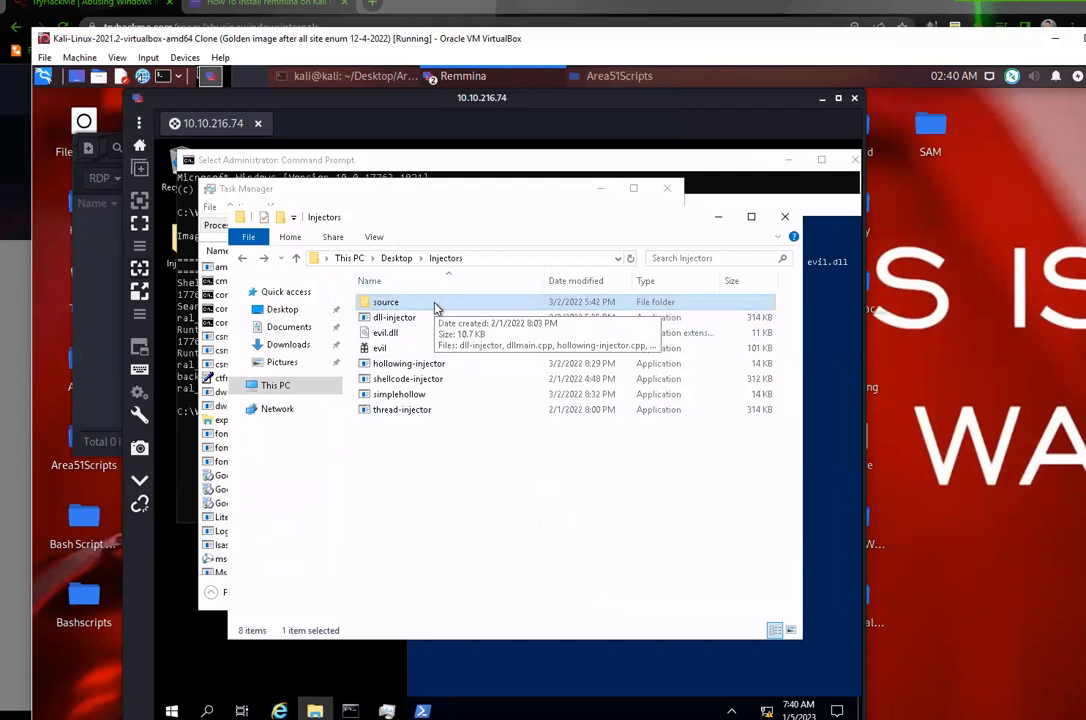
Step: Open the source folder and read through the dll-injector source code in Notepad
{"action": "double_click", "coordinate": [385, 301]}
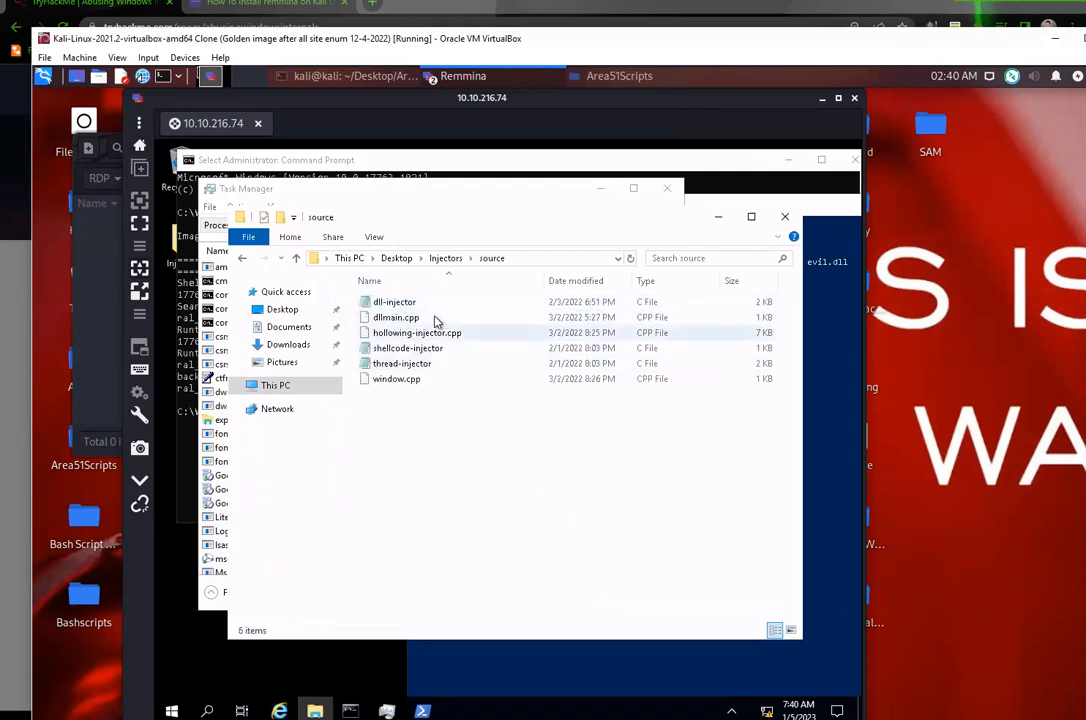
{"action": "right_click", "coordinate": [394, 301]}
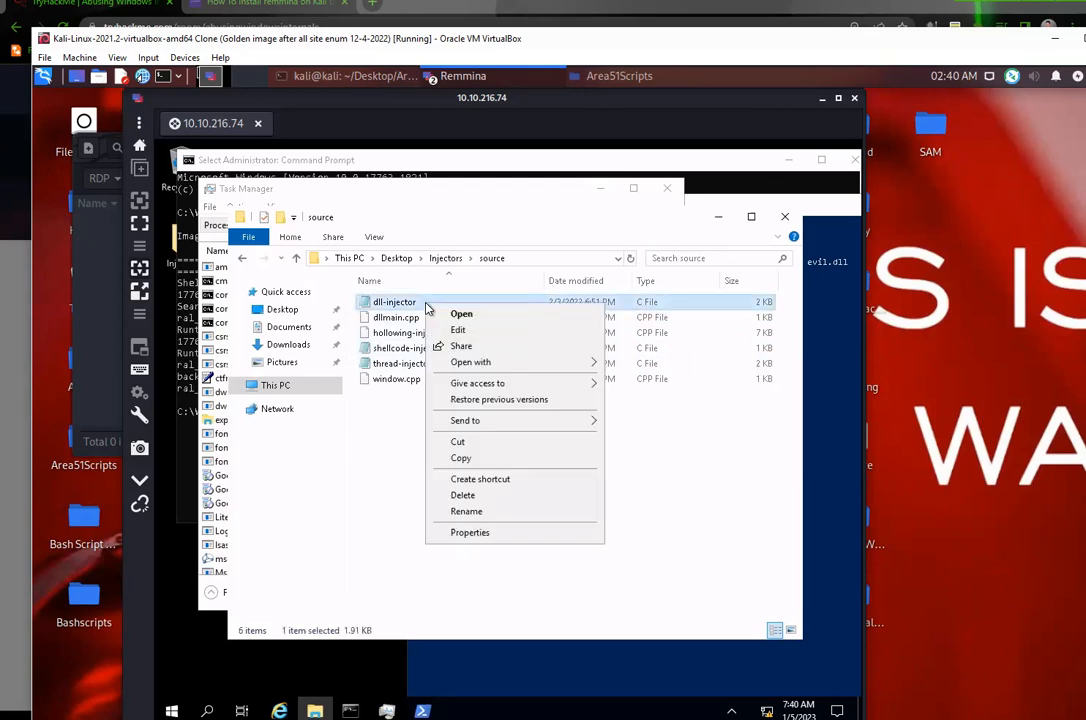
{"action": "left_click", "coordinate": [461, 313]}
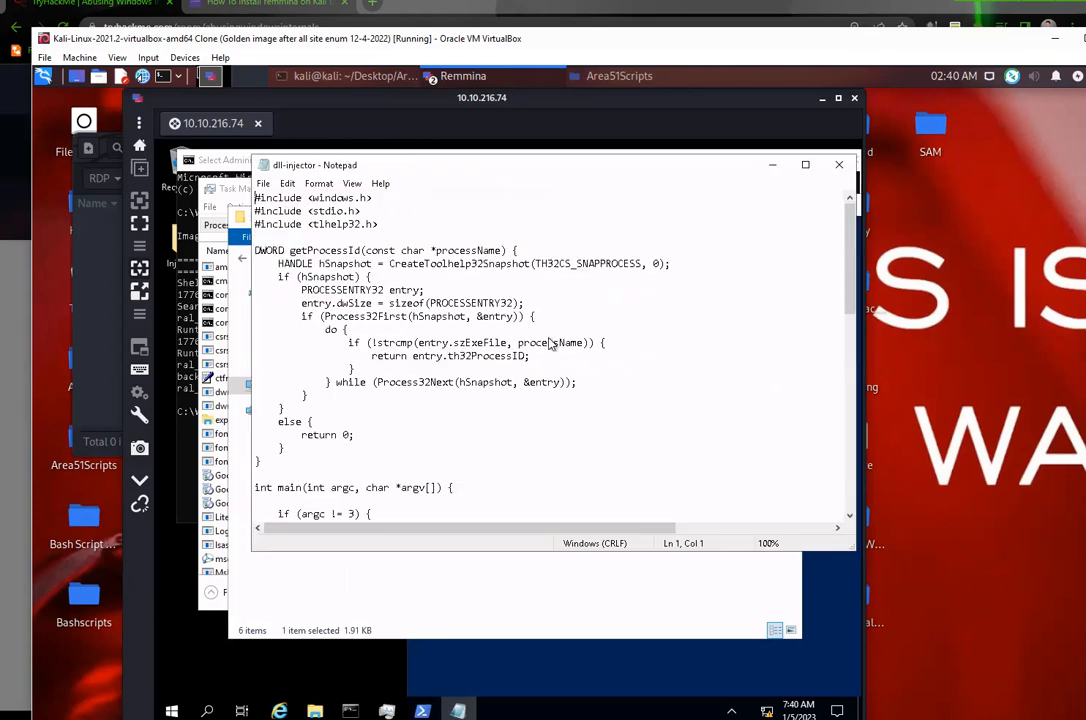
{"action": "scroll", "scroll_direction": "down", "scroll_amount": 3}
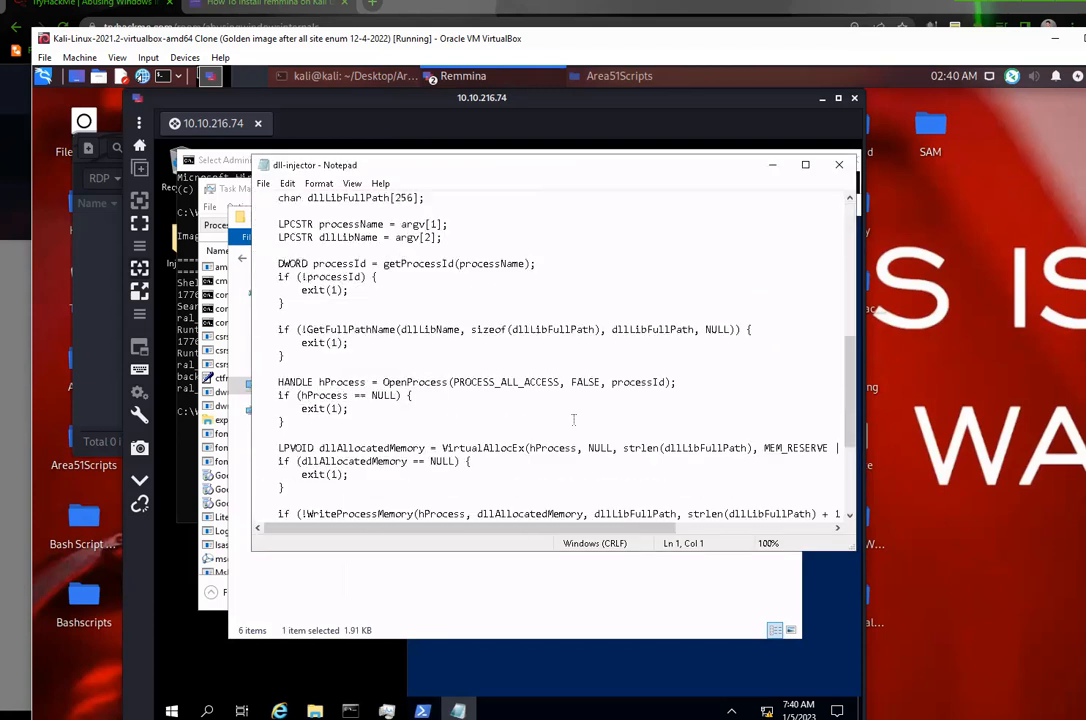
{"action": "scroll", "scroll_direction": "down", "scroll_amount": 3}
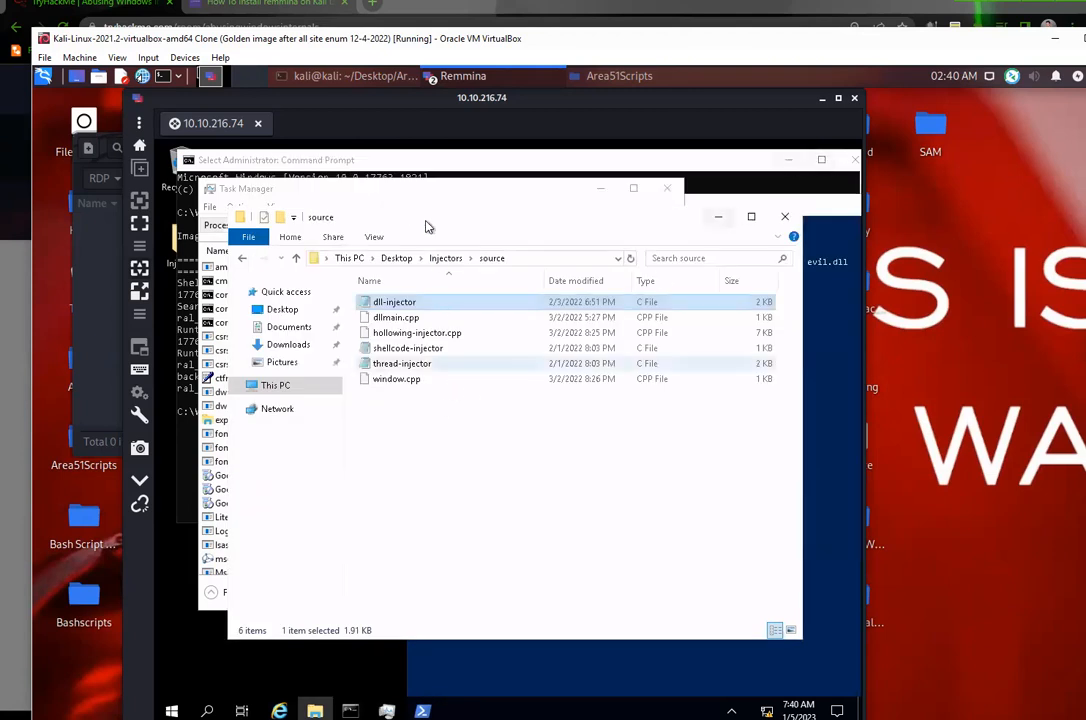
{"action": "mouse_move", "coordinate": [417, 332]}
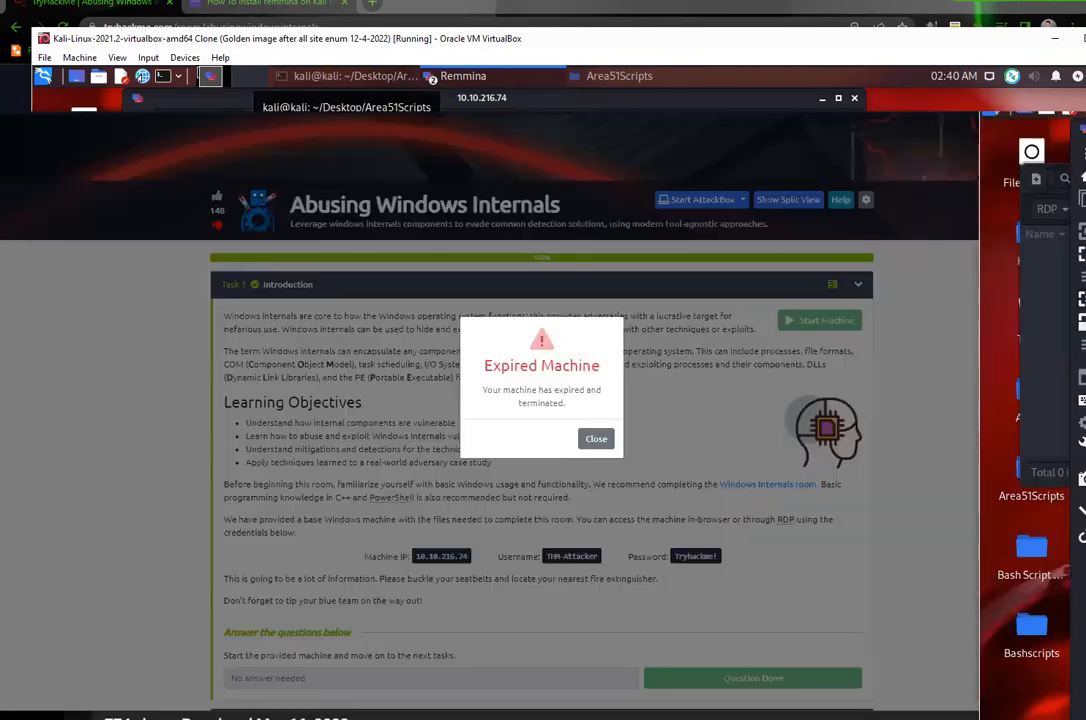
Step: Close the Expired Machine notice and switch to the Remmina installation guide tab
{"action": "left_click", "coordinate": [595, 438]}
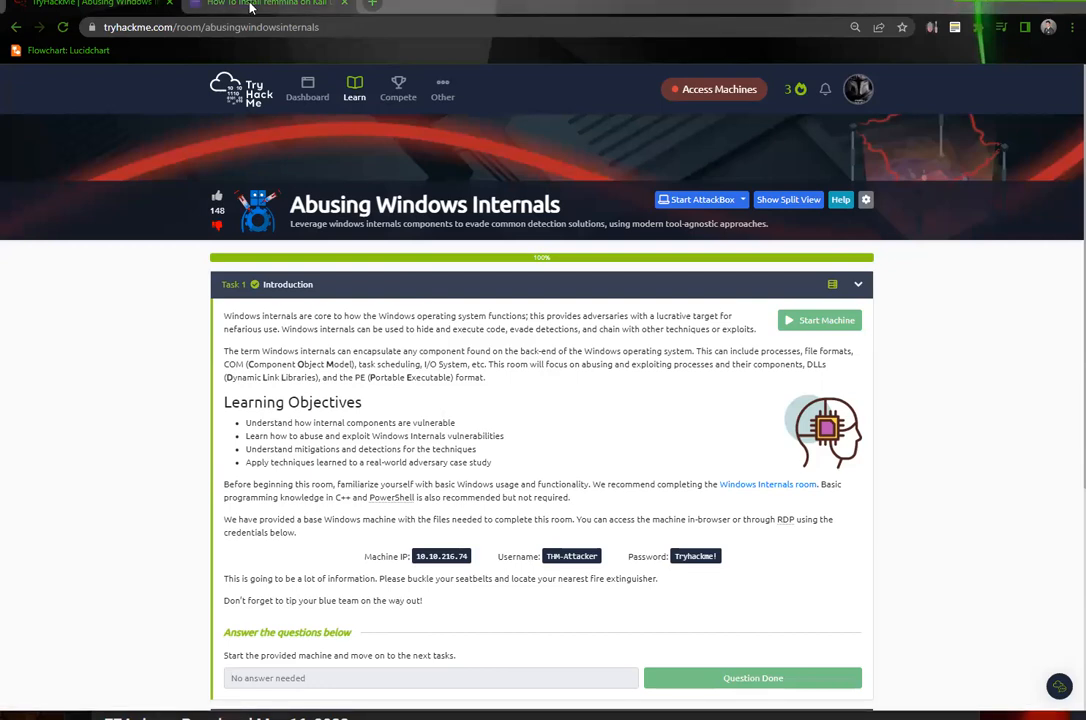
{"action": "left_click", "coordinate": [265, 6]}
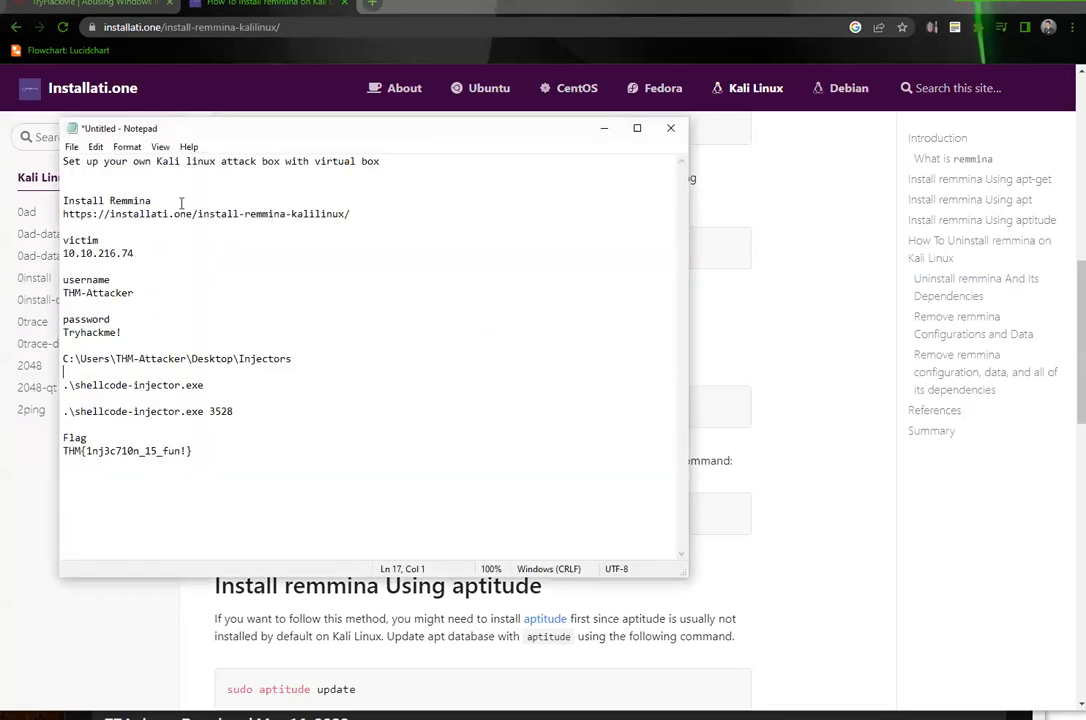
{"action": "mouse_move", "coordinate": [266, 130]}
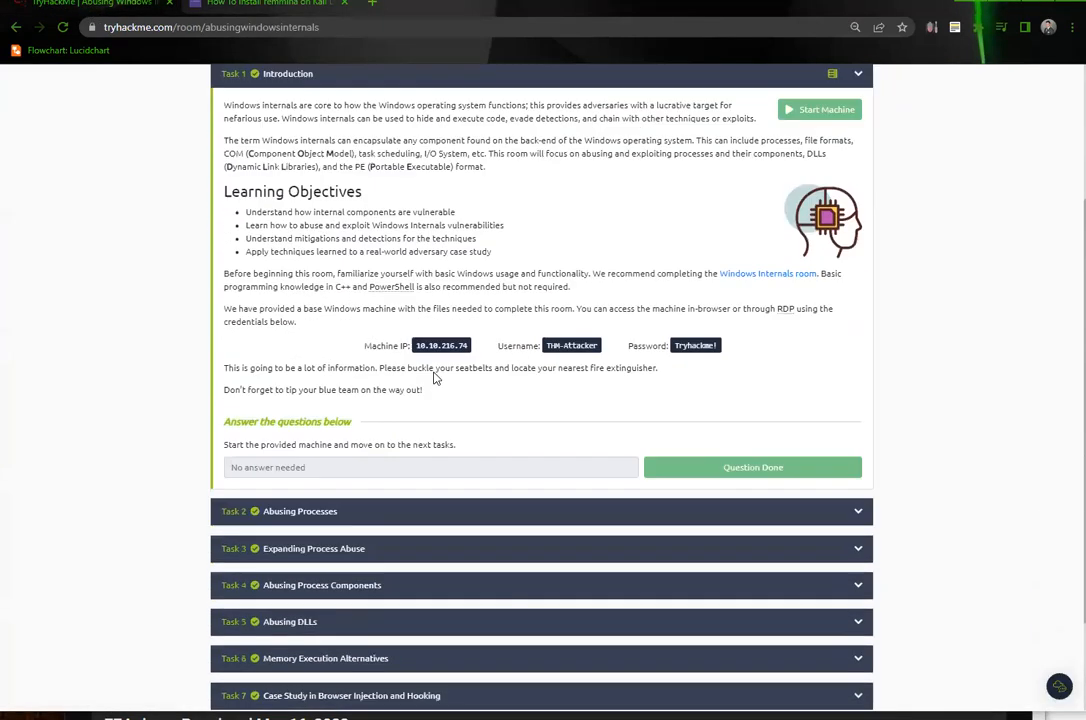
Step: Scroll through Task 2's shellcode injection steps, diagram and code to the questions
{"action": "scroll", "scroll_direction": "down", "scroll_amount": 3}
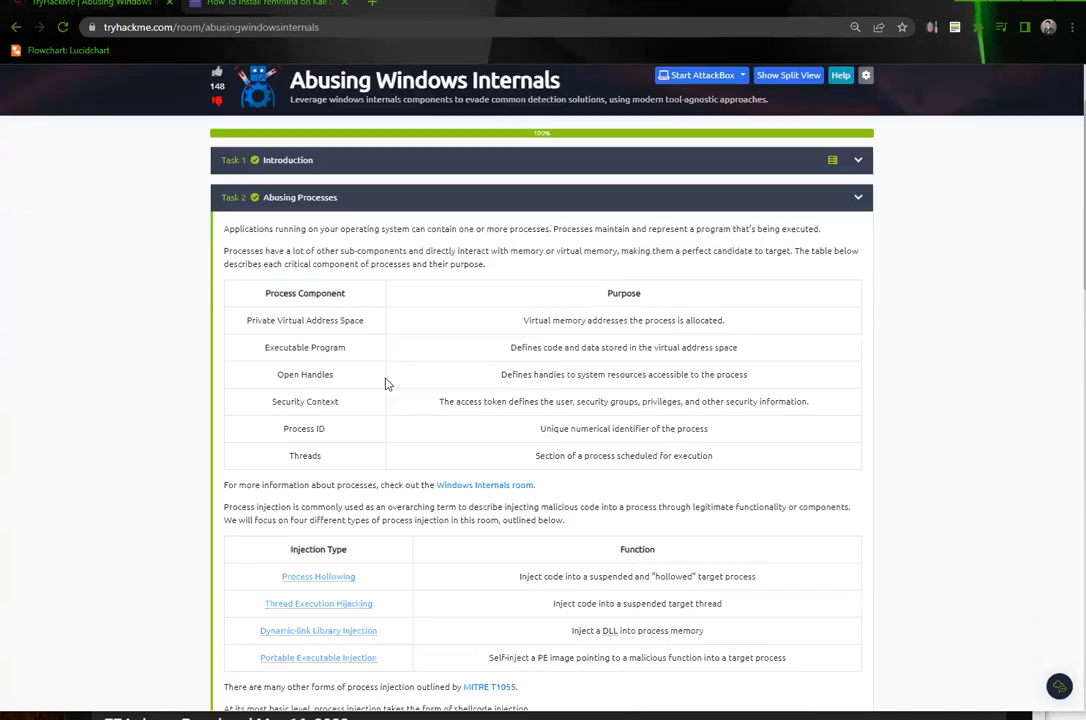
{"action": "scroll", "scroll_direction": "down", "scroll_amount": 3}
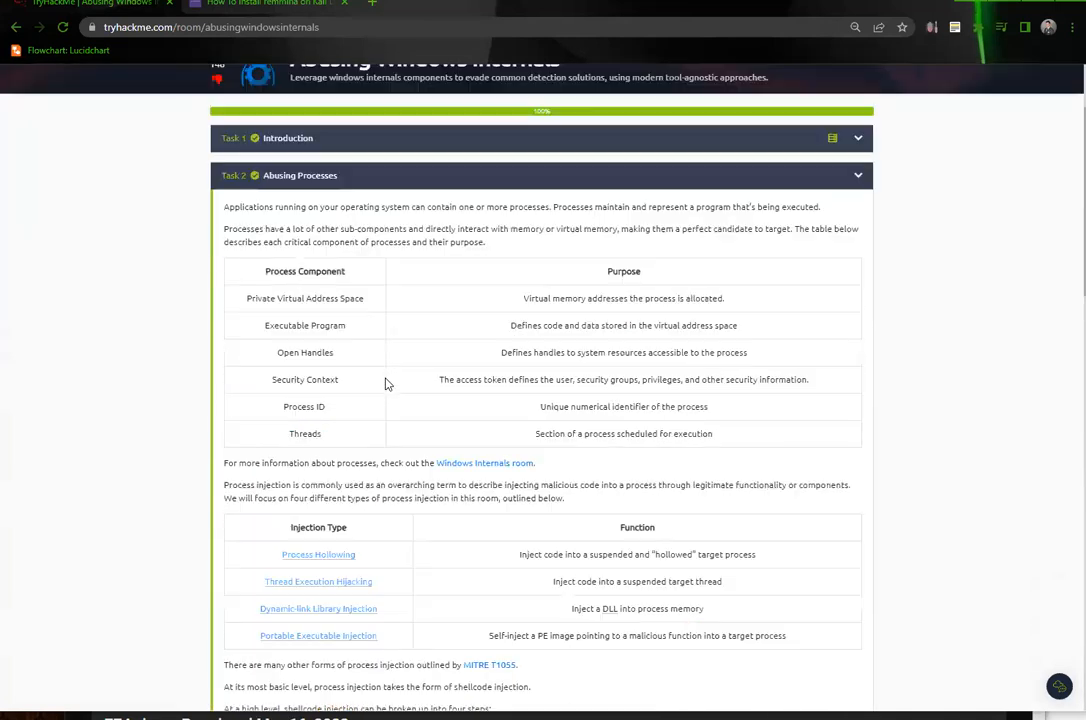
{"action": "scroll", "scroll_direction": "down", "scroll_amount": 3}
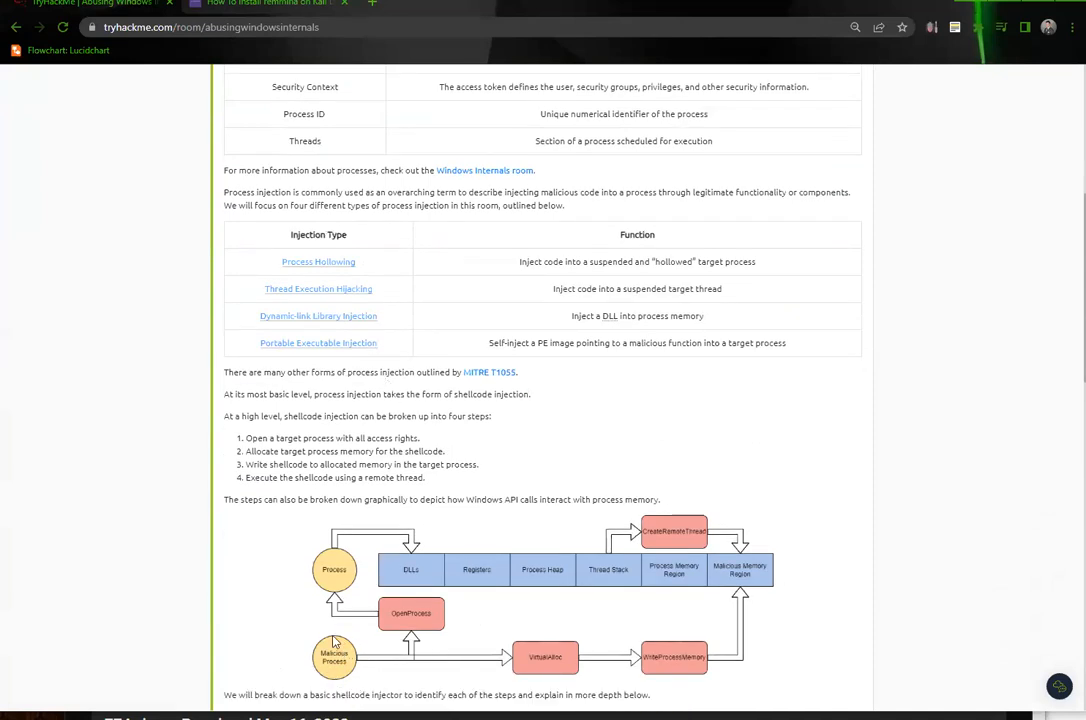
{"action": "scroll", "scroll_direction": "down", "scroll_amount": 3}
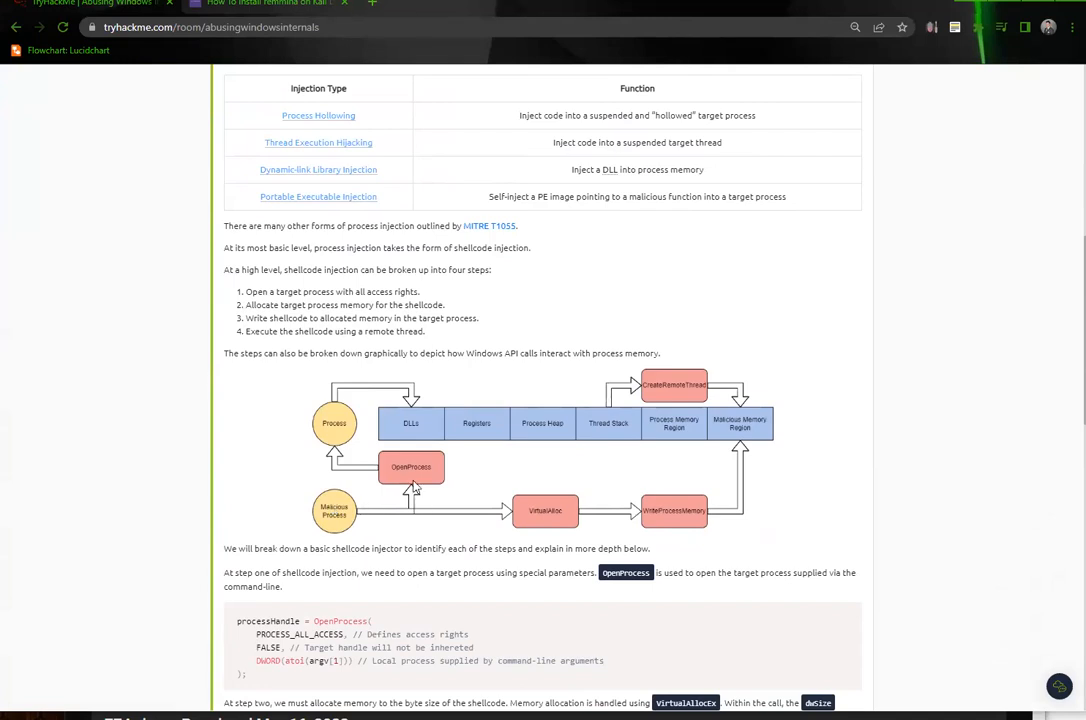
{"action": "mouse_move", "coordinate": [337, 425]}
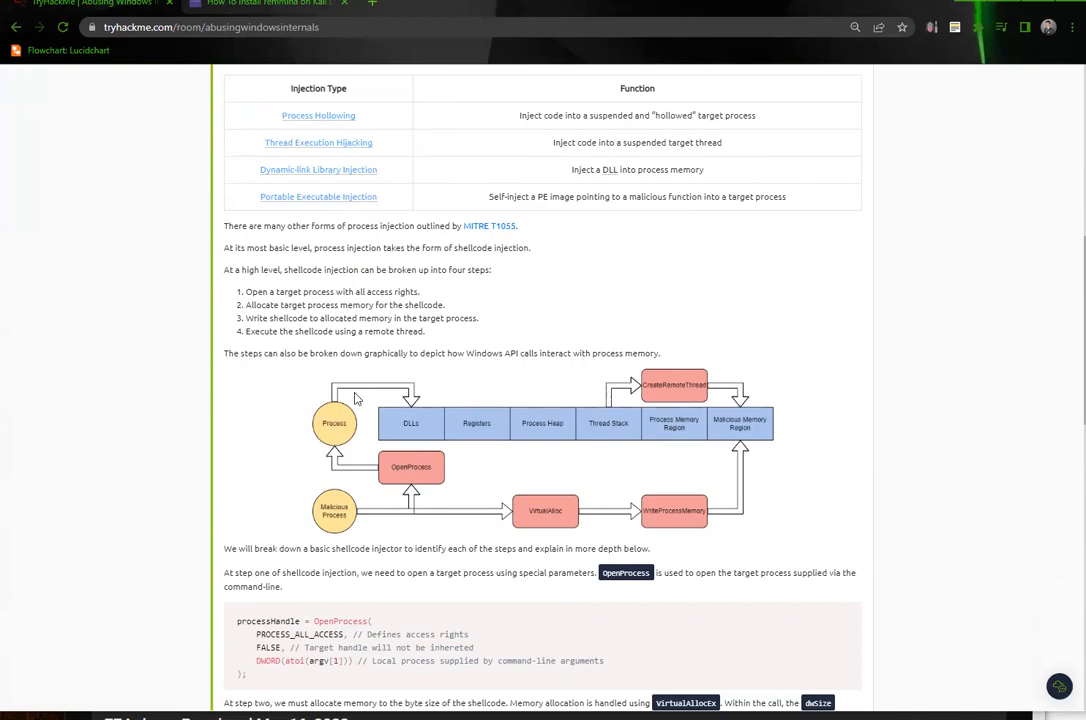
{"action": "mouse_move", "coordinate": [410, 420]}
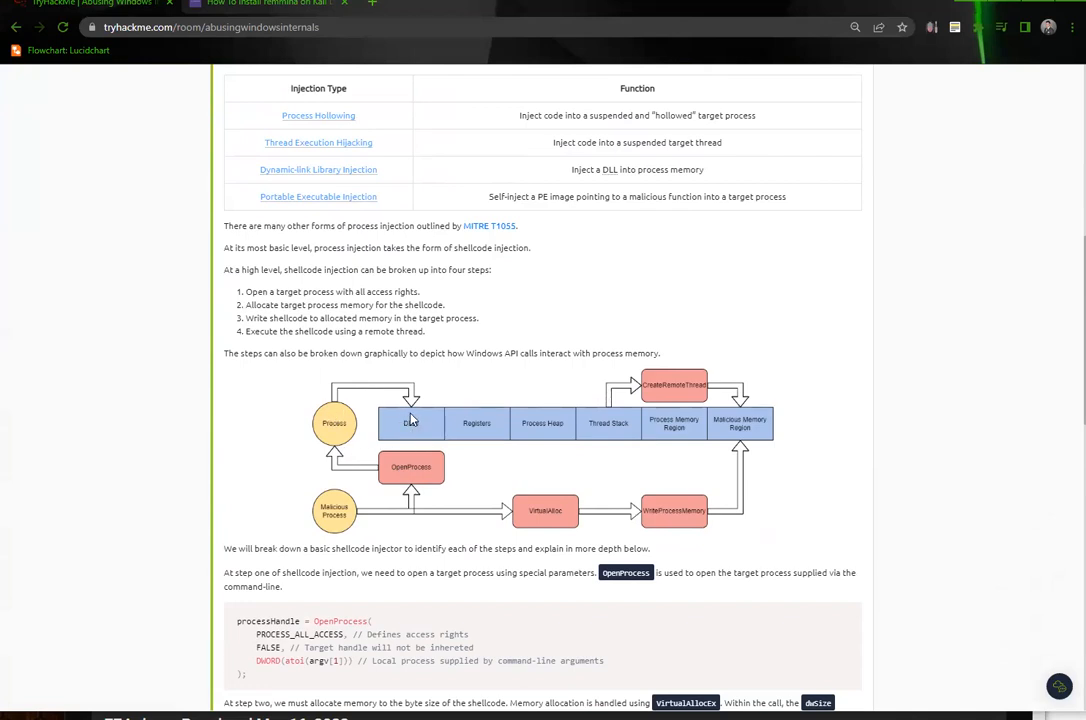
{"action": "mouse_move", "coordinate": [555, 432]}
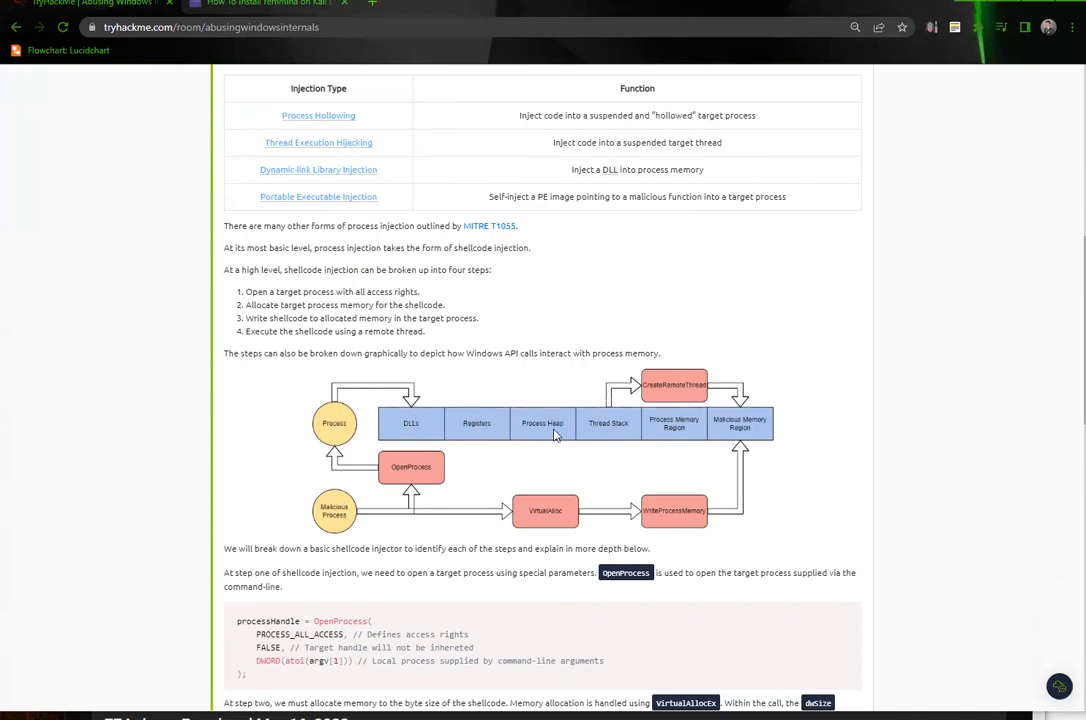
{"action": "mouse_move", "coordinate": [410, 398]}
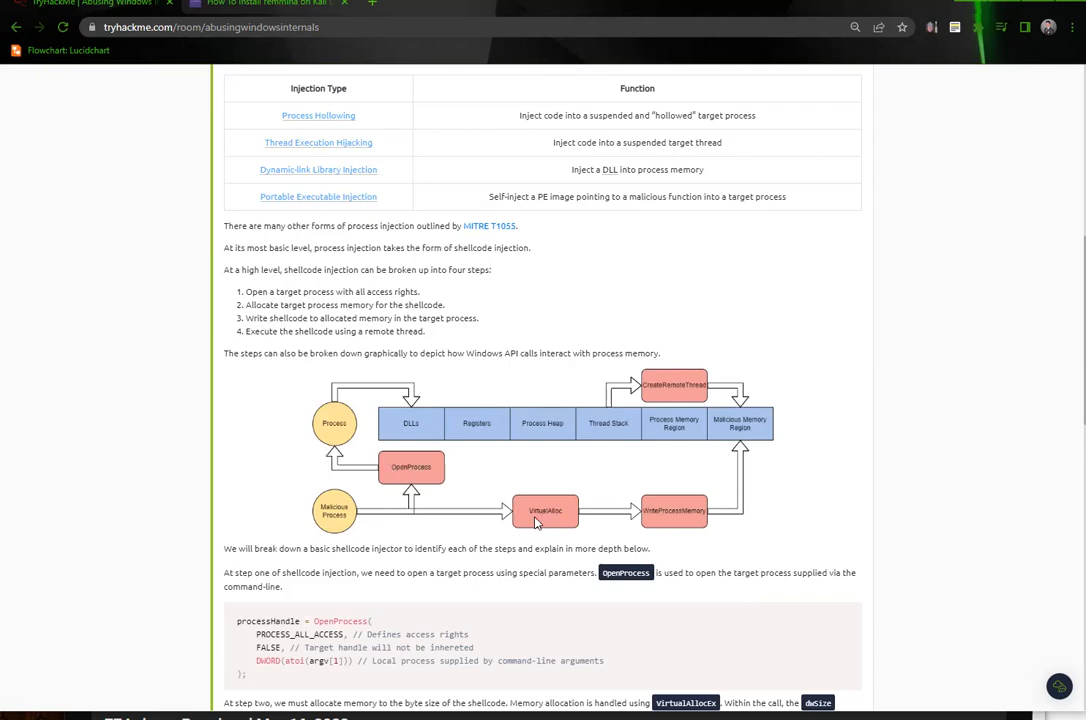
{"action": "mouse_move", "coordinate": [638, 521]}
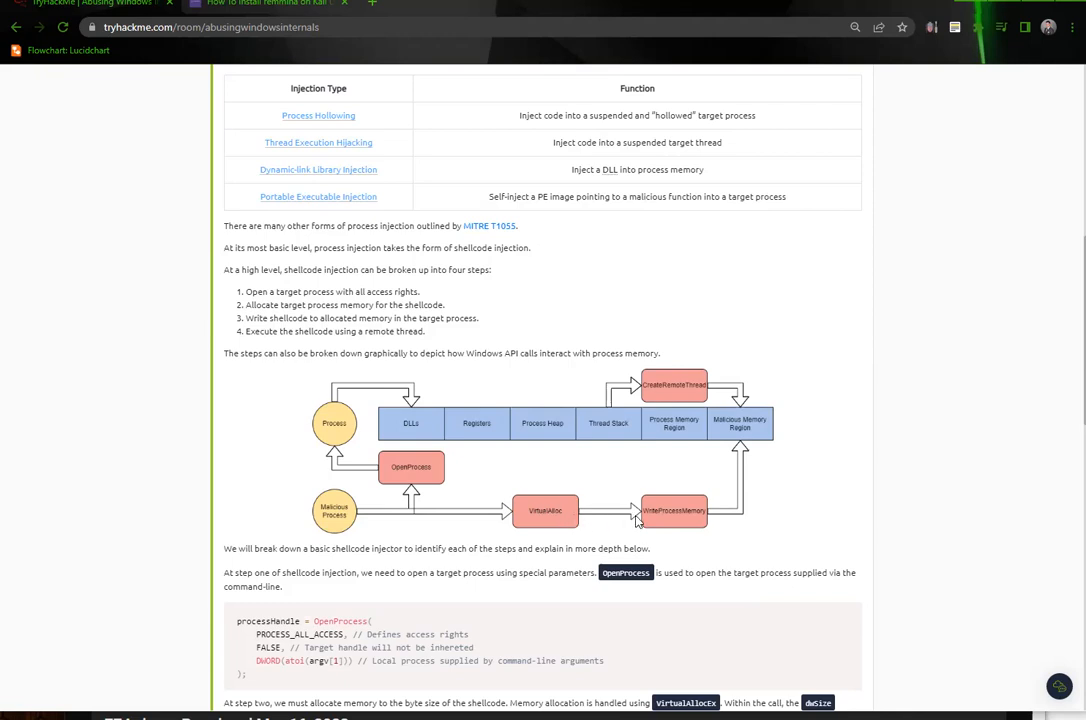
{"action": "mouse_move", "coordinate": [688, 529]}
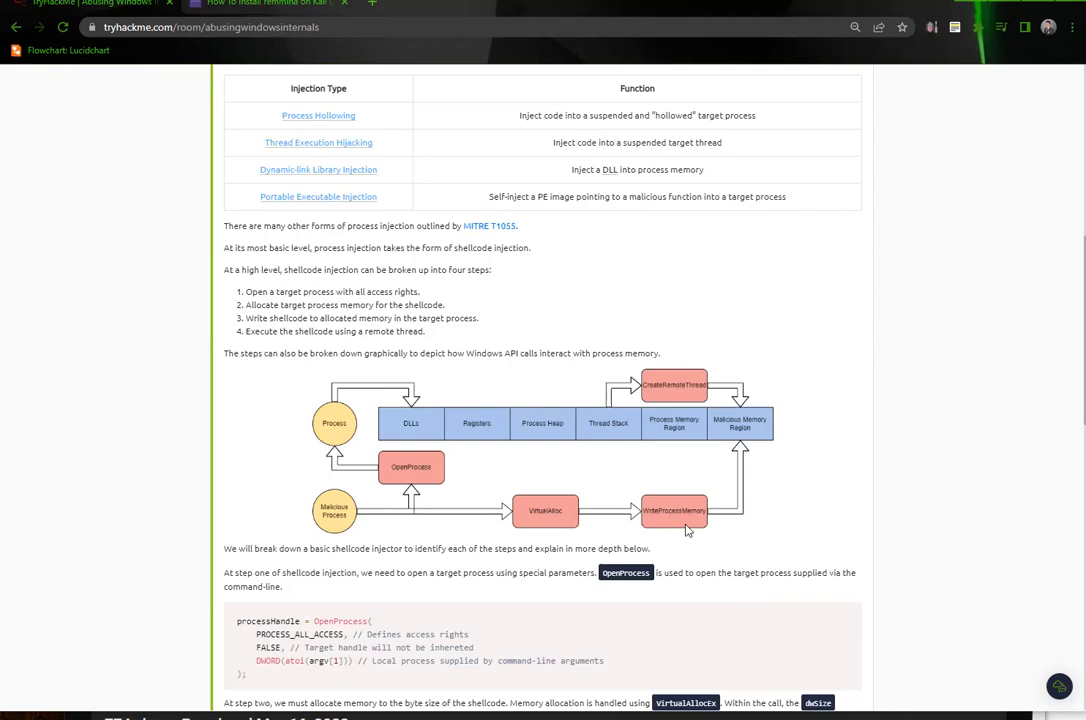
{"action": "scroll", "scroll_direction": "down", "scroll_amount": 3}
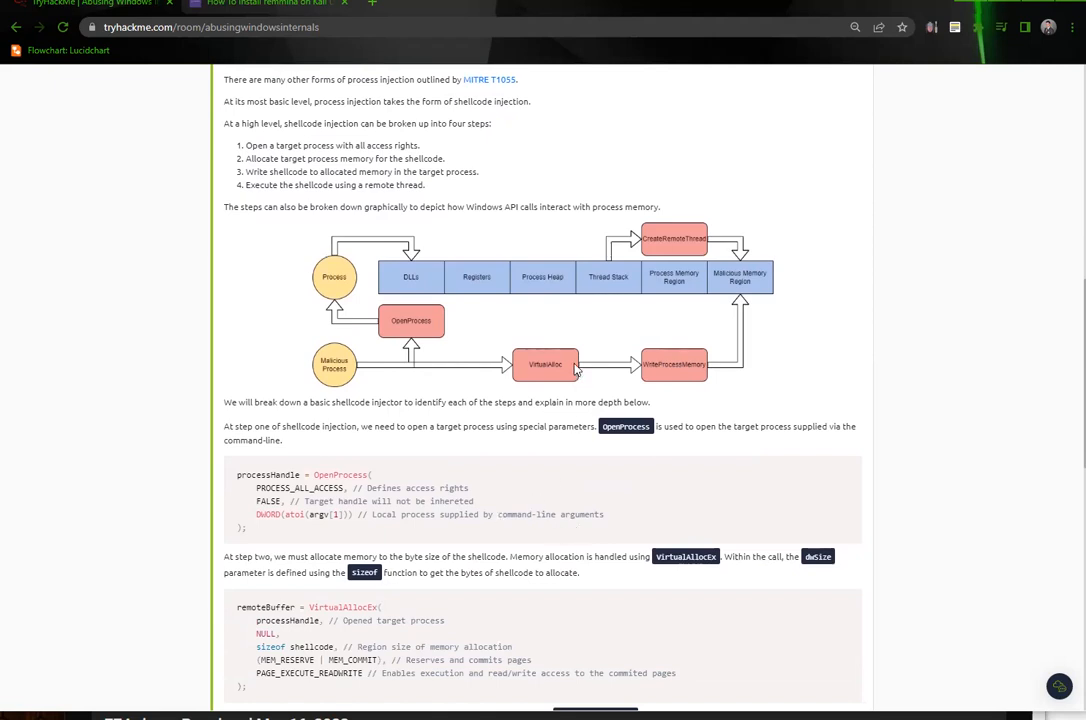
{"action": "mouse_move", "coordinate": [713, 373]}
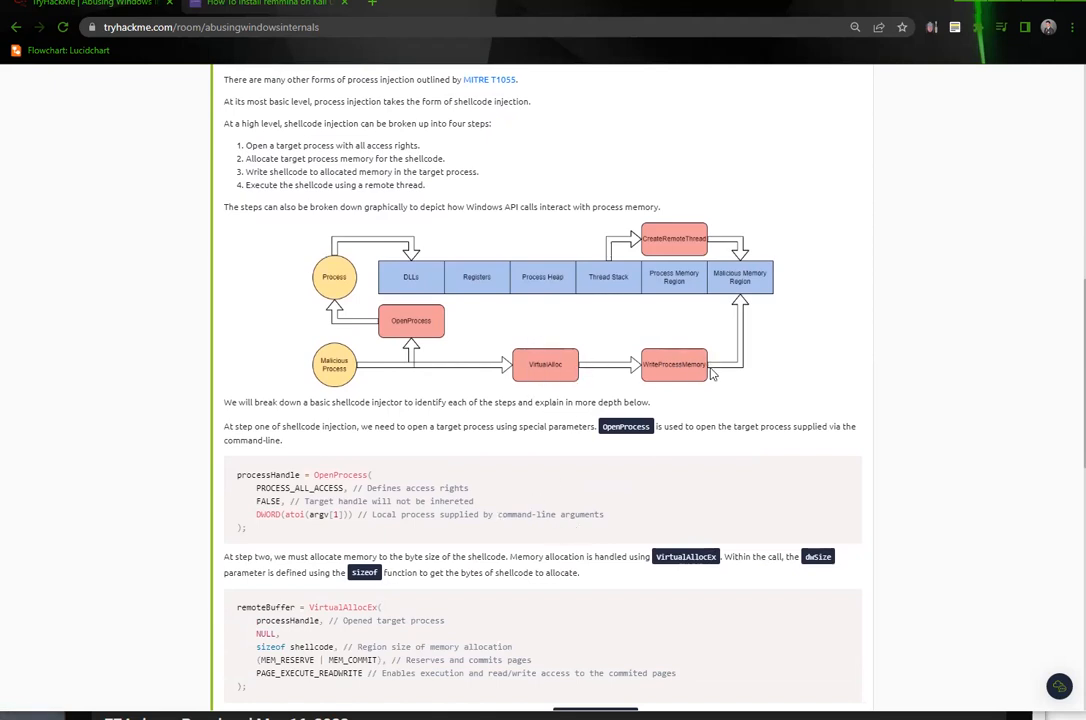
{"action": "mouse_move", "coordinate": [723, 330]}
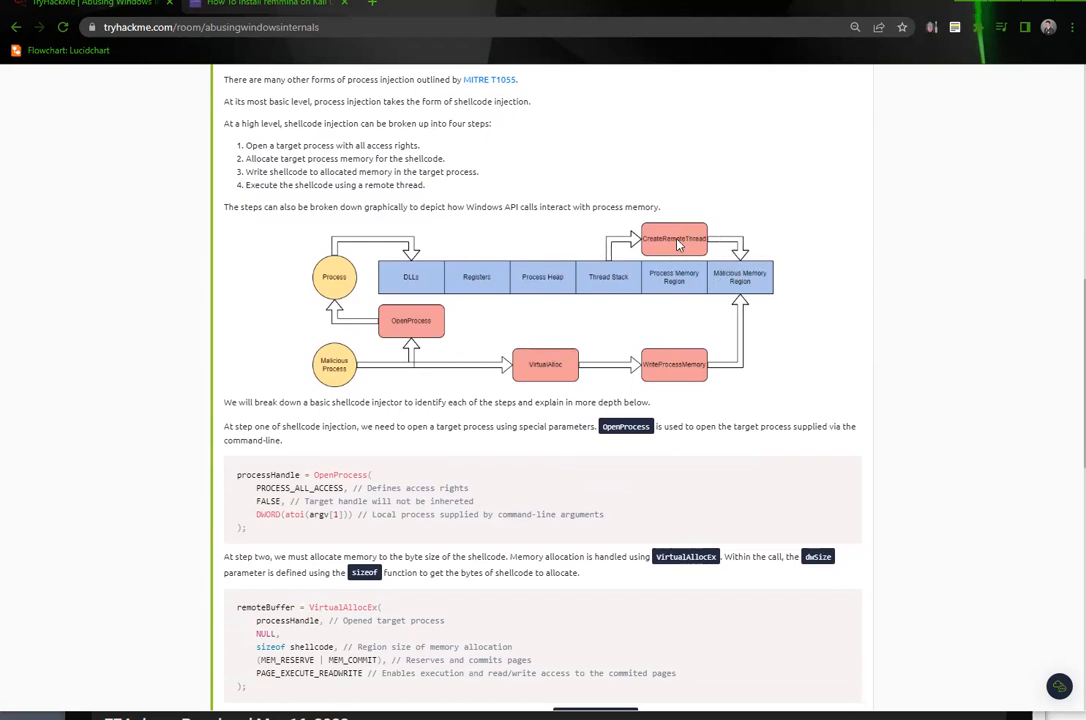
{"action": "mouse_move", "coordinate": [453, 408]}
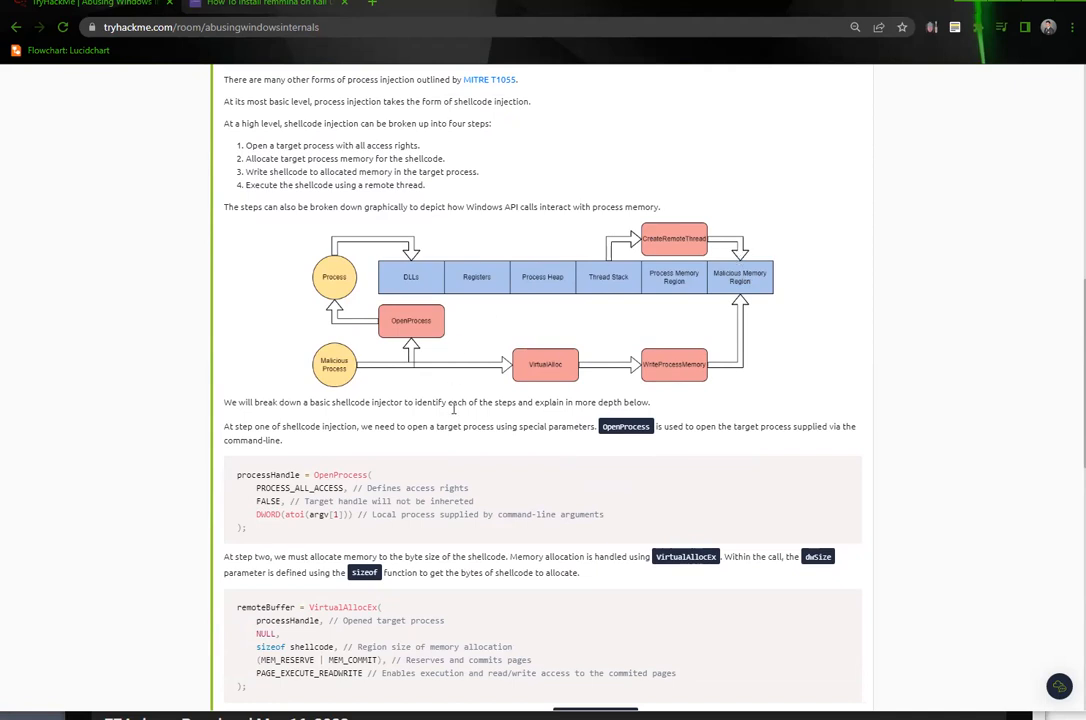
{"action": "scroll", "scroll_direction": "down", "scroll_amount": 3}
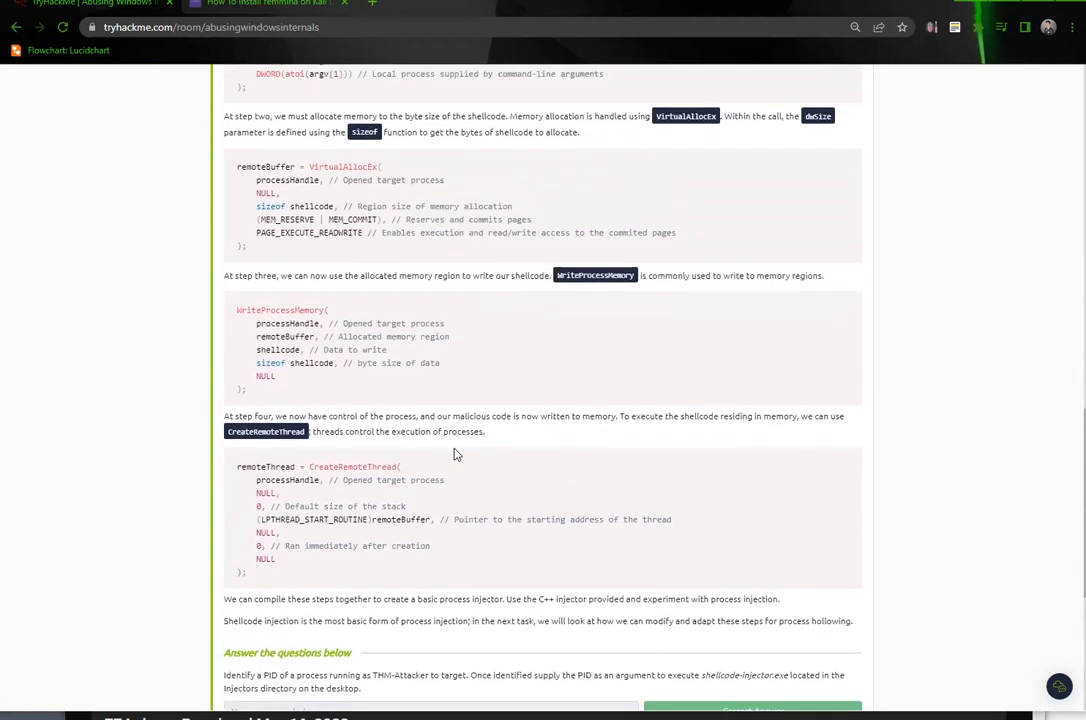
{"action": "scroll", "scroll_direction": "down", "scroll_amount": 3}
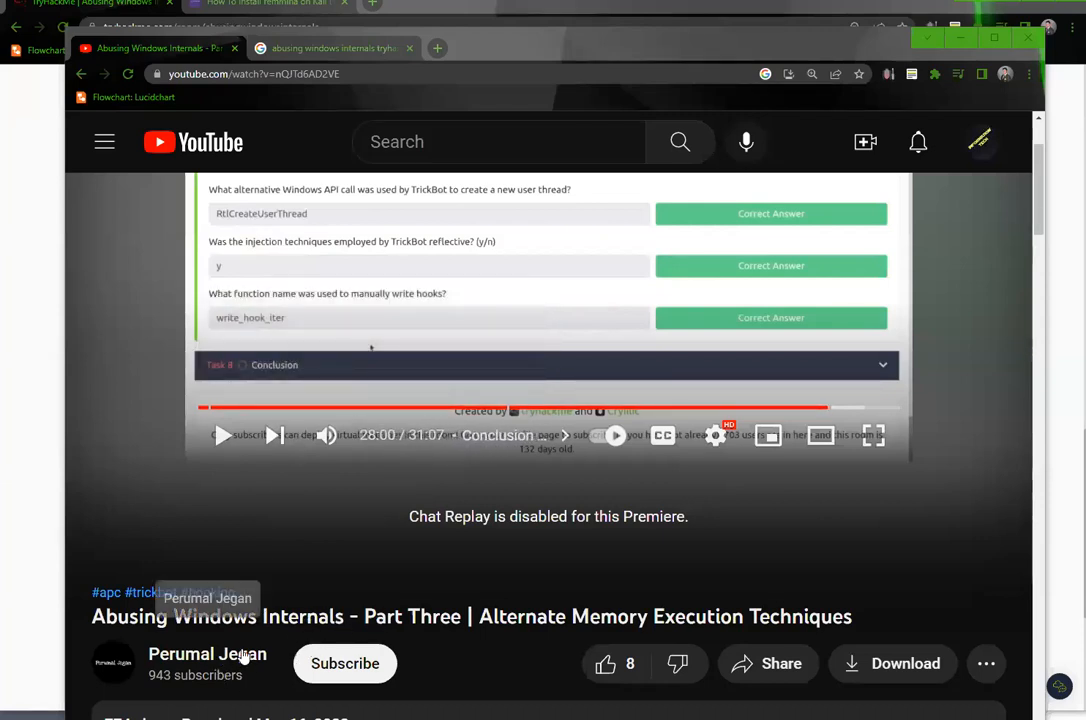
Step: Go back from Part Three to the Part One video and seek to shellcode injection
{"action": "scroll", "scroll_direction": "down", "scroll_amount": 3}
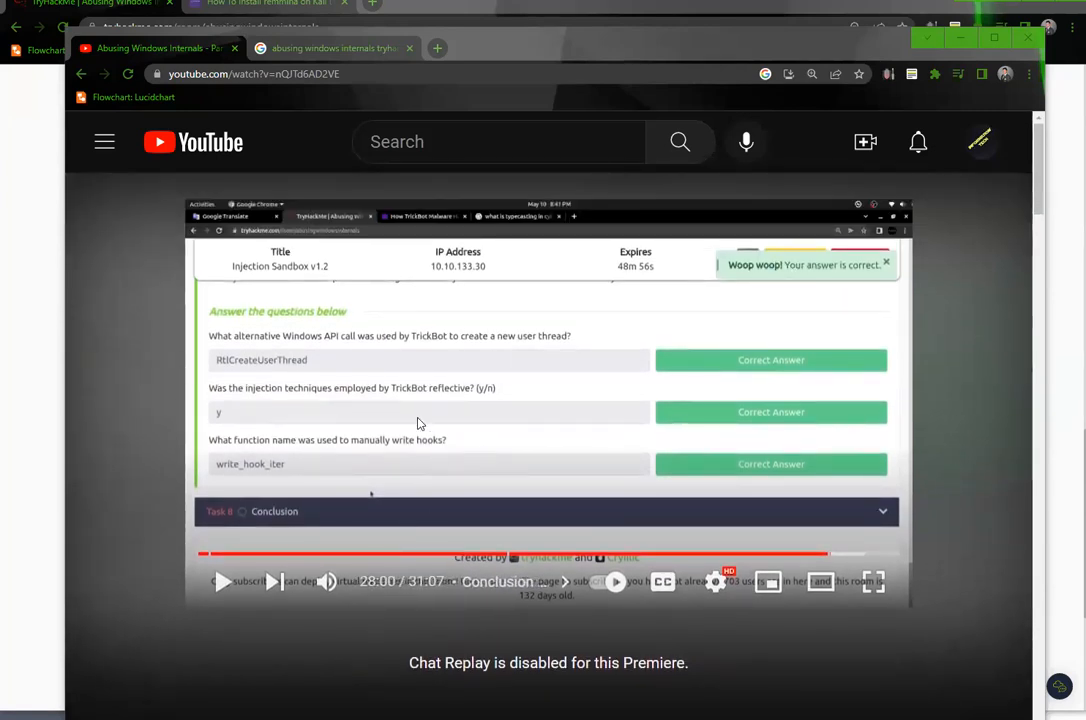
{"action": "mouse_move", "coordinate": [589, 390]}
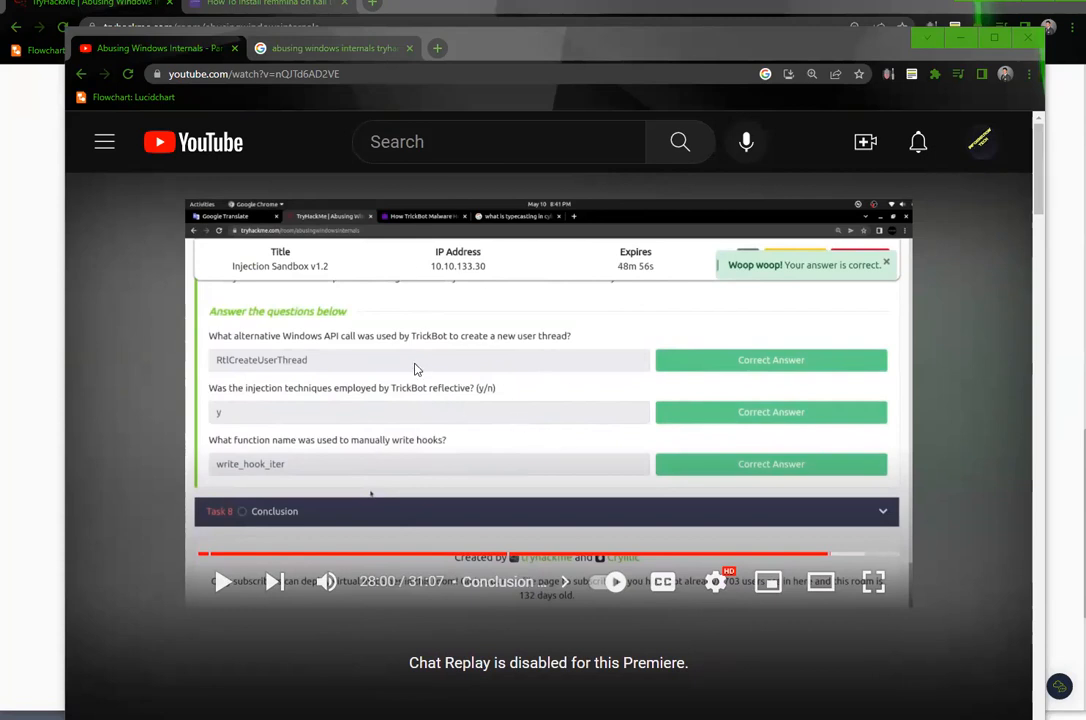
{"action": "mouse_move", "coordinate": [232, 557]}
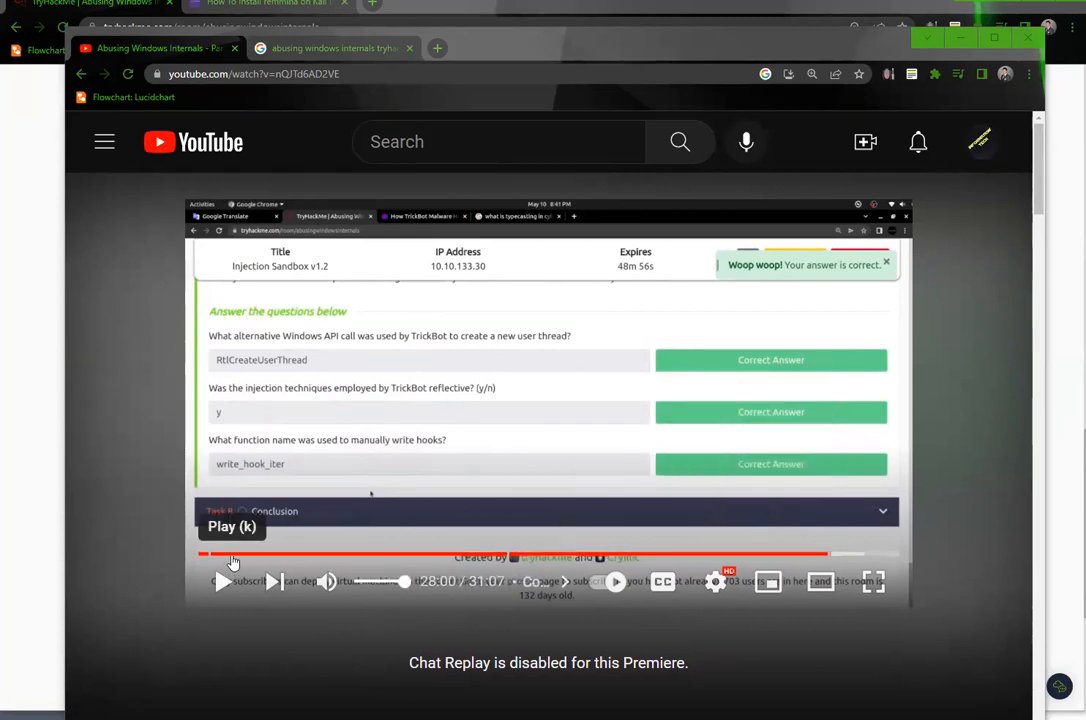
{"action": "left_click", "coordinate": [81, 73]}
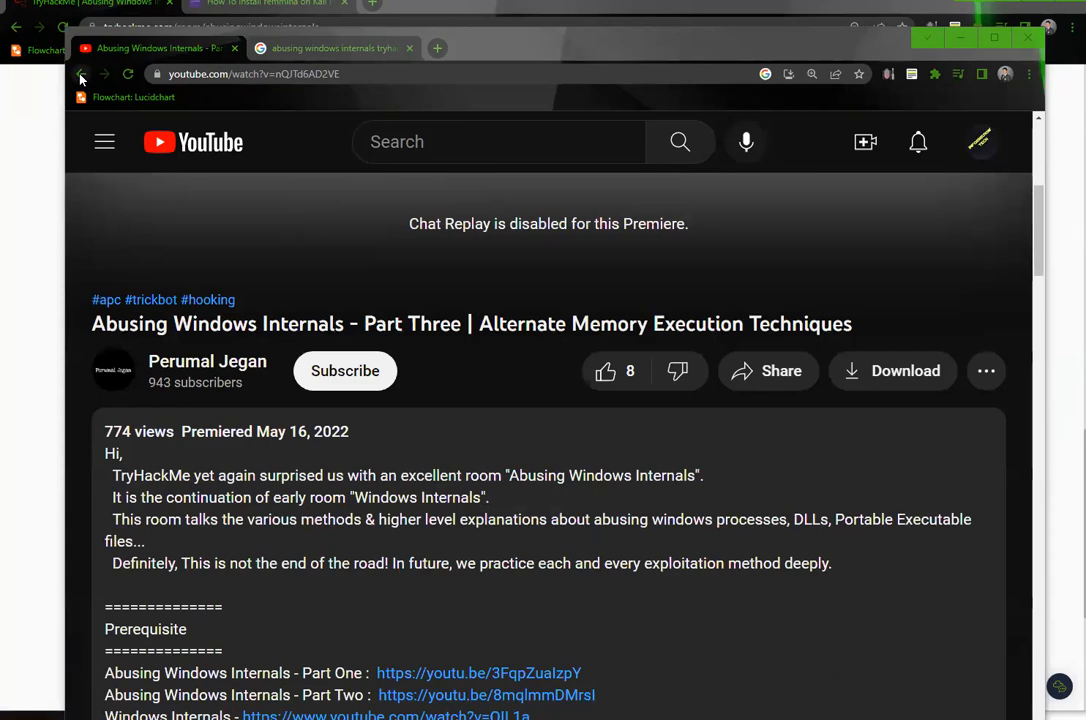
{"action": "left_click", "coordinate": [82, 73]}
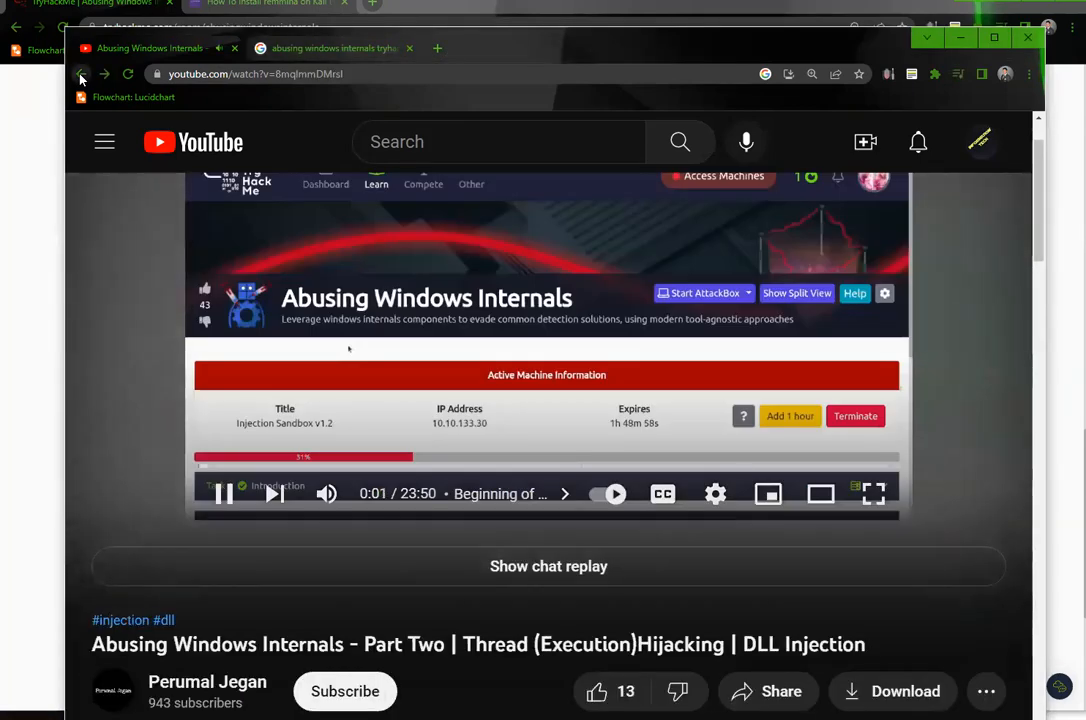
{"action": "left_click", "coordinate": [81, 74]}
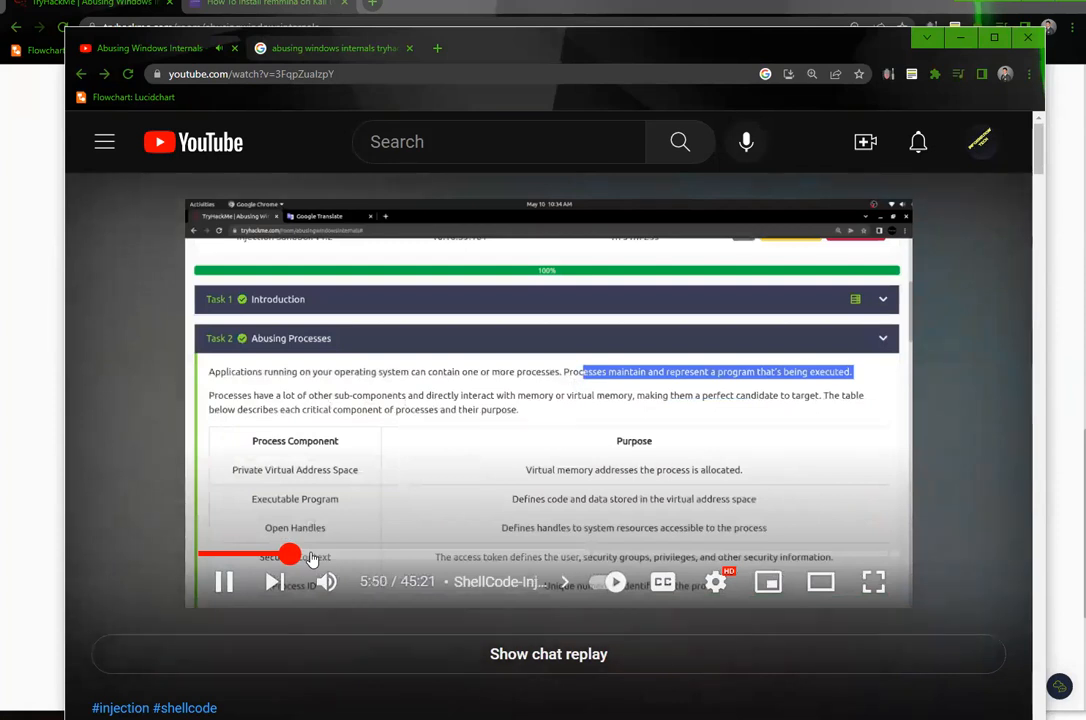
{"action": "left_click_drag", "start_coordinate": [290, 555], "coordinate": [337, 555]}
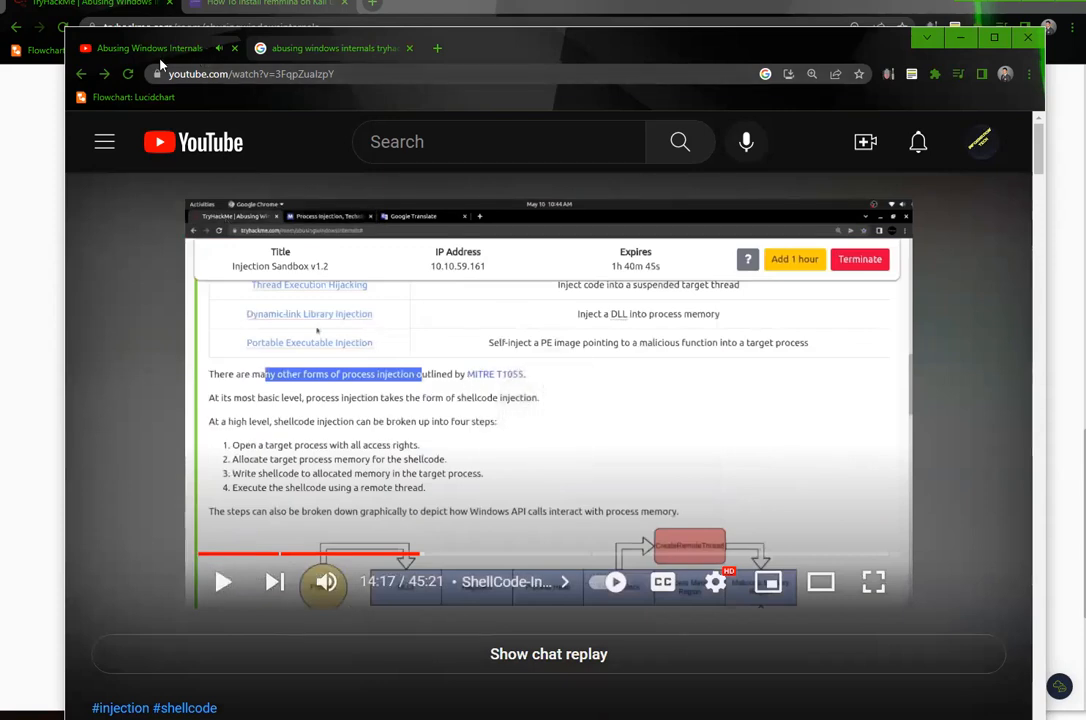
{"action": "mouse_move", "coordinate": [620, 50]}
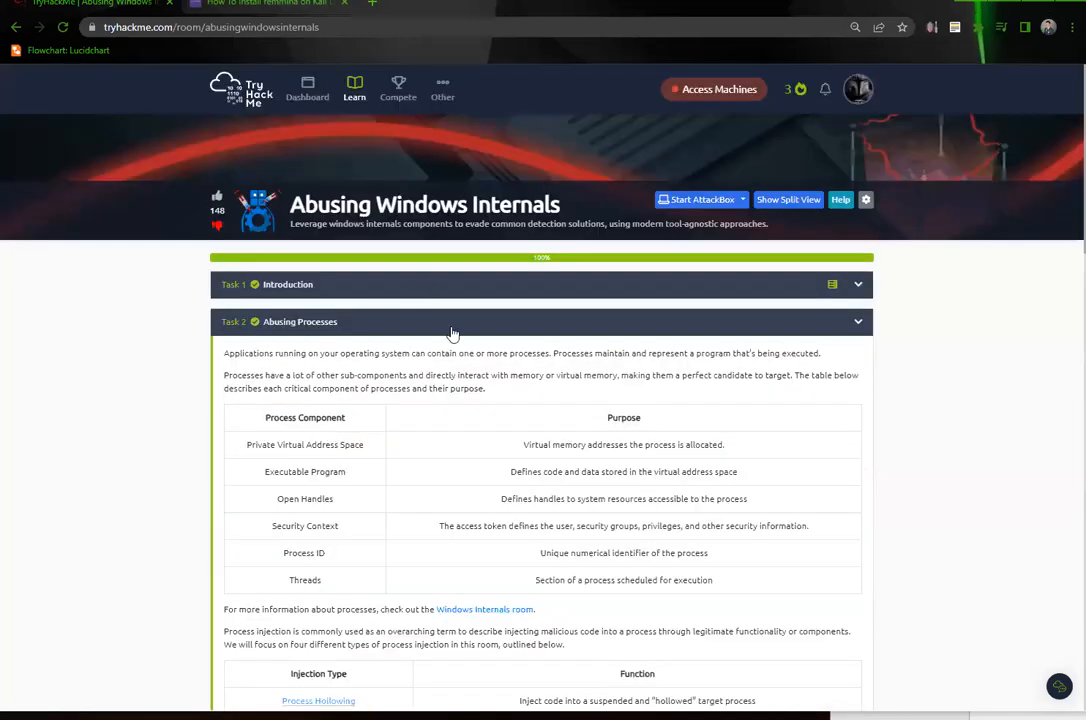
Step: Expand Task 3 Expanding Process Abuse and scroll to its process hollowing content
{"action": "left_click", "coordinate": [313, 358]}
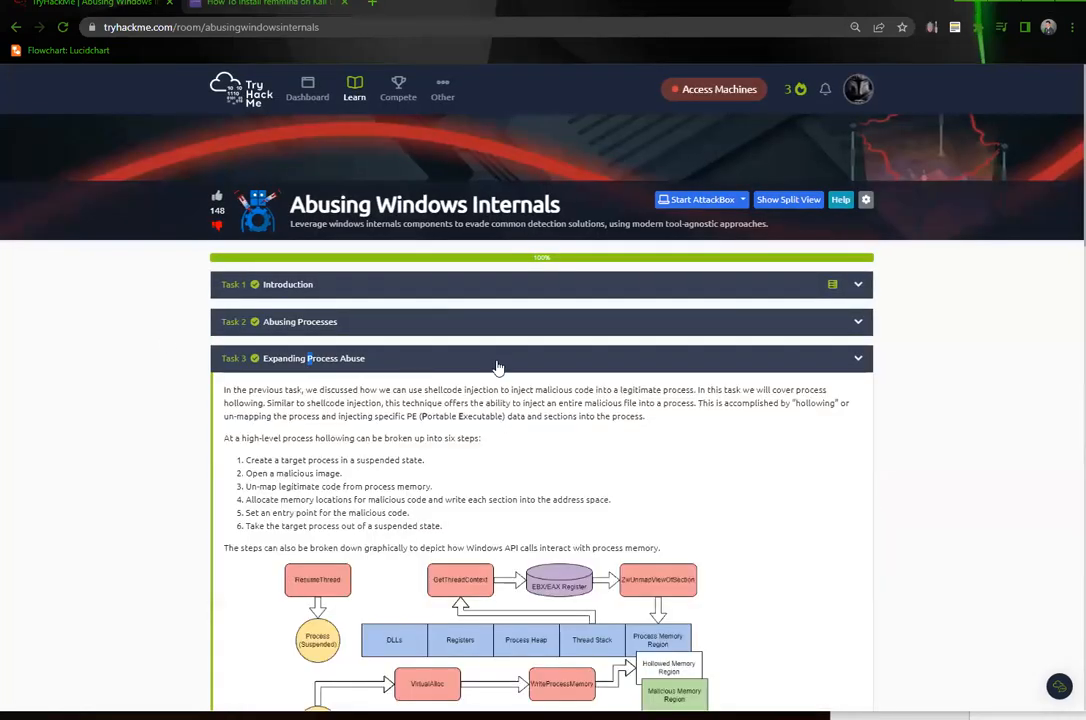
{"action": "scroll", "scroll_direction": "down", "scroll_amount": 3}
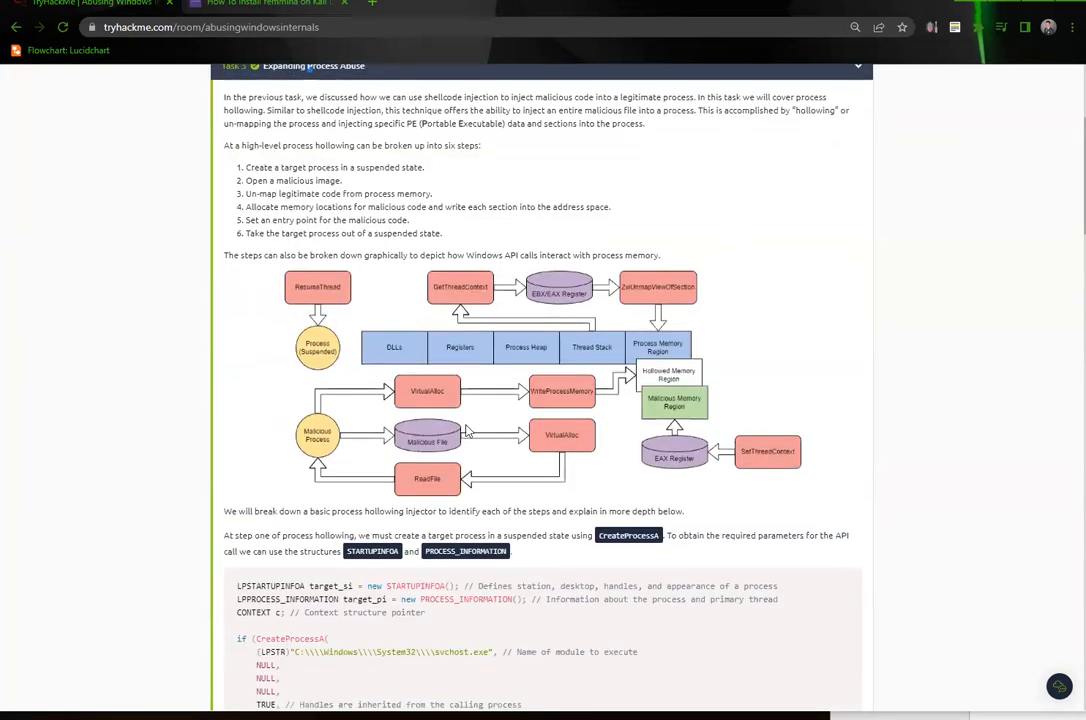
{"action": "mouse_move", "coordinate": [505, 531]}
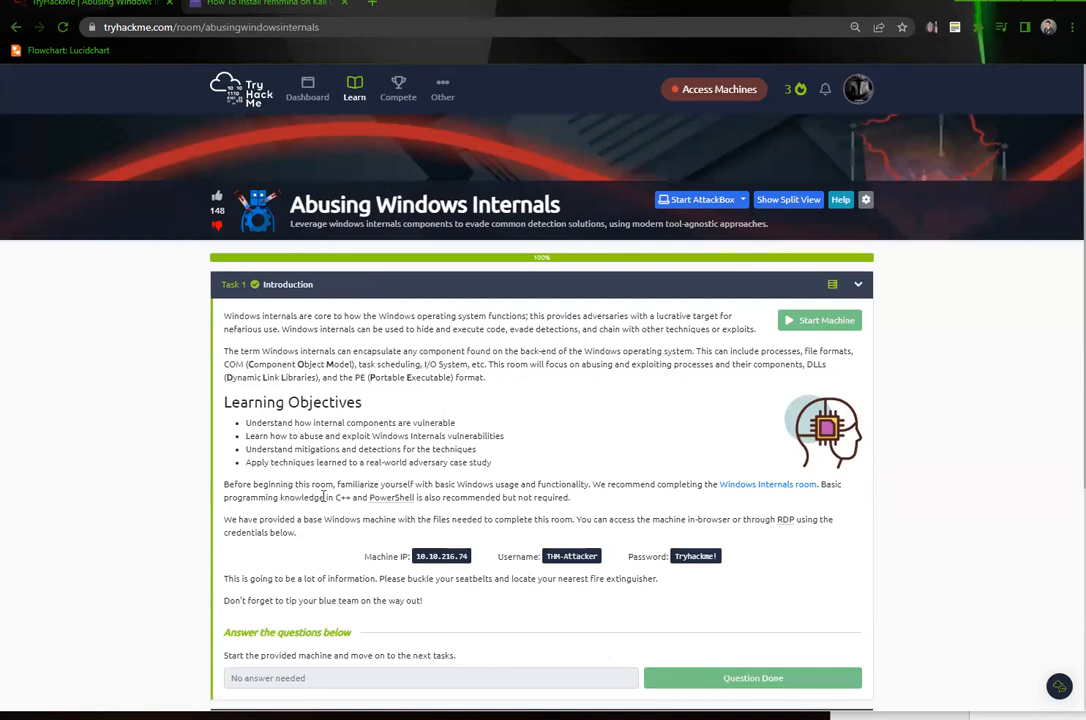
{"action": "left_click_drag", "start_coordinate": [328, 497], "coordinate": [423, 497]}
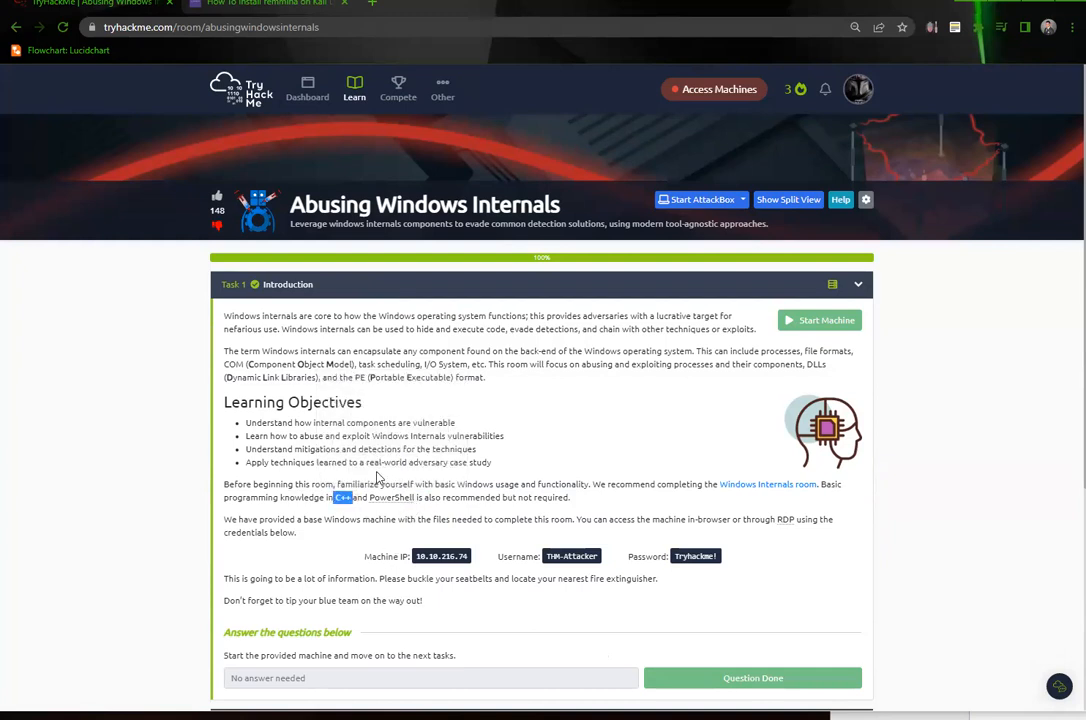
{"action": "mouse_move", "coordinate": [352, 520]}
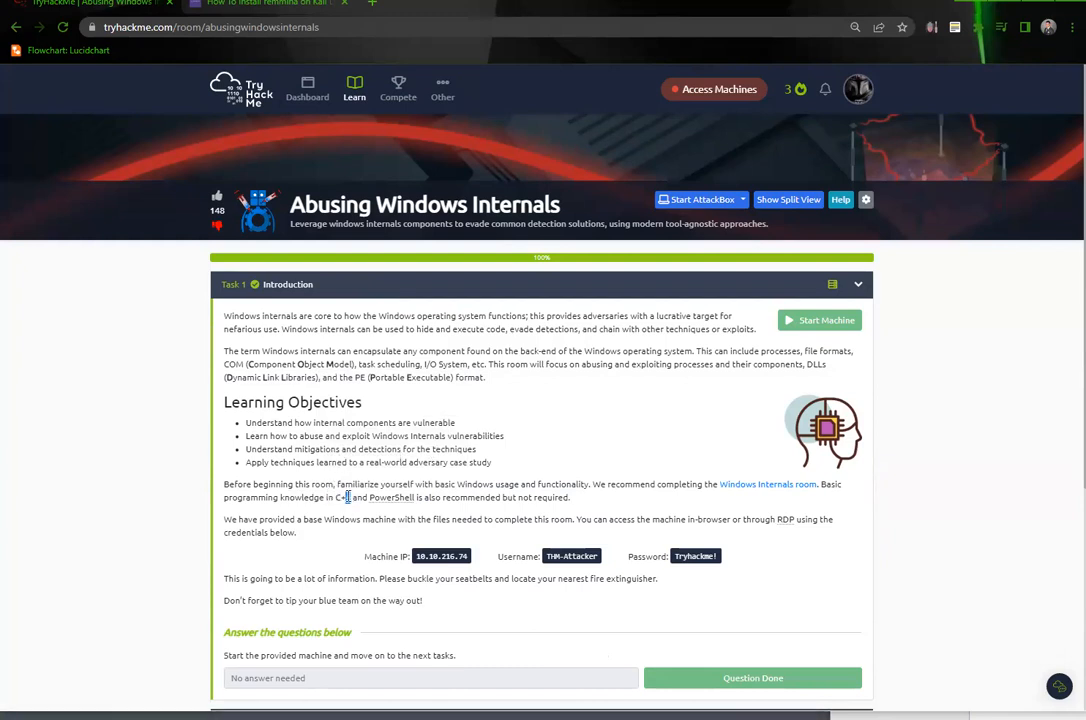
{"action": "double_click", "coordinate": [343, 497]}
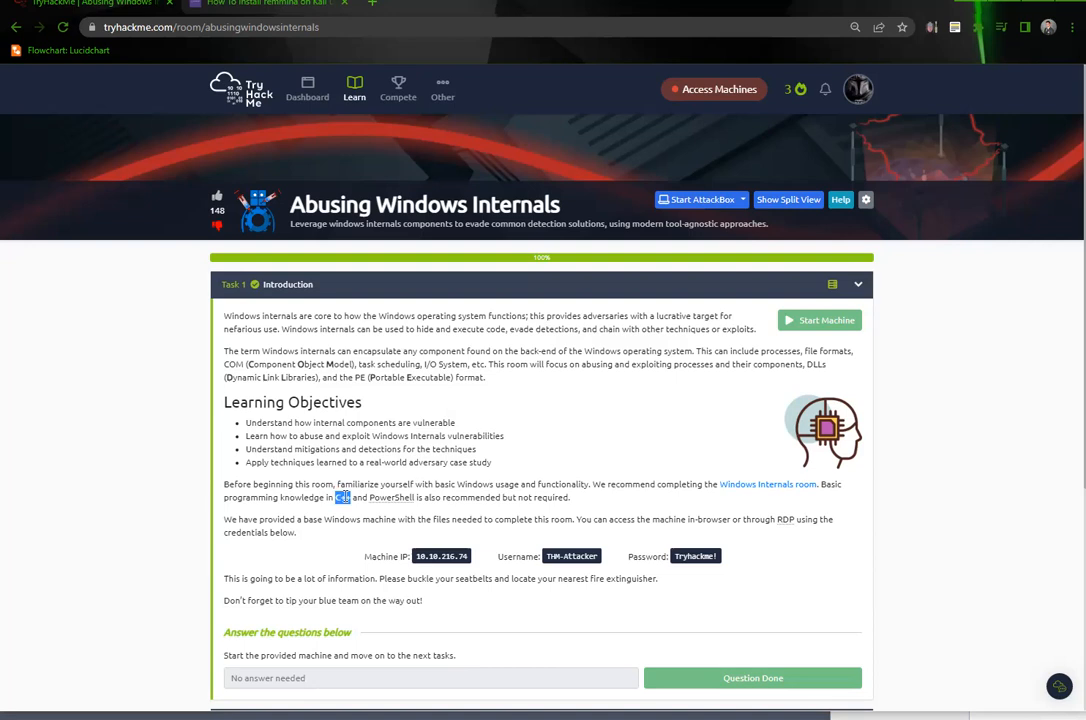
{"action": "mouse_move", "coordinate": [343, 498]}
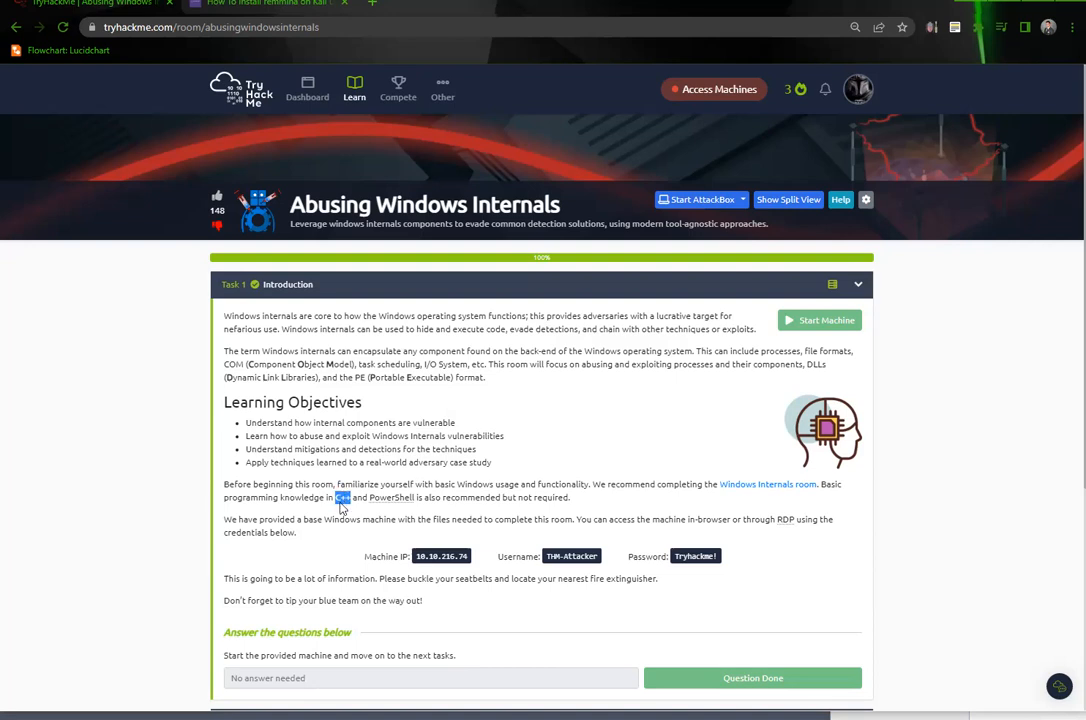
{"action": "mouse_move", "coordinate": [338, 503]}
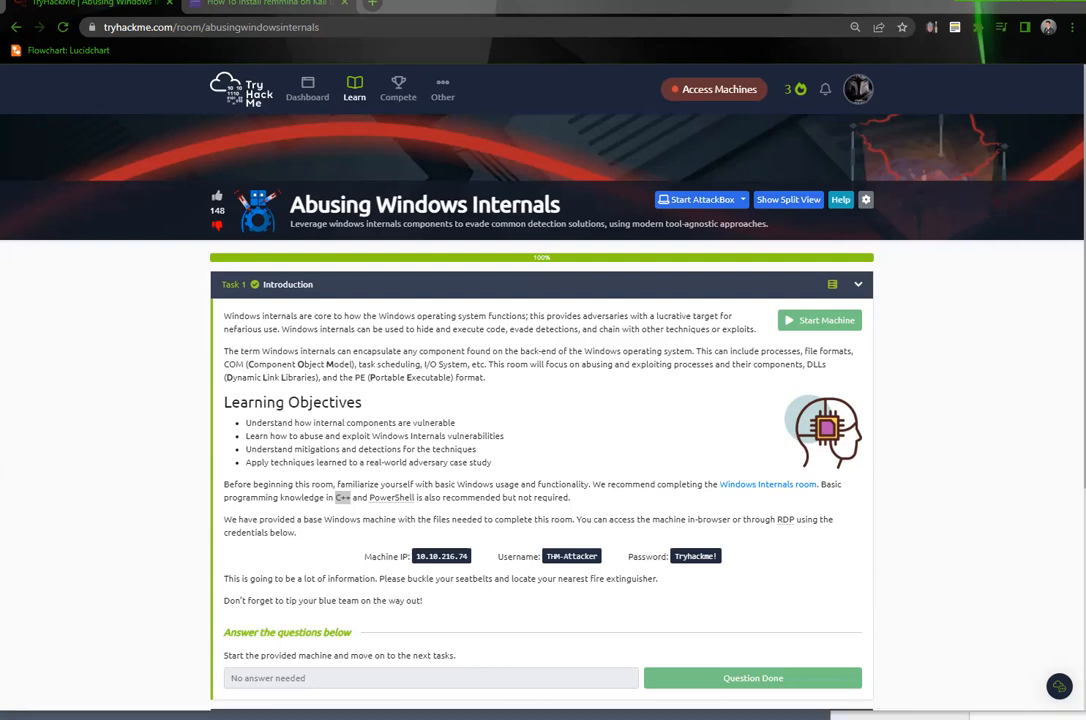
{"action": "left_click", "coordinate": [265, 4]}
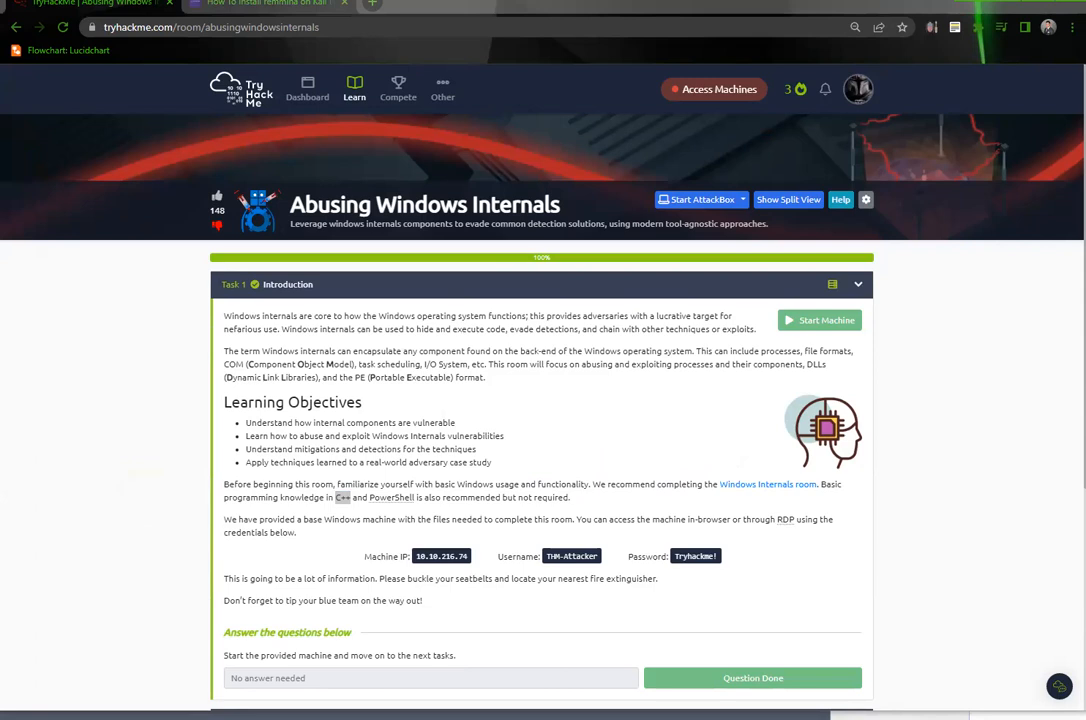
{"action": "mouse_move", "coordinate": [537, 350]}
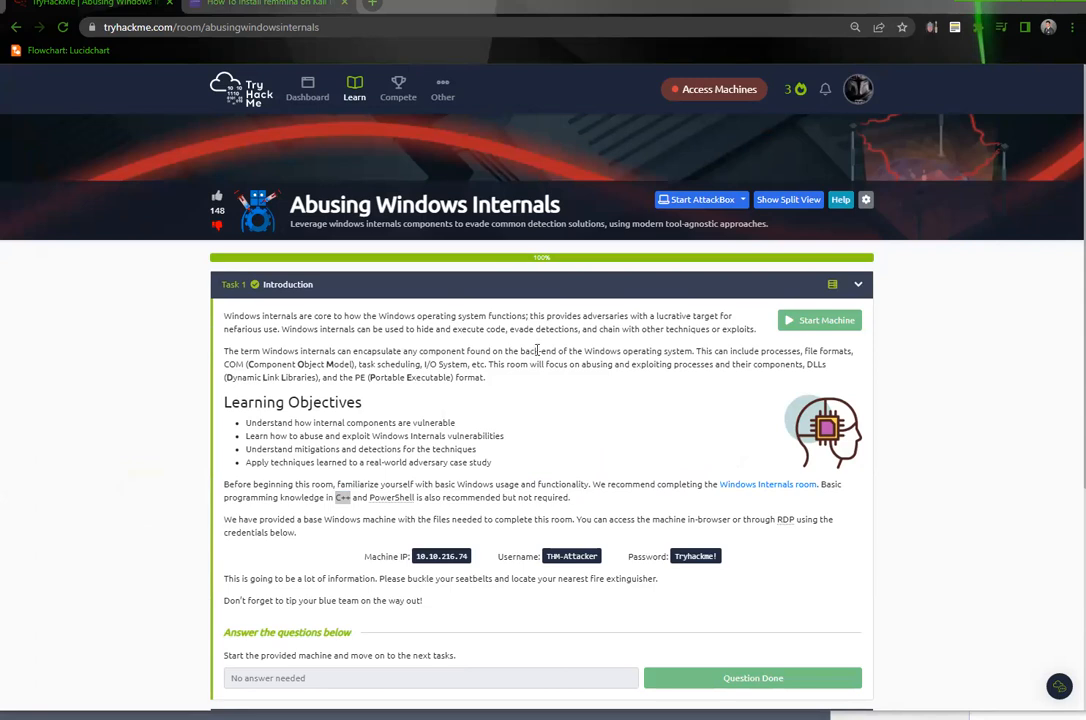
Step: Copy the shellcode injection flag from its answer field
{"action": "scroll", "scroll_direction": "down", "scroll_amount": 3}
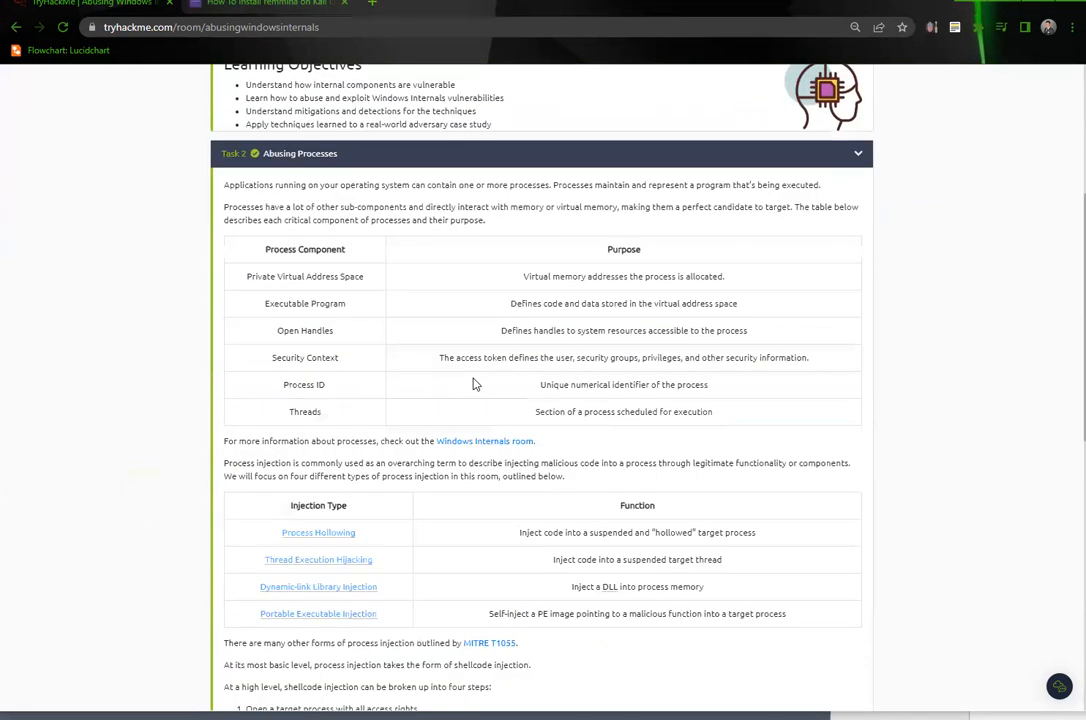
{"action": "scroll", "scroll_direction": "down", "scroll_amount": 3}
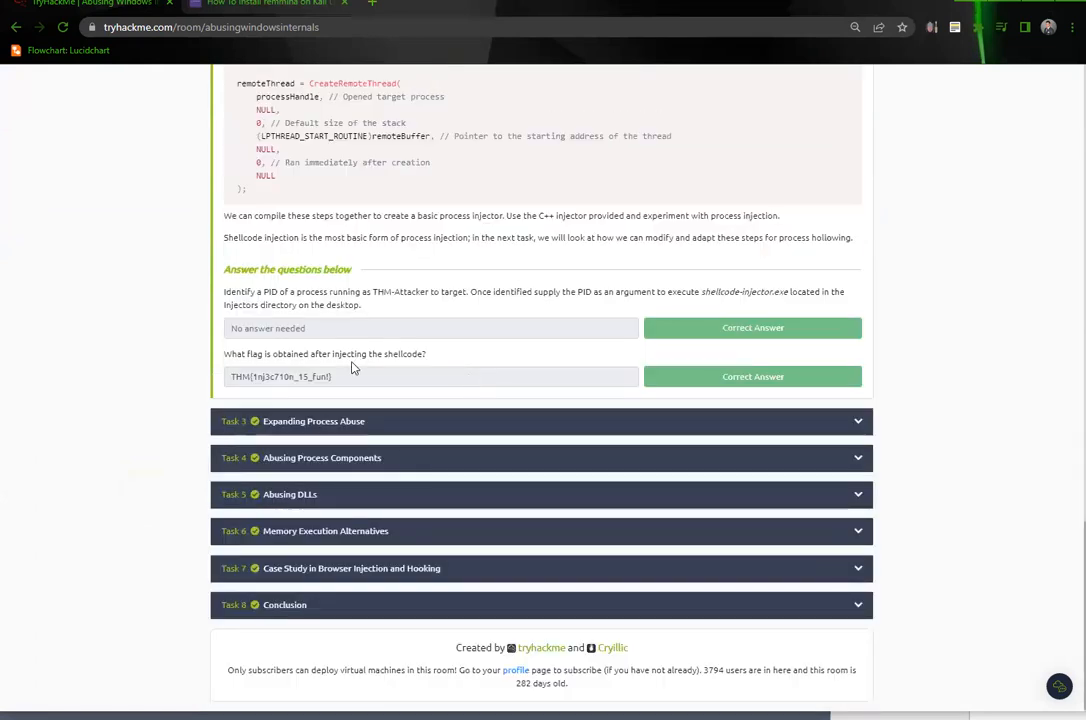
{"action": "right_click", "coordinate": [280, 376]}
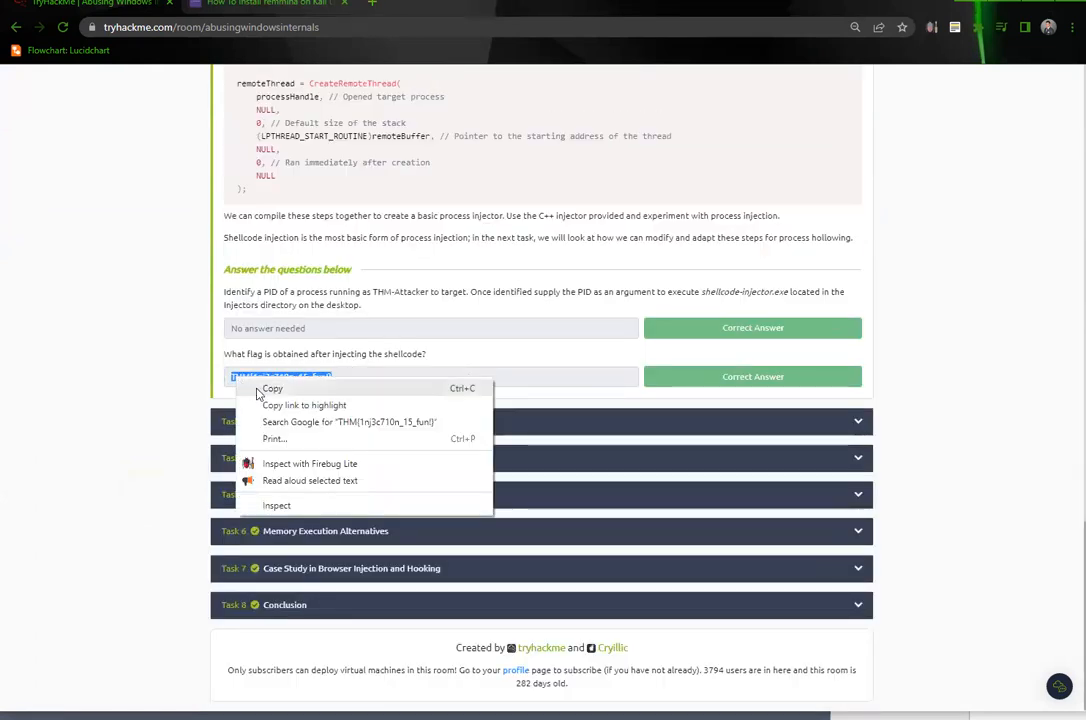
{"action": "left_click", "coordinate": [272, 388]}
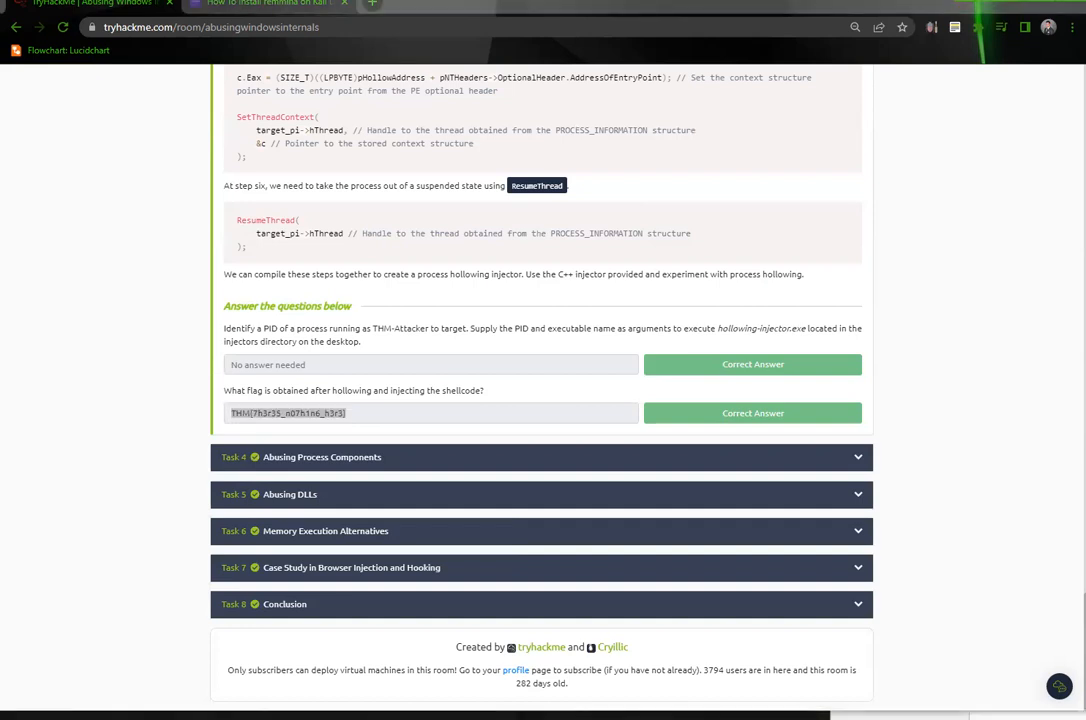
{"action": "mouse_move", "coordinate": [54, 451]}
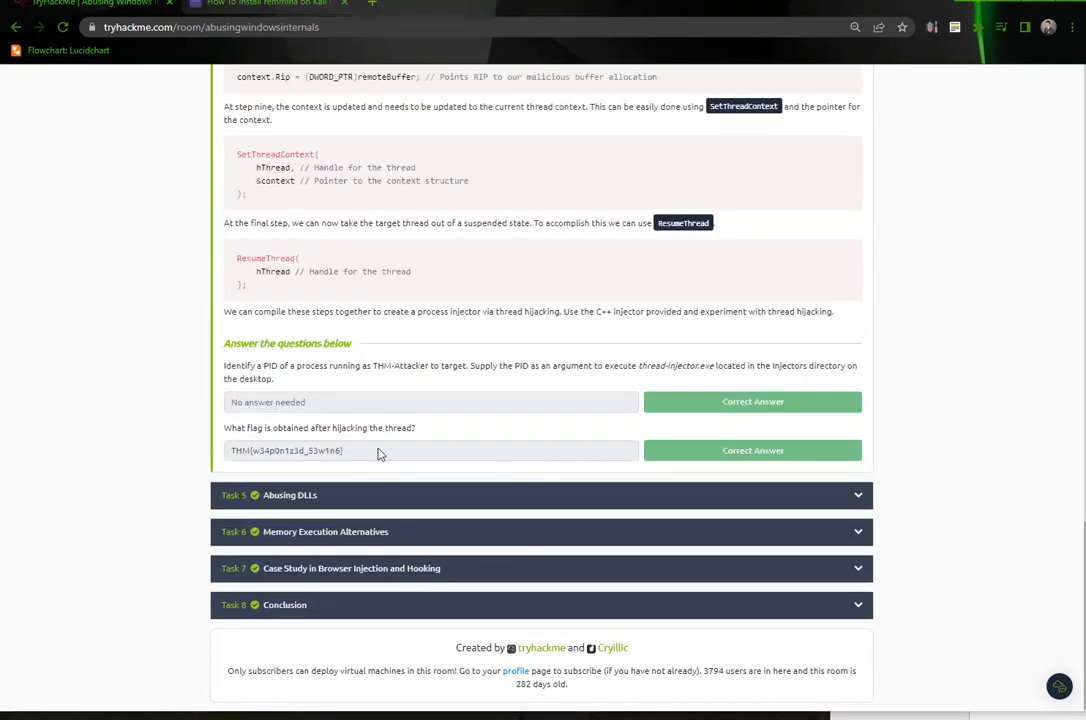
Step: Copy the thread hijacking flag, then scroll back up to the task list
{"action": "right_click", "coordinate": [285, 450]}
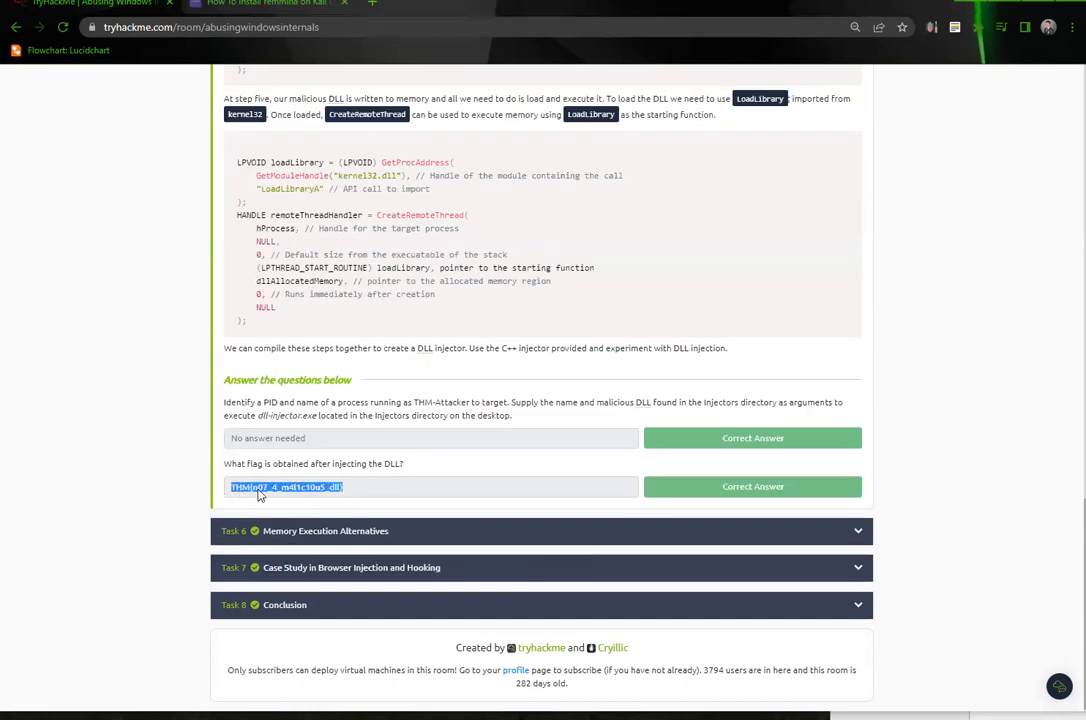
{"action": "mouse_move", "coordinate": [285, 513]}
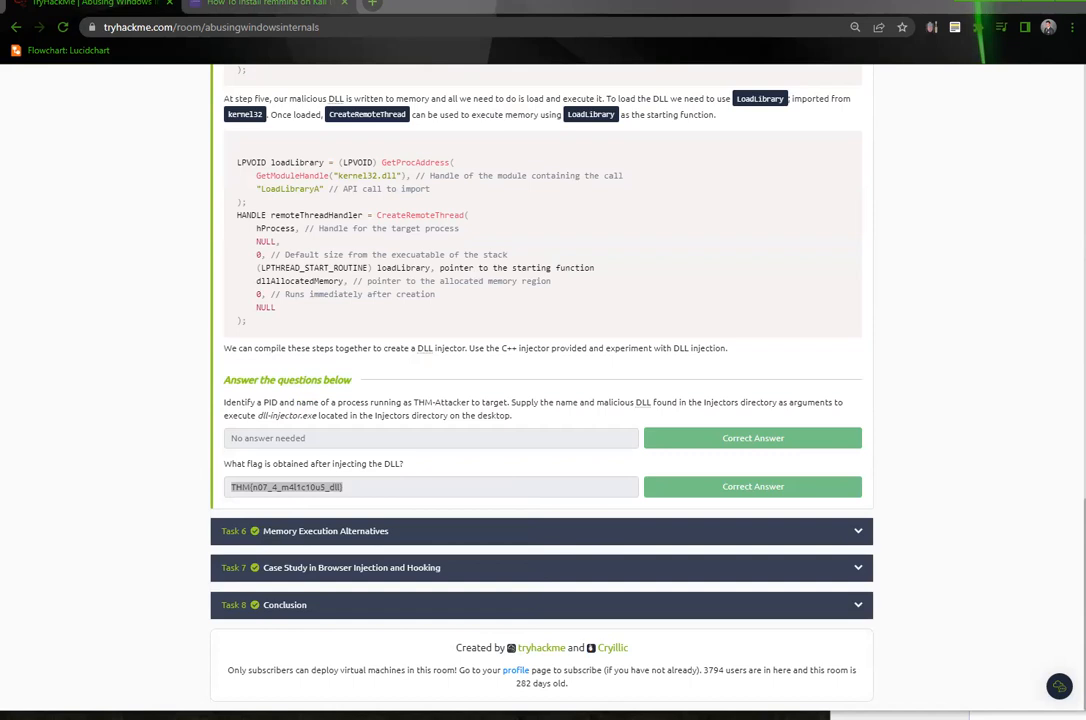
{"action": "scroll", "scroll_direction": "down", "scroll_amount": 3}
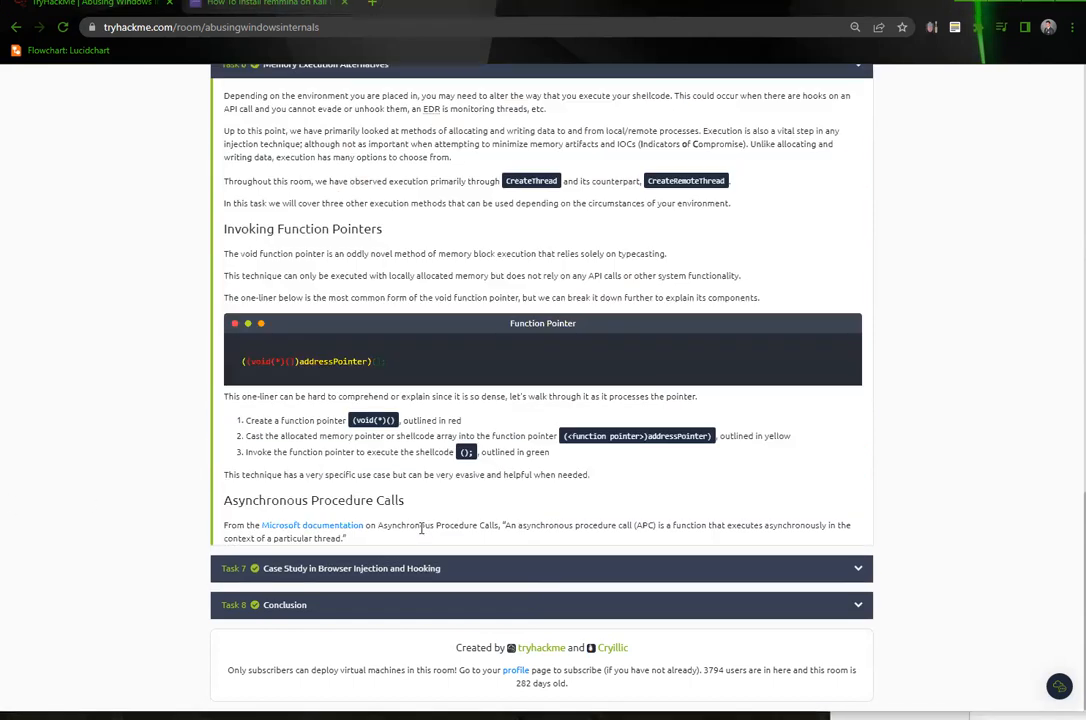
{"action": "scroll", "scroll_direction": "down", "scroll_amount": 3}
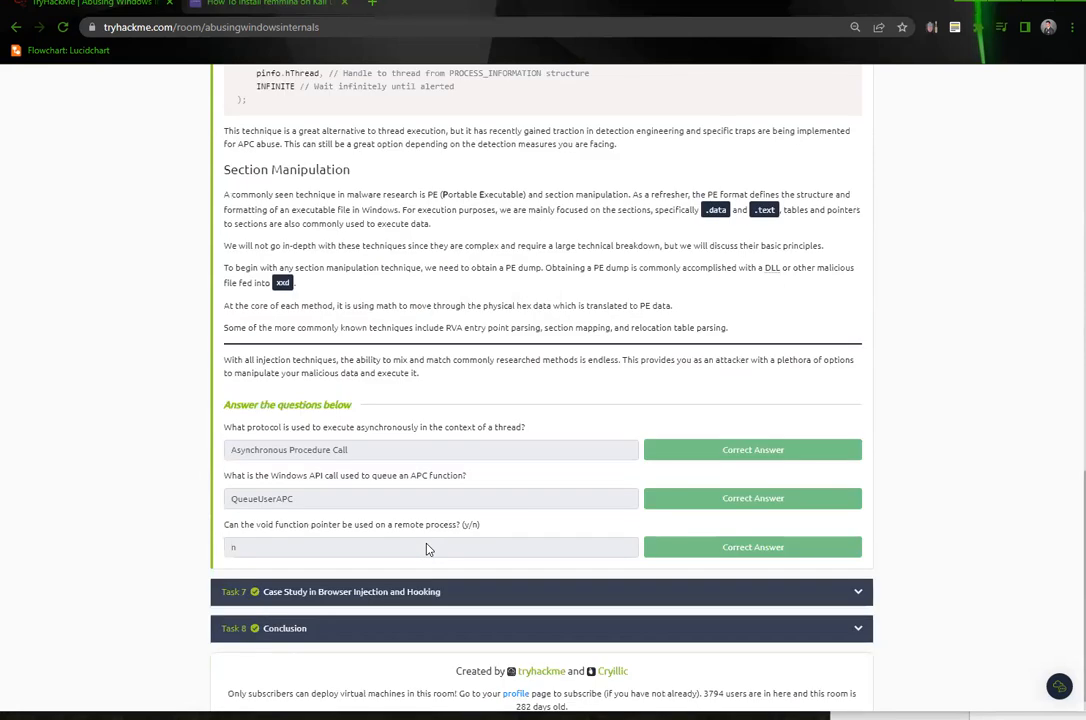
{"action": "mouse_move", "coordinate": [447, 502]}
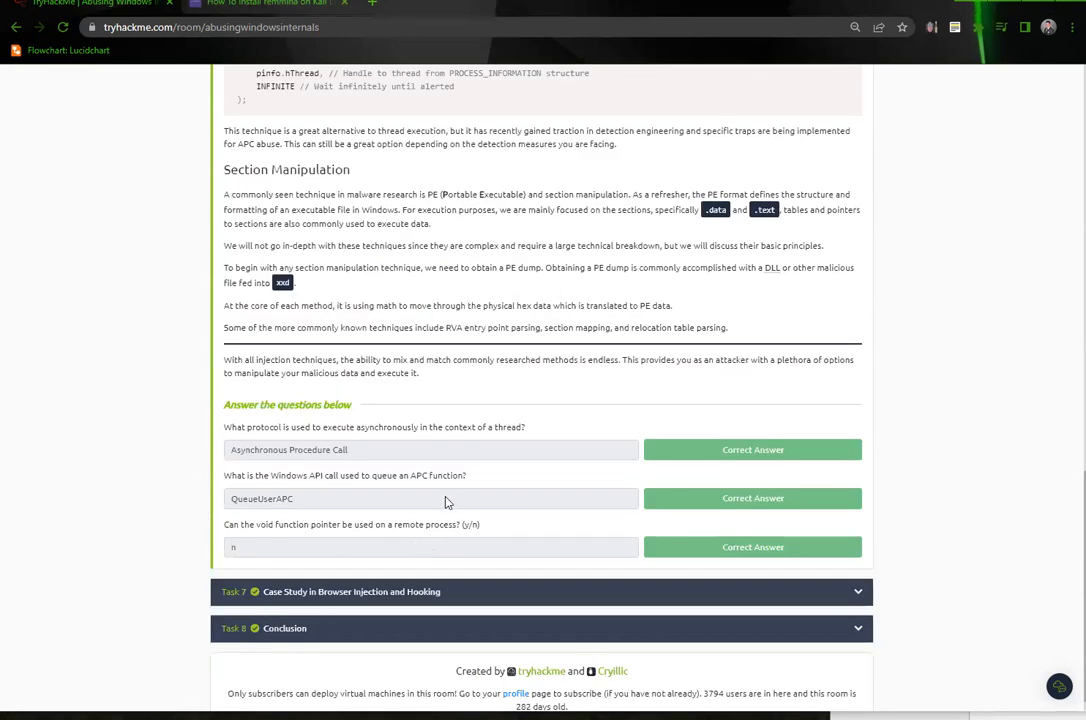
{"action": "mouse_move", "coordinate": [402, 552]}
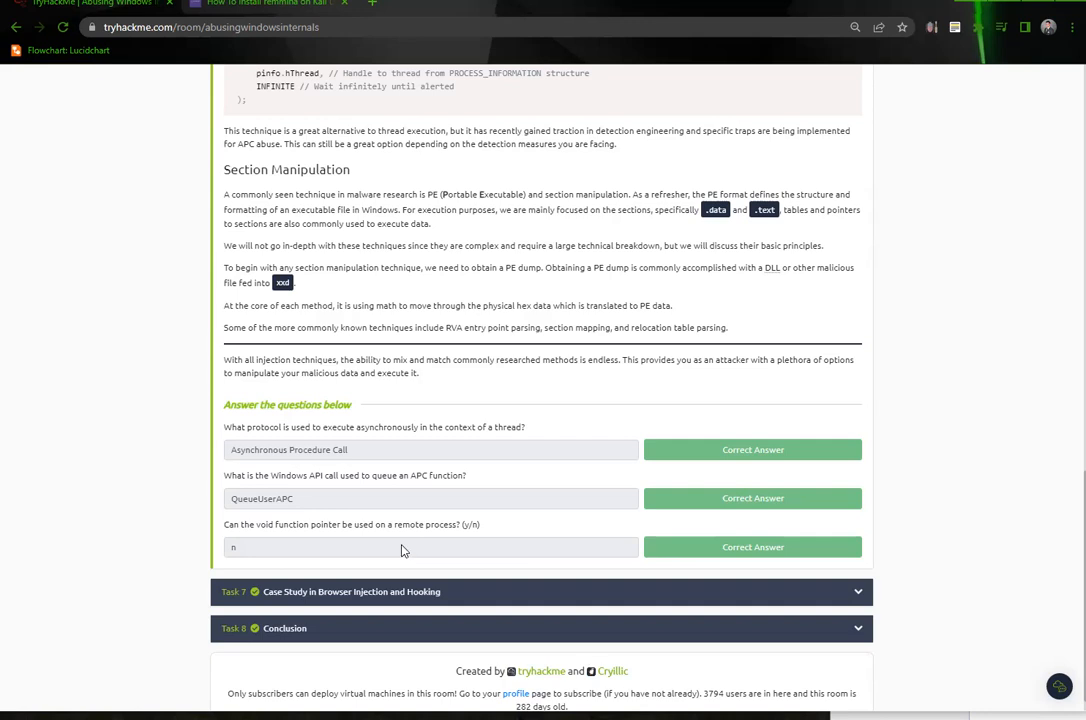
{"action": "scroll", "scroll_direction": "up", "scroll_amount": 3}
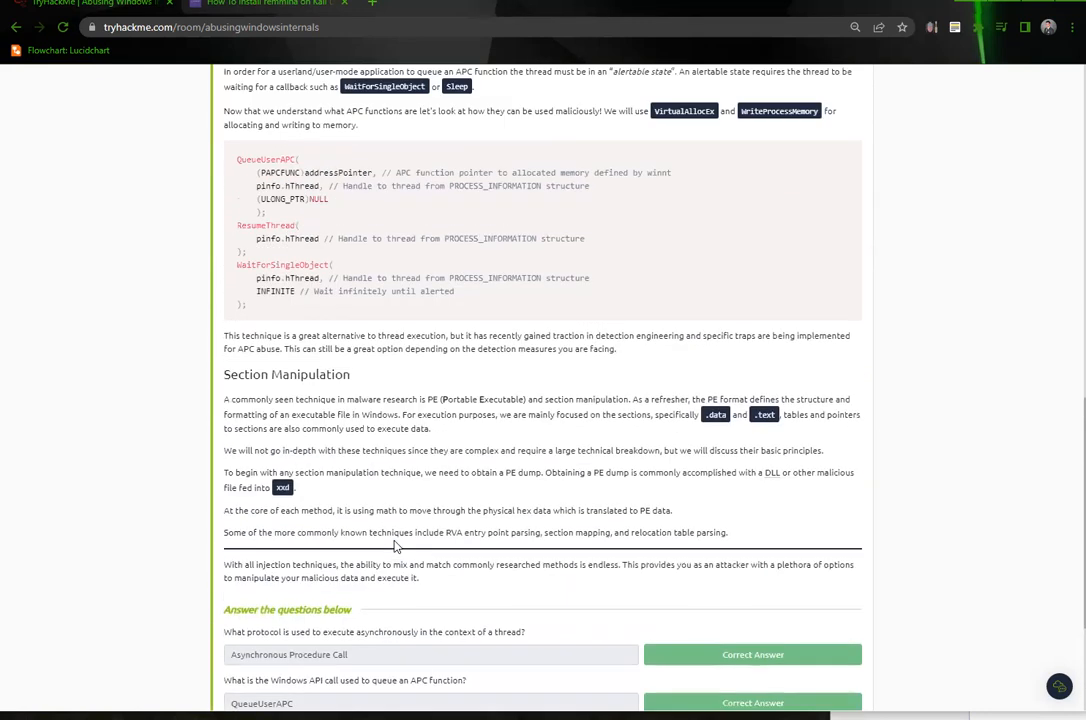
{"action": "scroll", "scroll_direction": "up", "scroll_amount": 3}
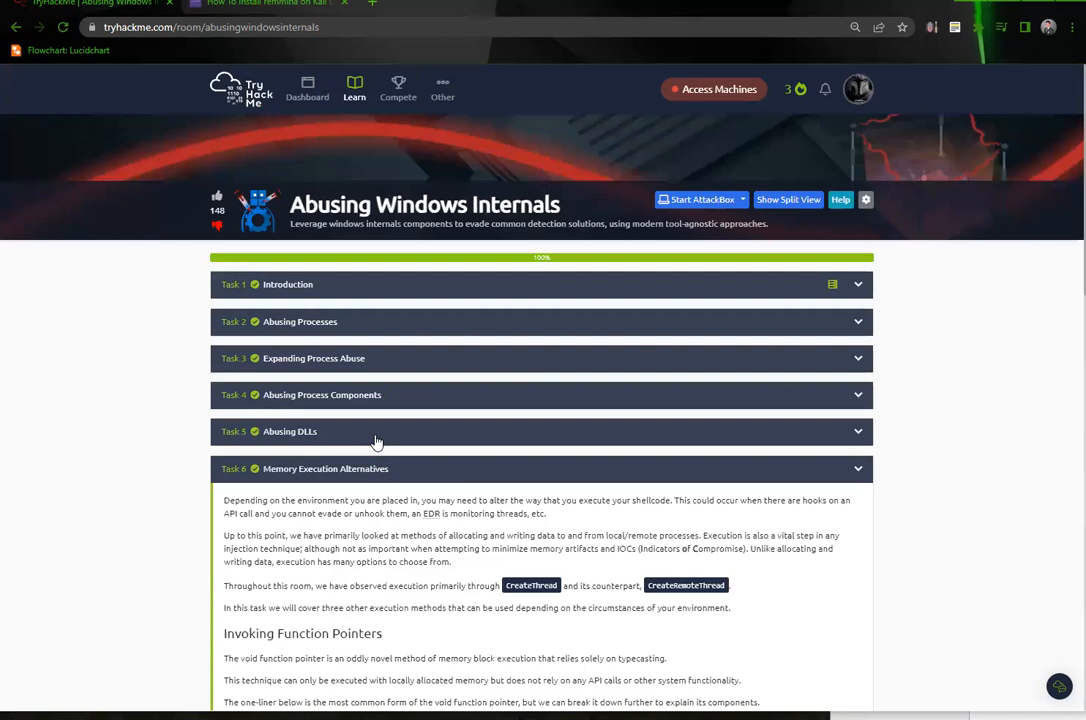
Step: Copy the Task 6 answer, Asynchronous Procedure Call
{"action": "scroll", "scroll_direction": "down", "scroll_amount": 3}
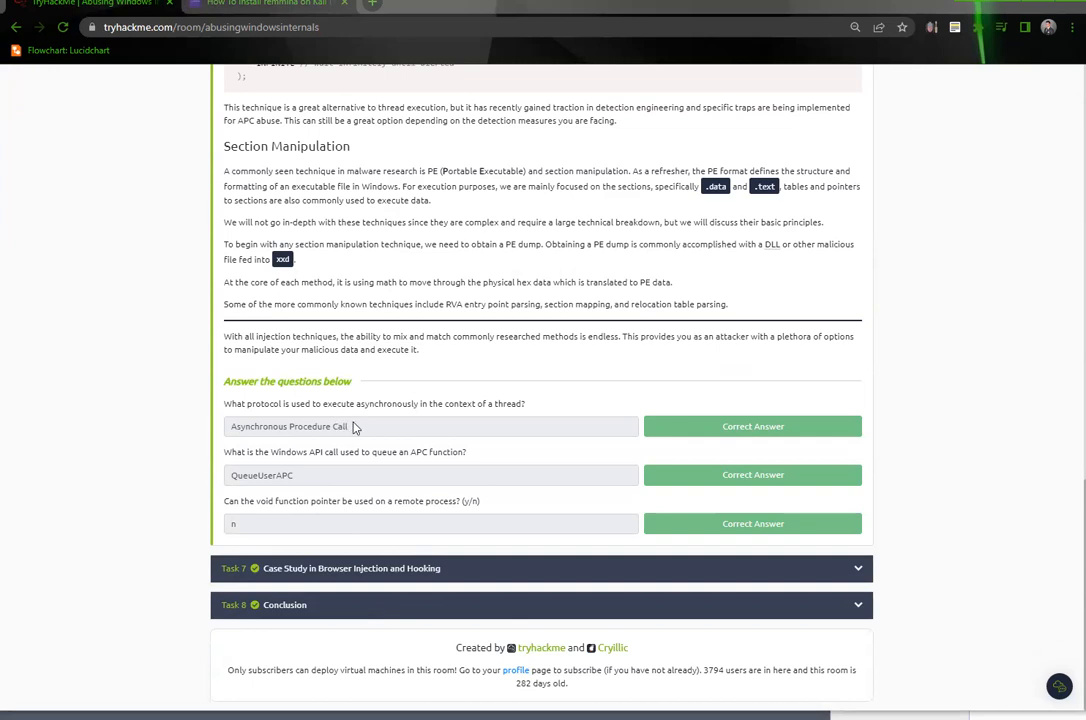
{"action": "right_click", "coordinate": [289, 426]}
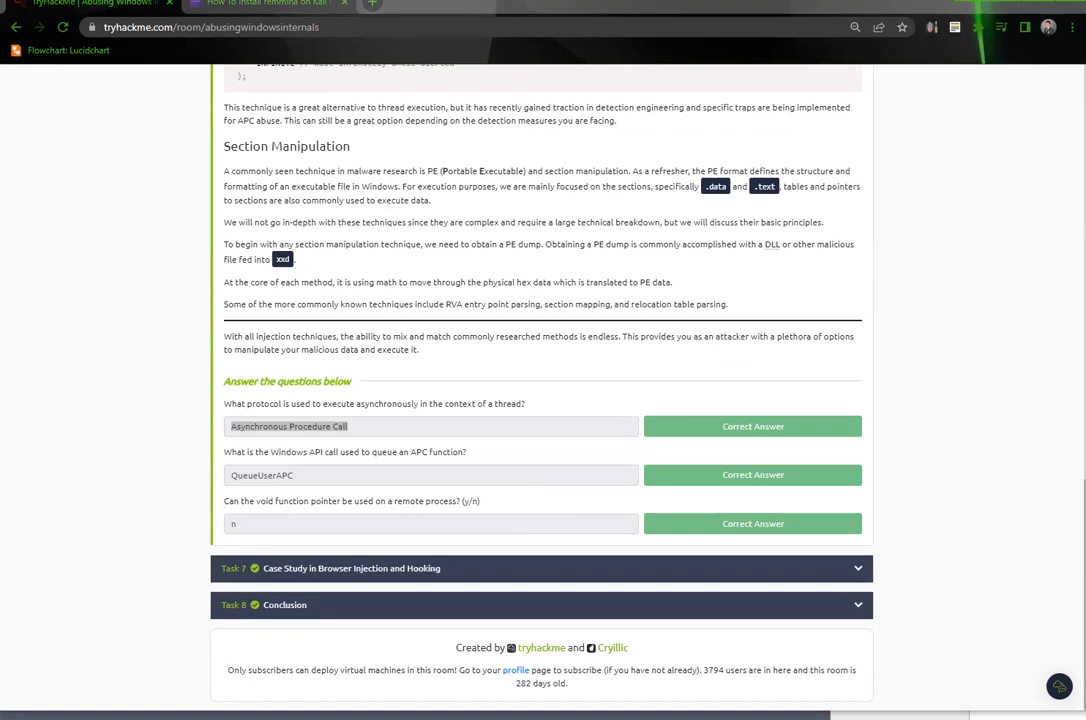
{"action": "double_click", "coordinate": [261, 474]}
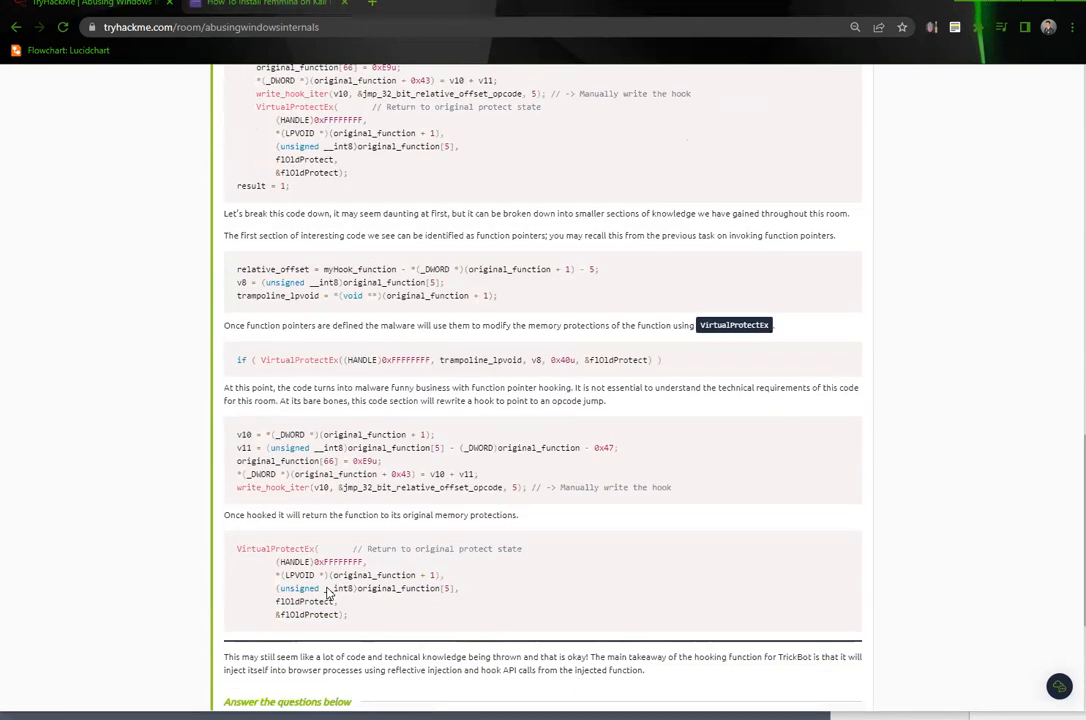
Step: Copy the Task 7 write_hook_iter answer and switch to the Part One YouTube video
{"action": "scroll", "scroll_direction": "down", "scroll_amount": 3}
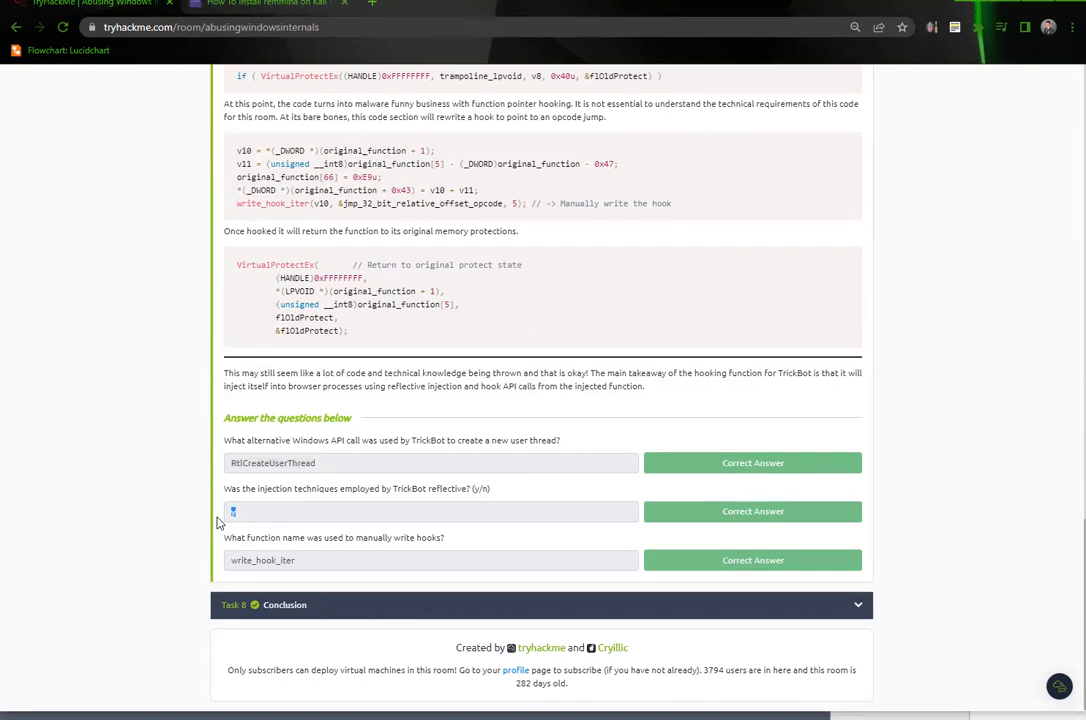
{"action": "type", "text": "y"}
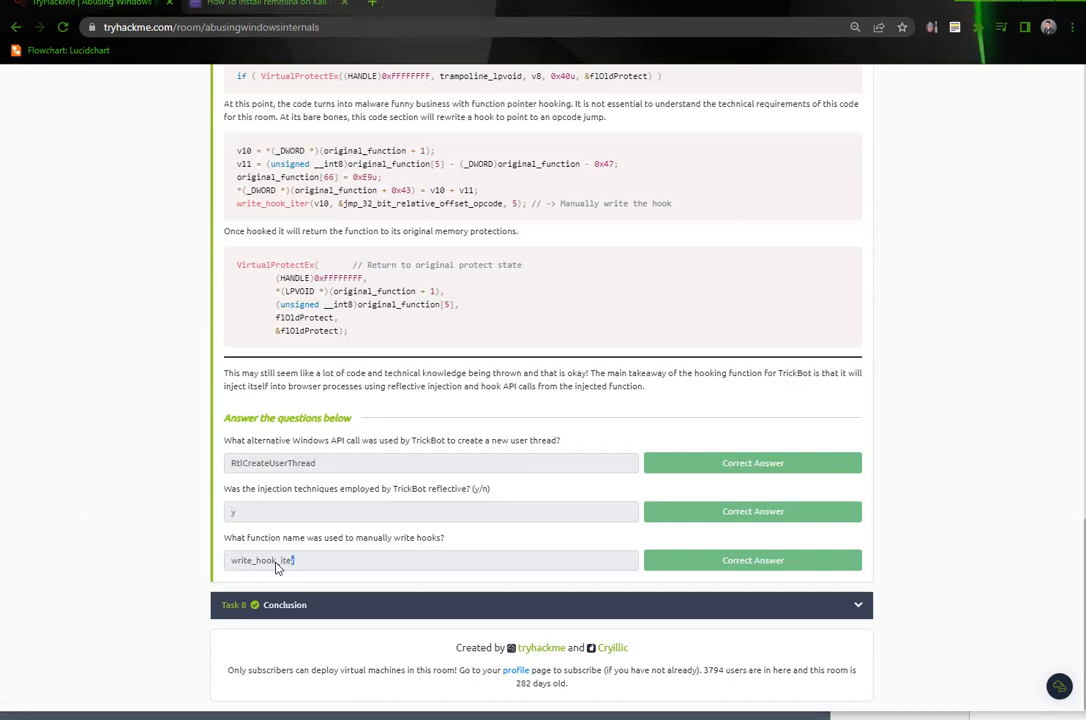
{"action": "right_click", "coordinate": [280, 560]}
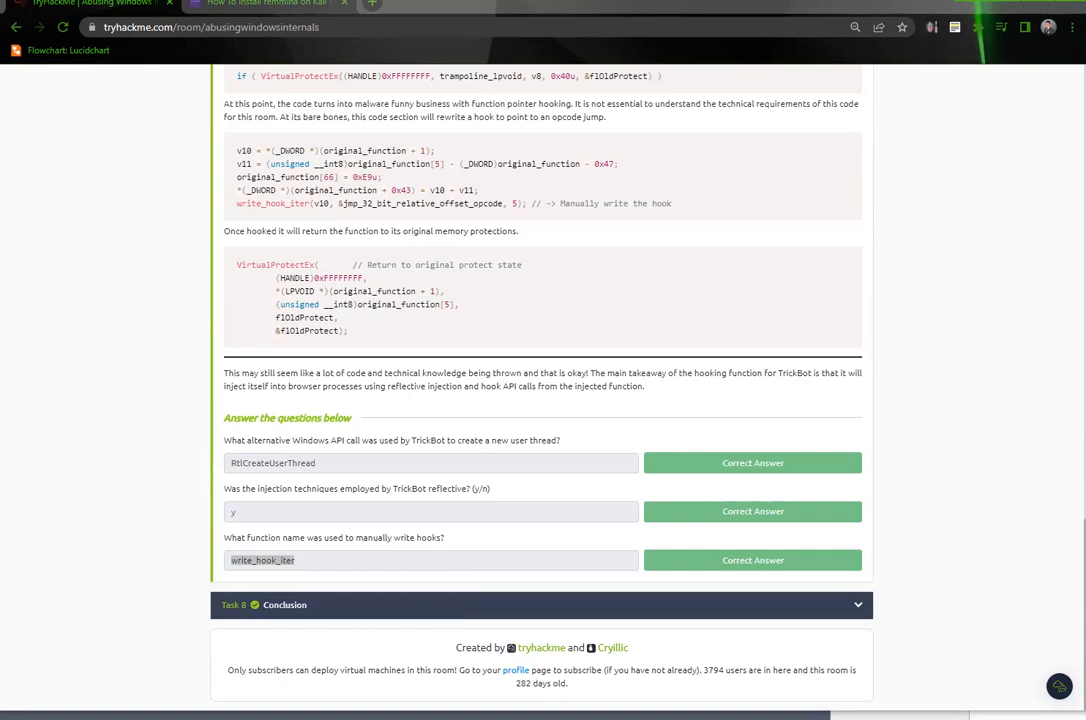
{"action": "left_click", "coordinate": [265, 5]}
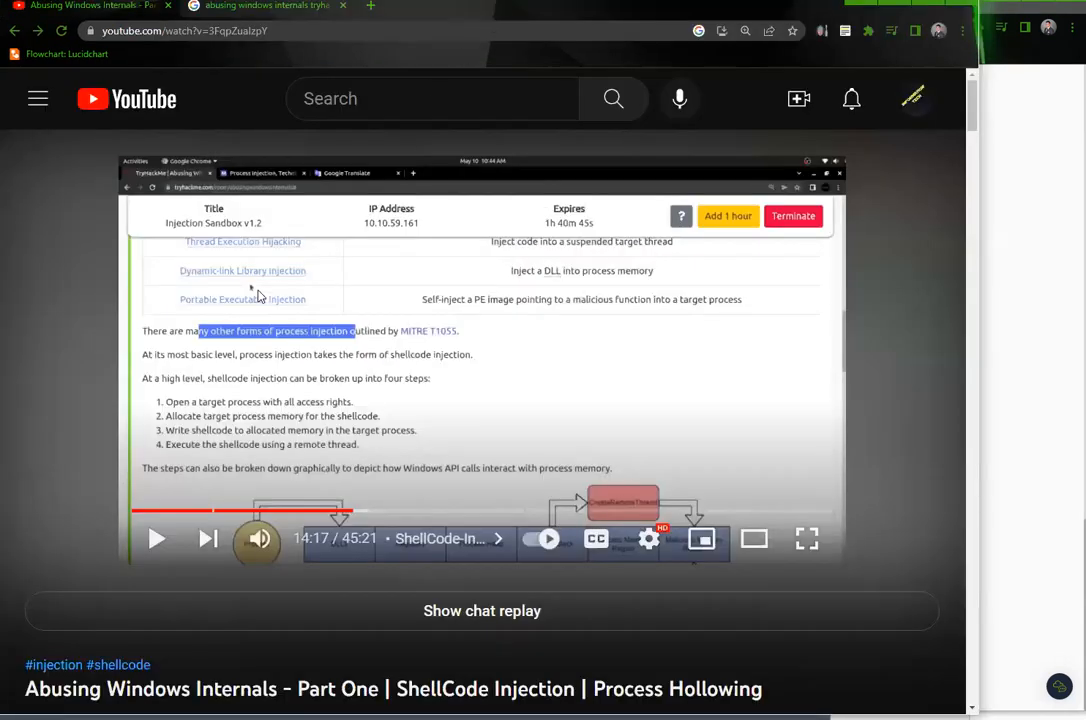
{"action": "right_click", "coordinate": [180, 30]}
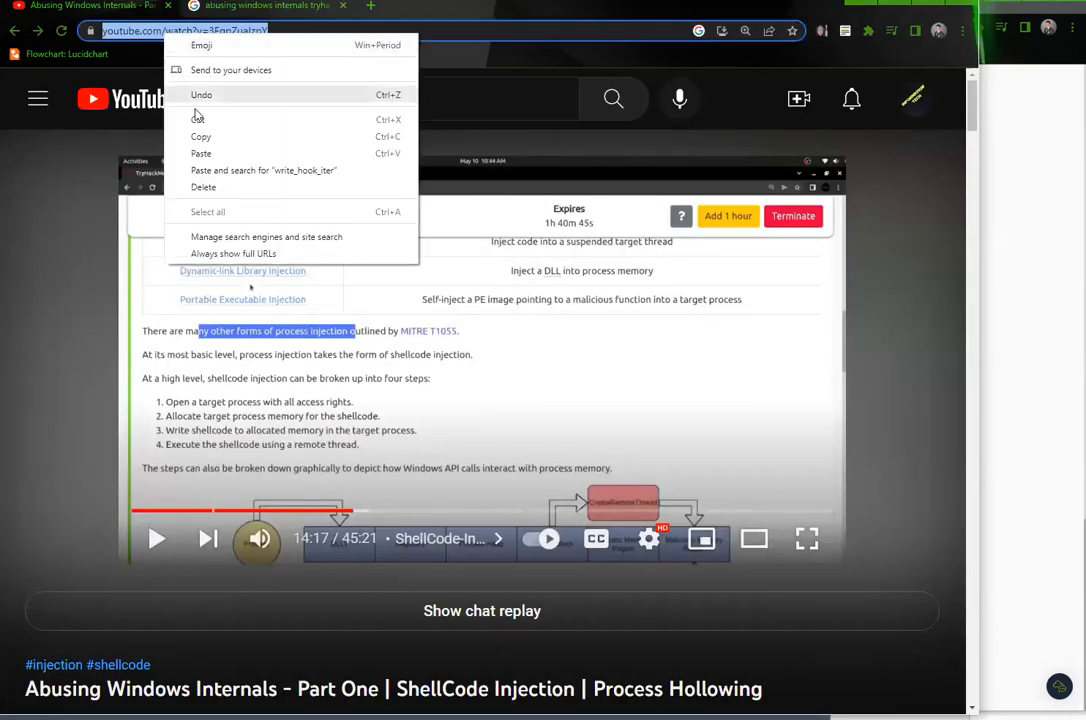
{"action": "left_click", "coordinate": [505, 17]}
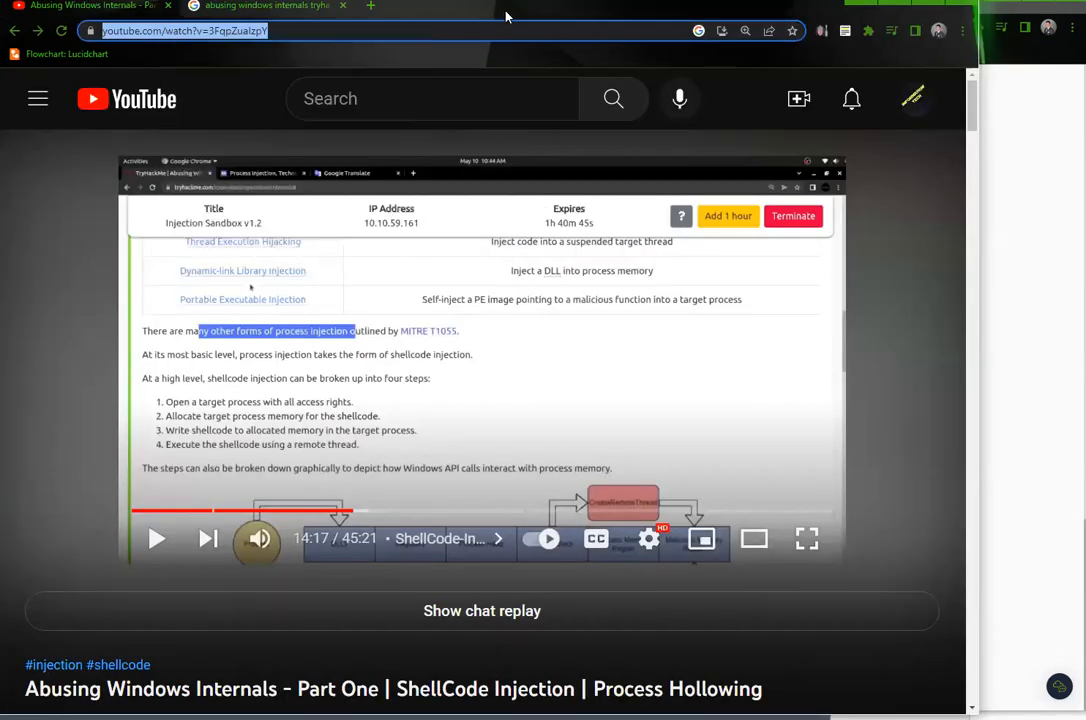
{"action": "left_click", "coordinate": [260, 7]}
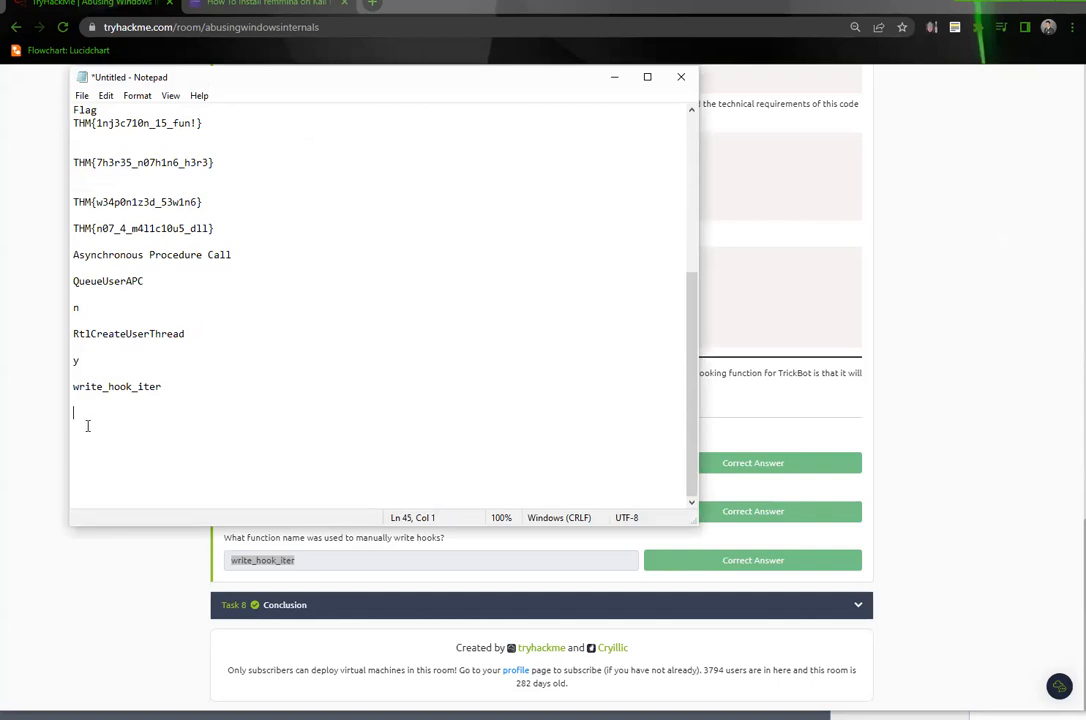
{"action": "type", "text": "https://www.youtube.com/watch?v=3FqpZuaIzpY"}
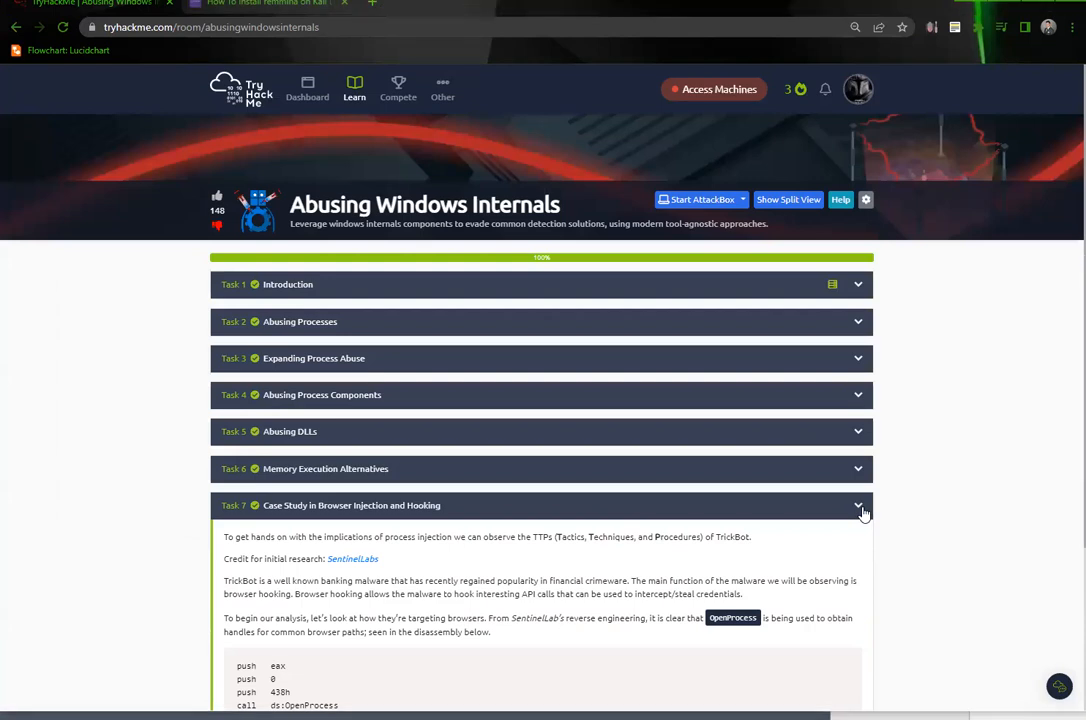
Step: Collapse Task 7, then go from the Dashboard's Red Teaming path into Introduction to Antivirus
{"action": "left_click", "coordinate": [858, 505]}
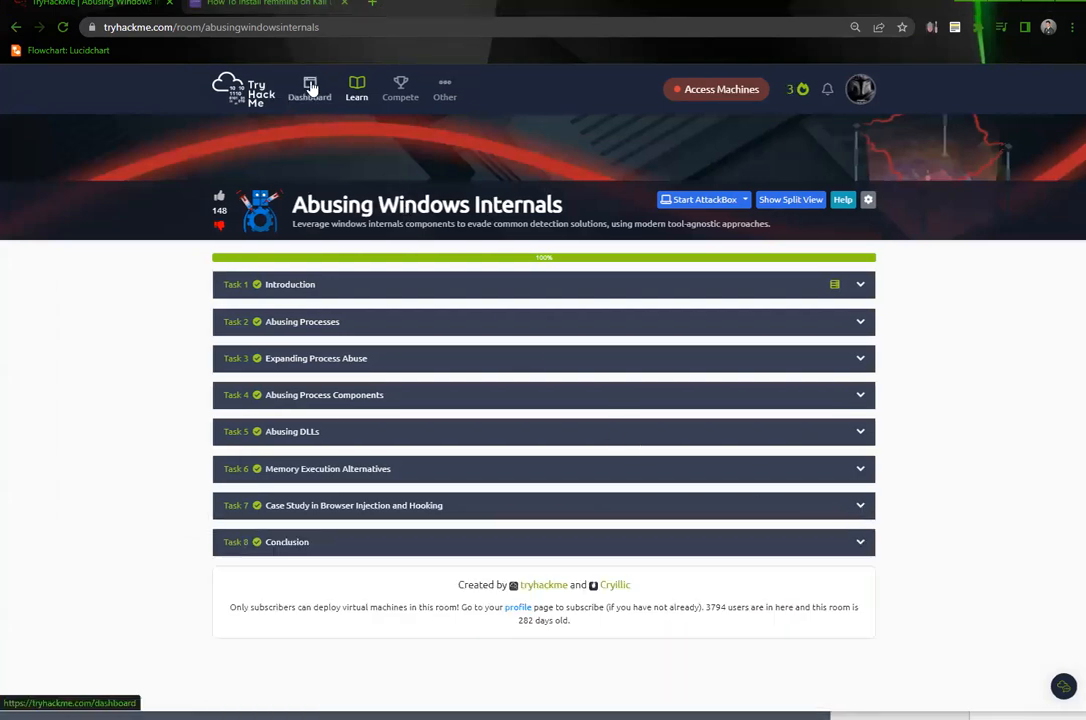
{"action": "left_click", "coordinate": [309, 89]}
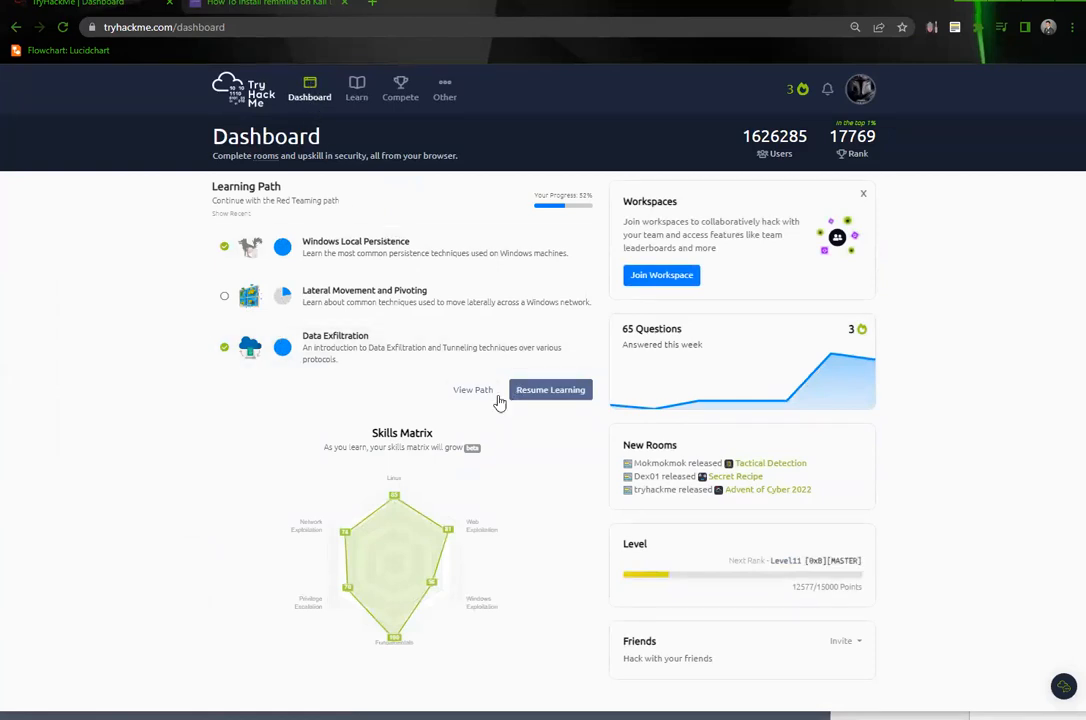
{"action": "left_click", "coordinate": [472, 389]}
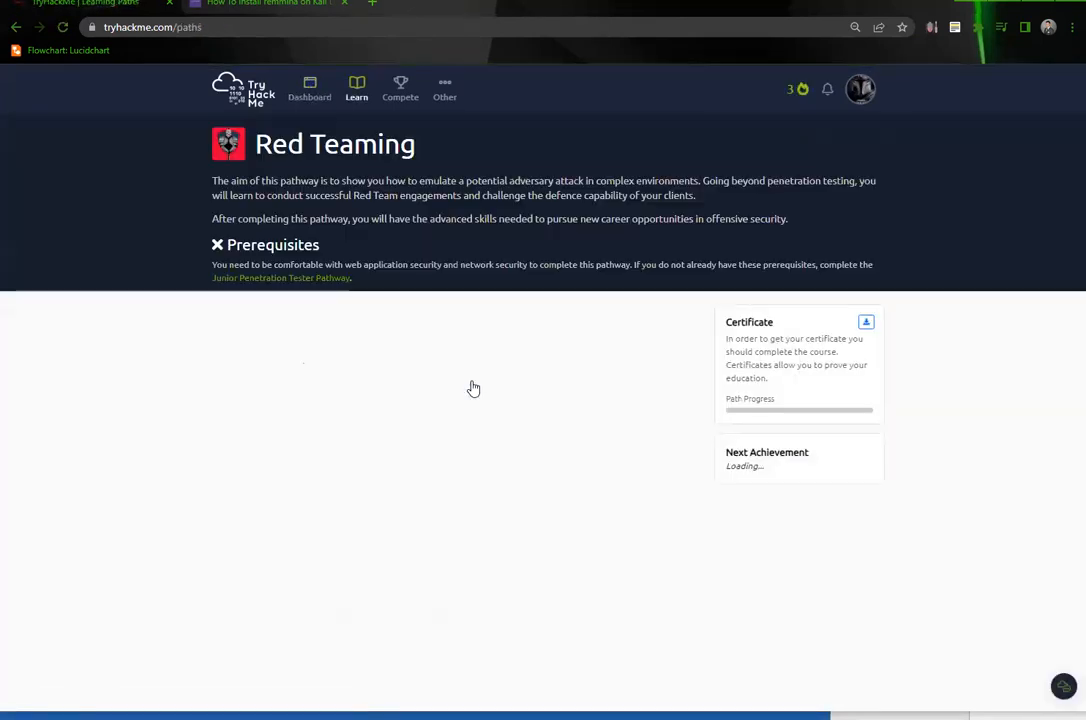
{"action": "scroll", "scroll_direction": "down", "scroll_amount": 3}
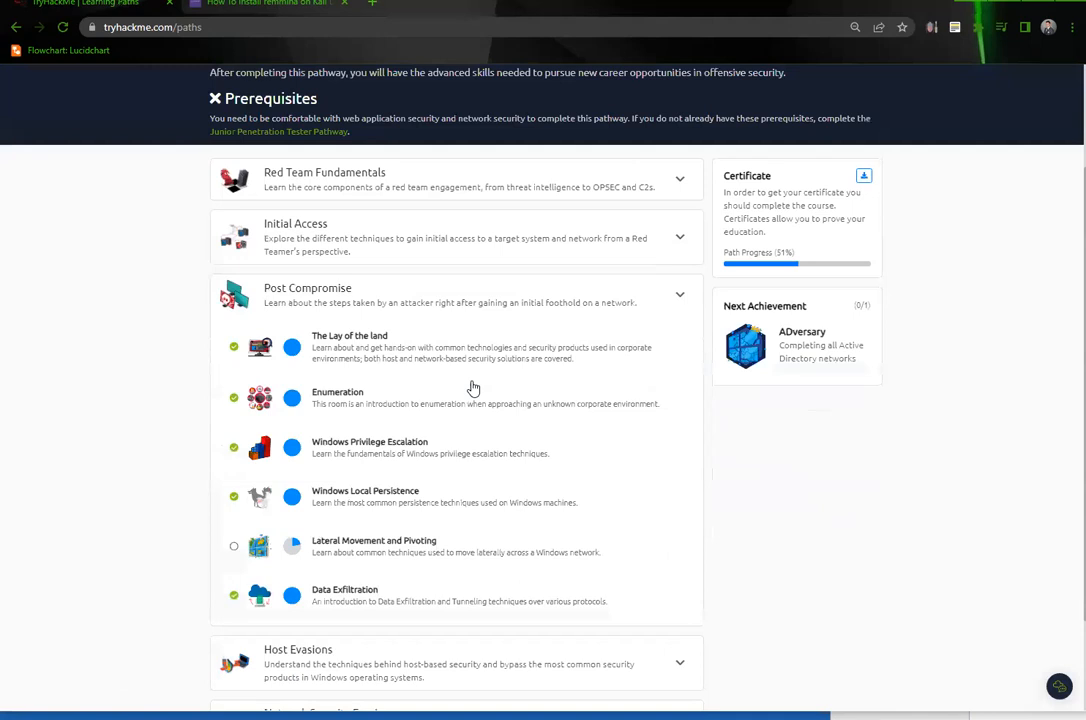
{"action": "scroll", "scroll_direction": "down", "scroll_amount": 3}
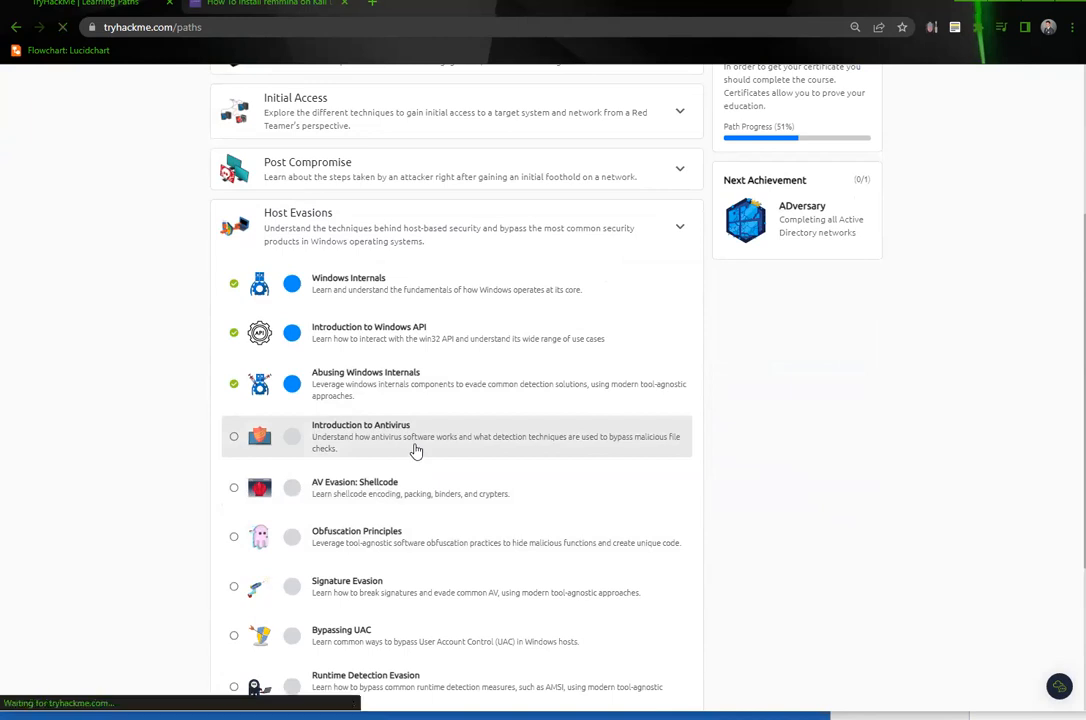
{"action": "left_click", "coordinate": [415, 436]}
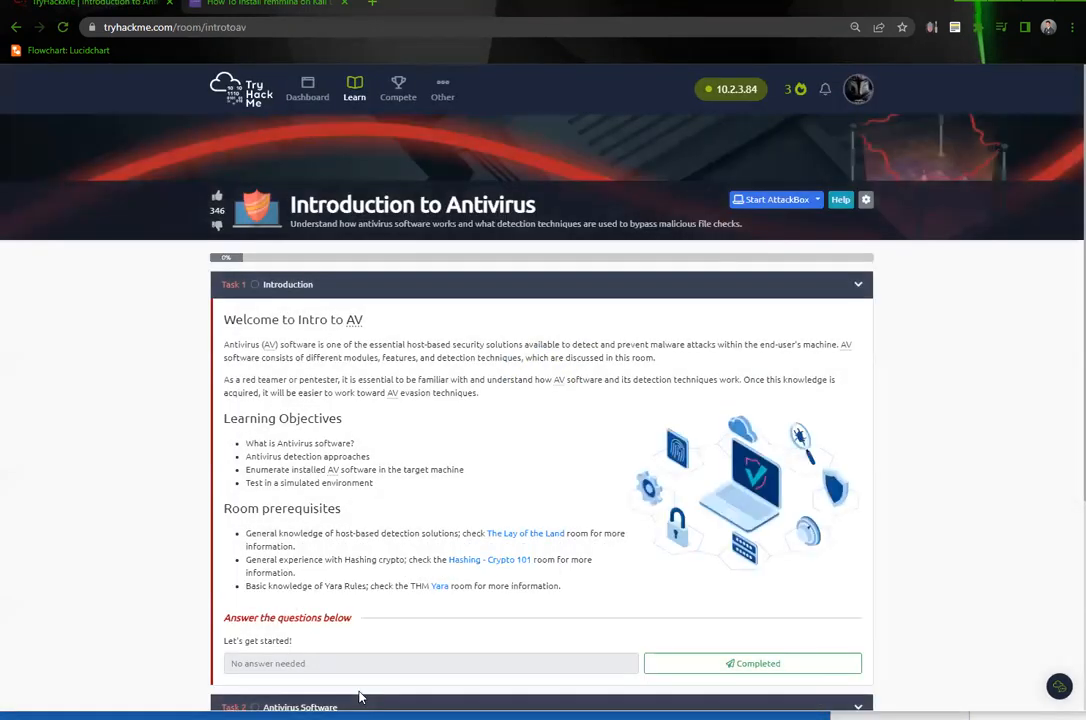
Step: Scroll through the Introduction to Antivirus tasks covering detection techniques
{"action": "scroll", "scroll_direction": "down", "scroll_amount": 3}
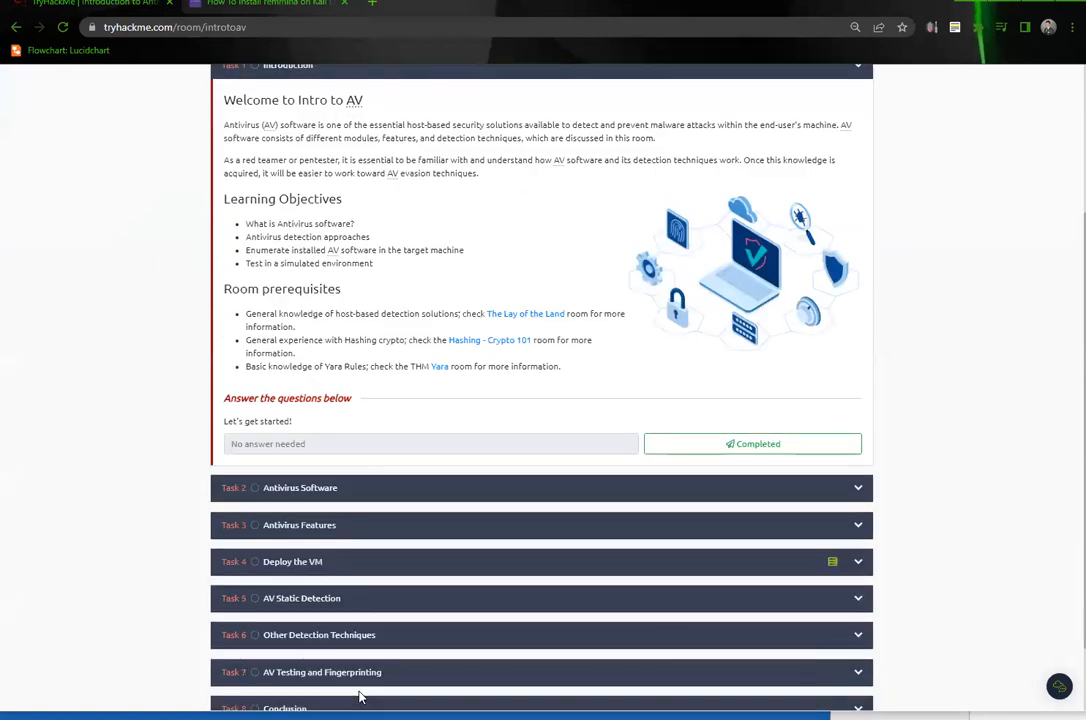
{"action": "mouse_move", "coordinate": [348, 598]}
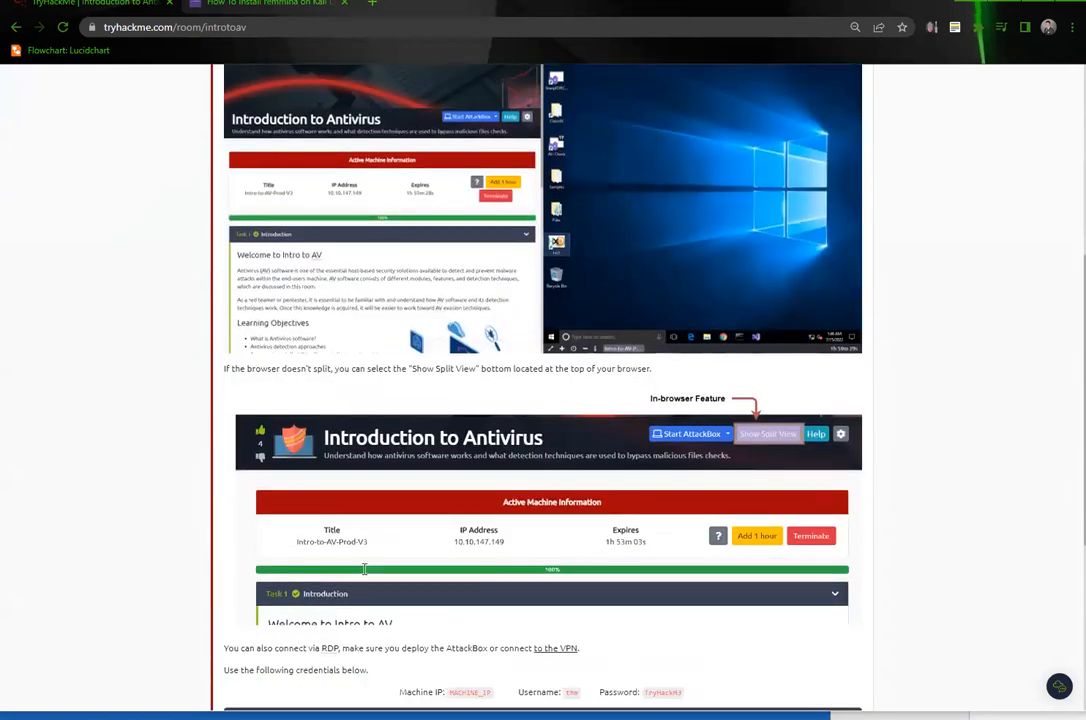
{"action": "scroll", "scroll_direction": "down", "scroll_amount": 3}
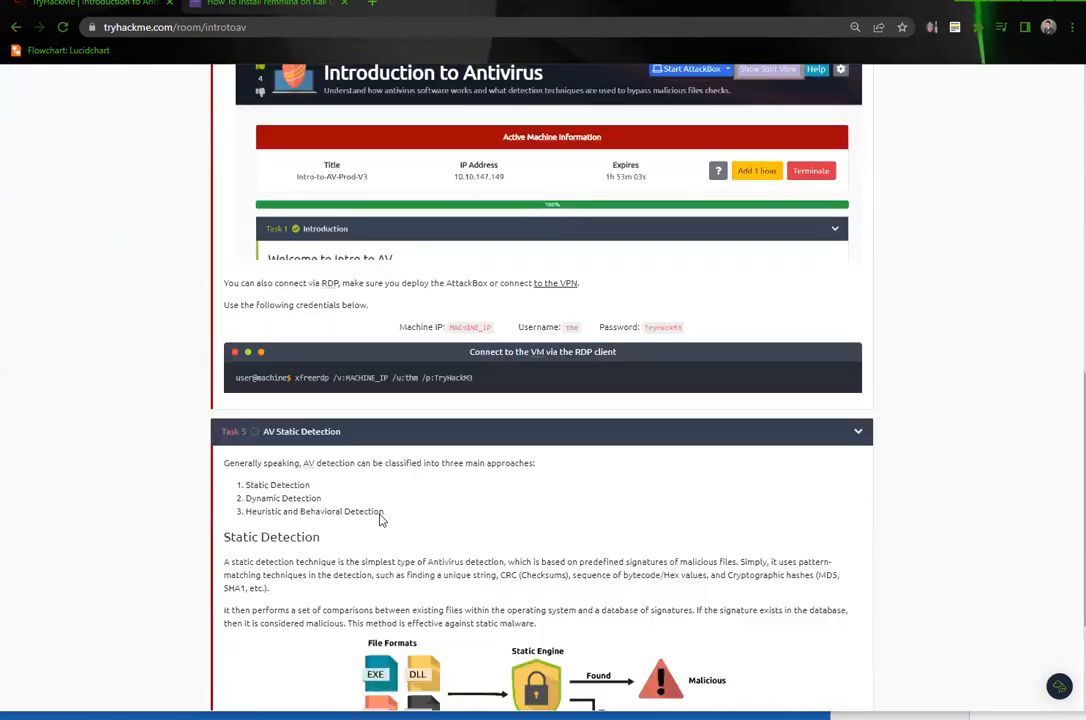
{"action": "scroll", "scroll_direction": "down", "scroll_amount": 3}
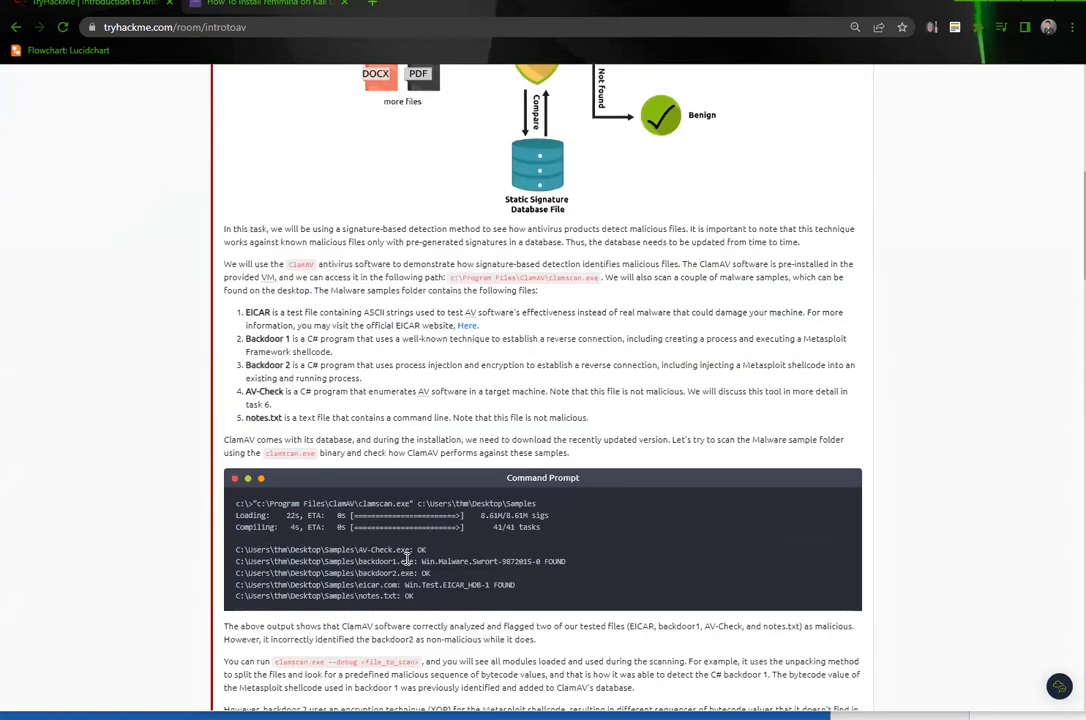
{"action": "scroll", "scroll_direction": "up", "scroll_amount": 3}
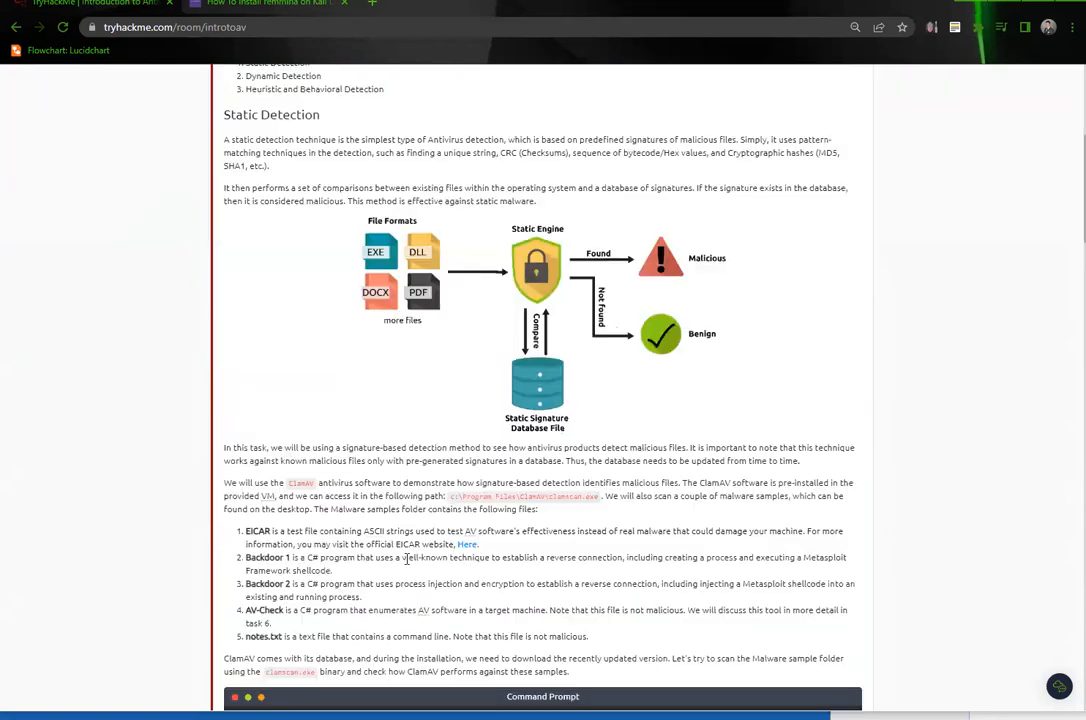
{"action": "scroll", "scroll_direction": "down", "scroll_amount": 3}
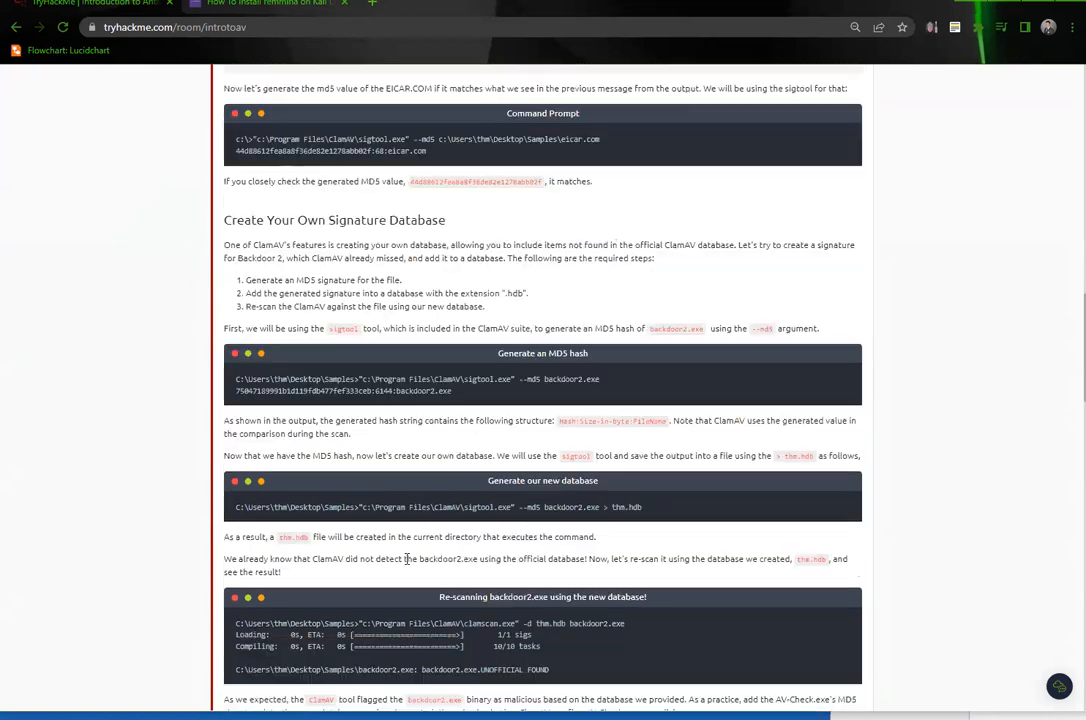
{"action": "scroll", "scroll_direction": "down", "scroll_amount": 3}
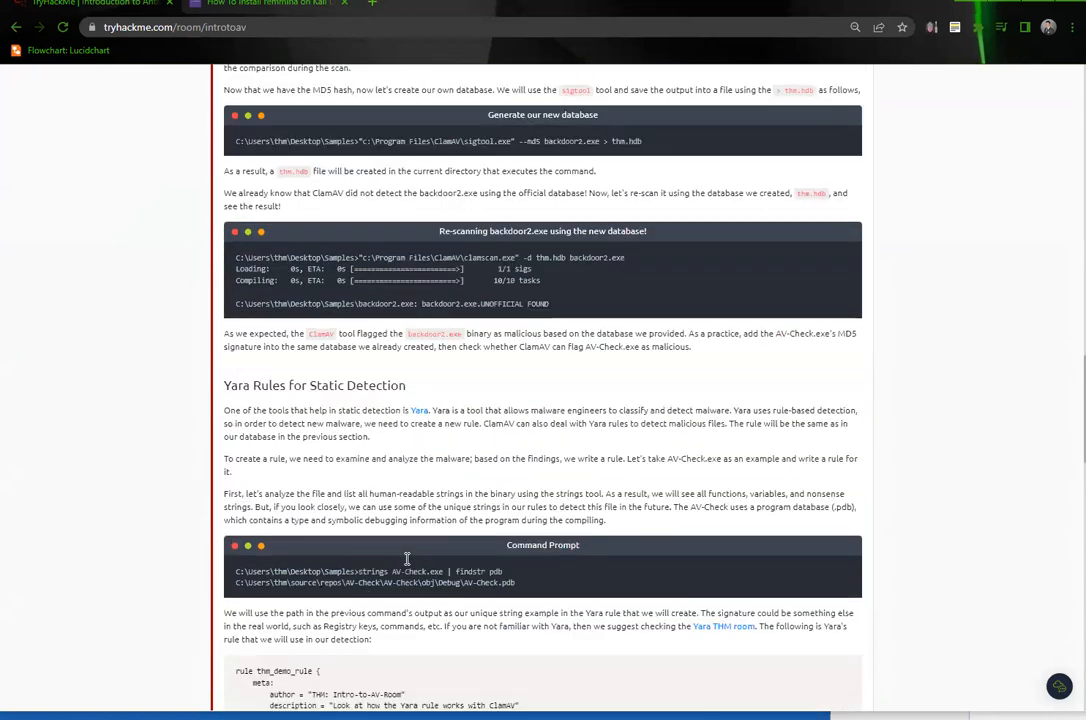
{"action": "scroll", "scroll_direction": "down", "scroll_amount": 3}
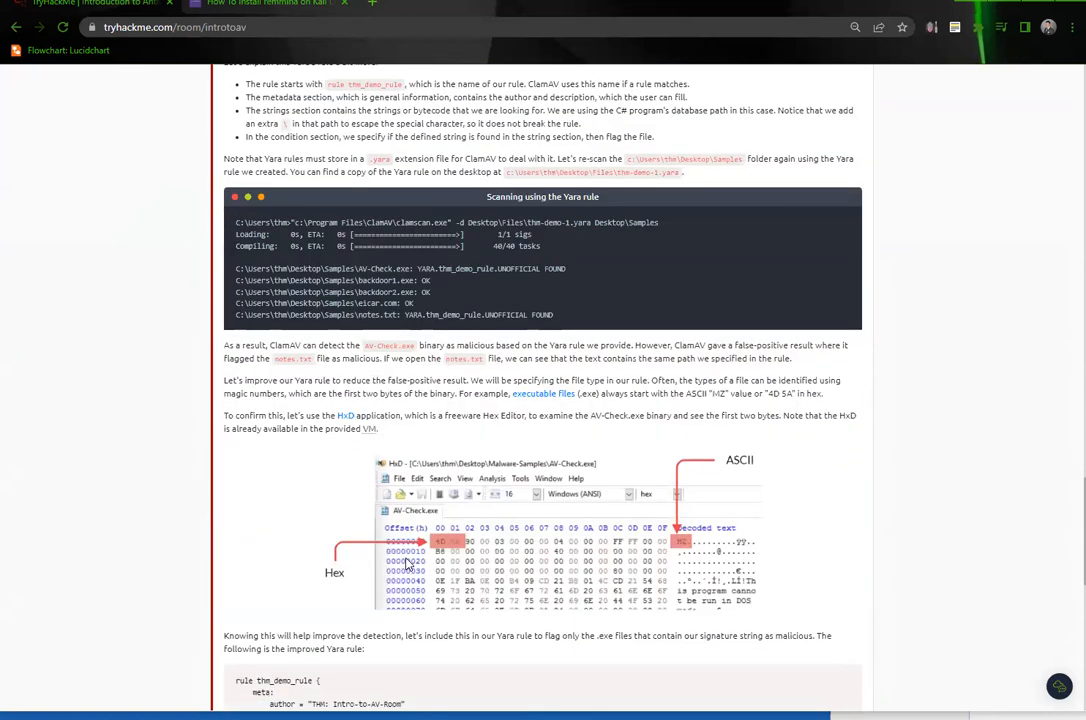
{"action": "scroll", "scroll_direction": "down", "scroll_amount": 3}
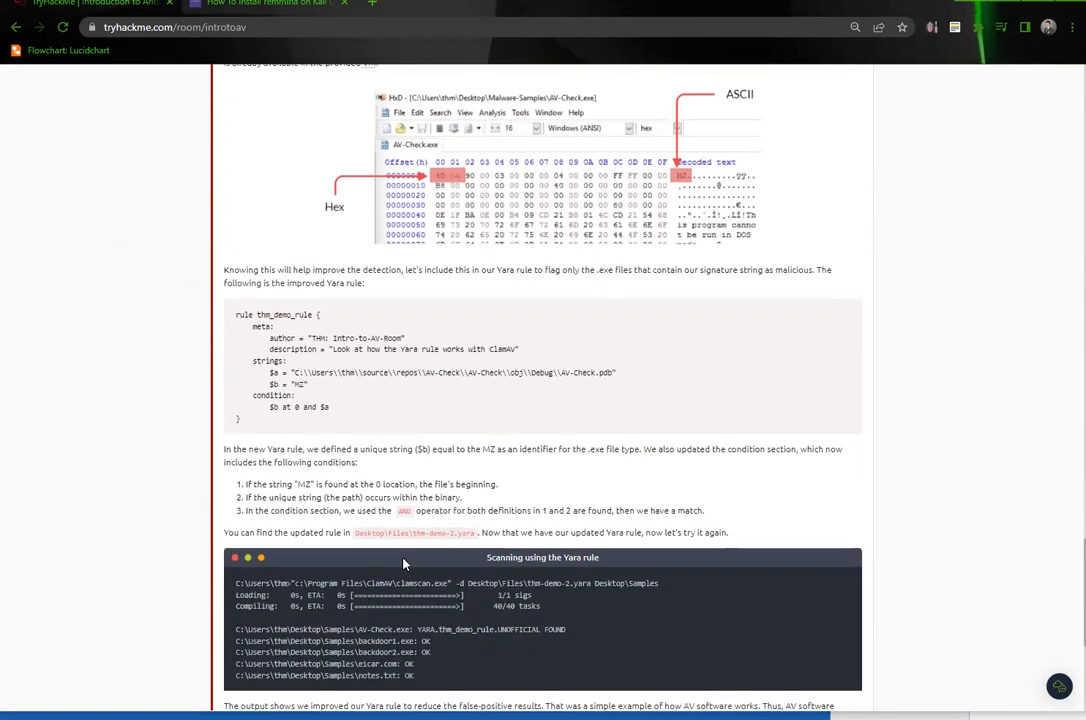
{"action": "scroll", "scroll_direction": "down", "scroll_amount": 3}
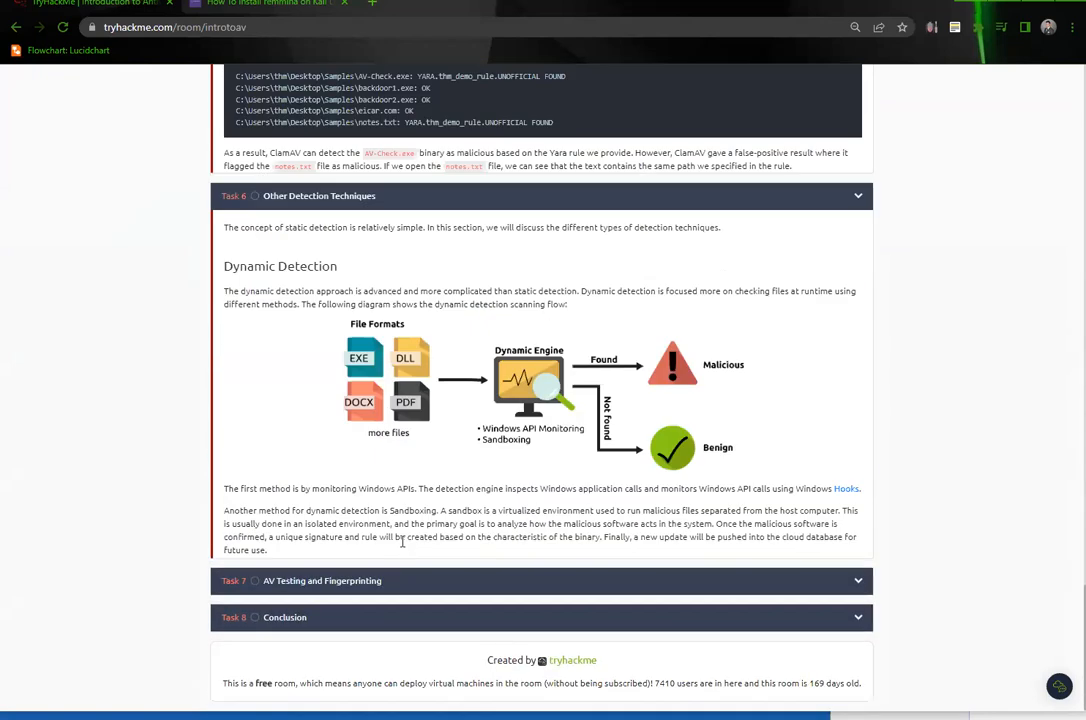
{"action": "scroll", "scroll_direction": "down", "scroll_amount": 3}
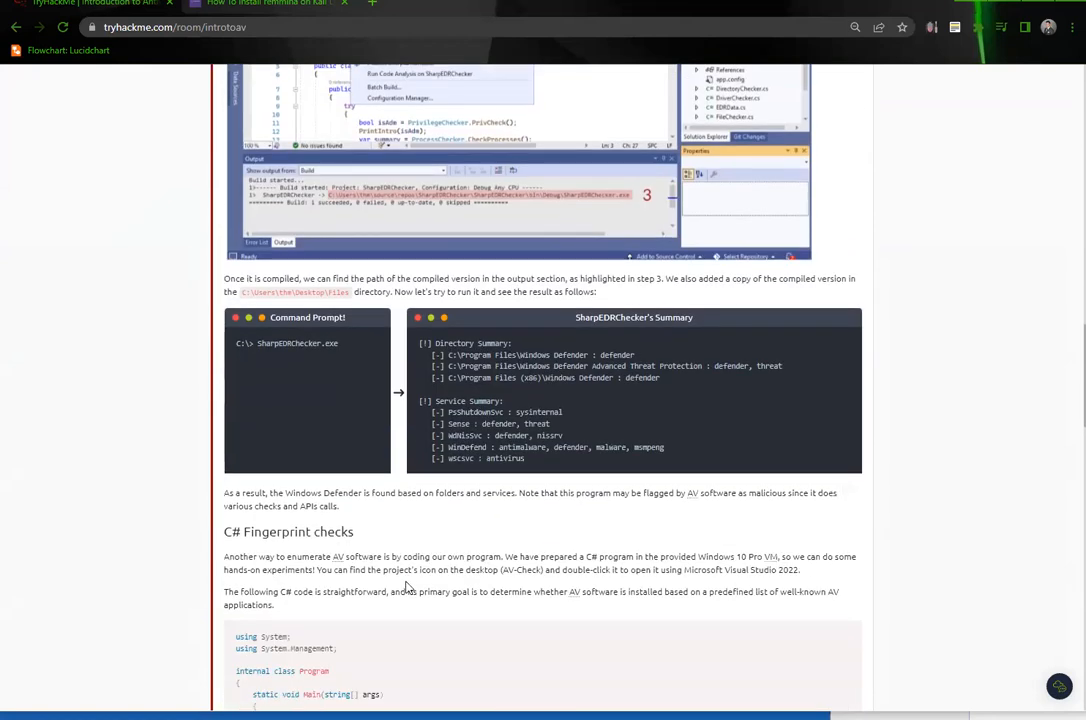
{"action": "scroll", "scroll_direction": "down", "scroll_amount": 3}
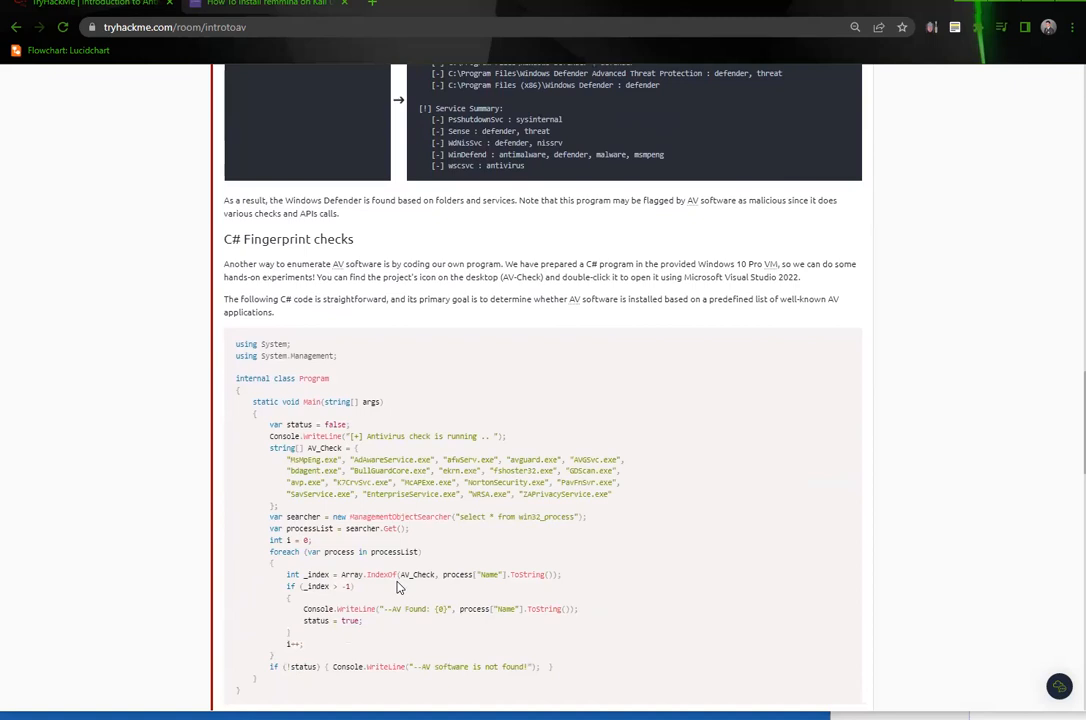
{"action": "scroll", "scroll_direction": "down", "scroll_amount": 3}
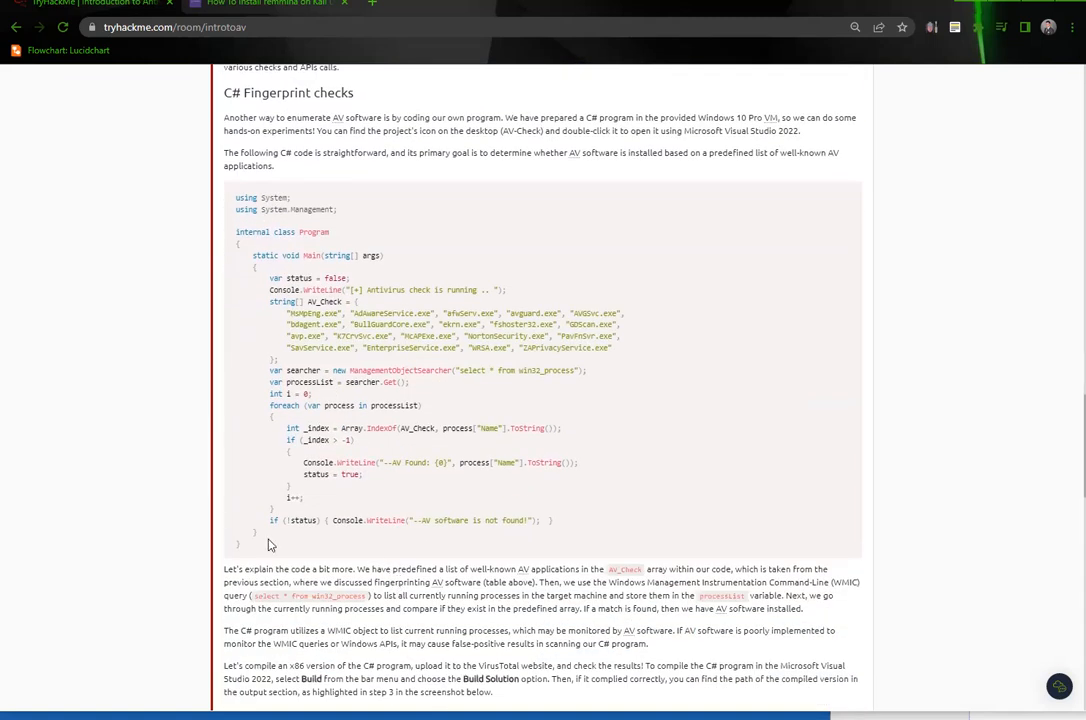
Step: Select the C# antivirus-check code sample and continue into the AV fingerprinting content
{"action": "left_click_drag", "start_coordinate": [258, 209], "coordinate": [238, 543]}
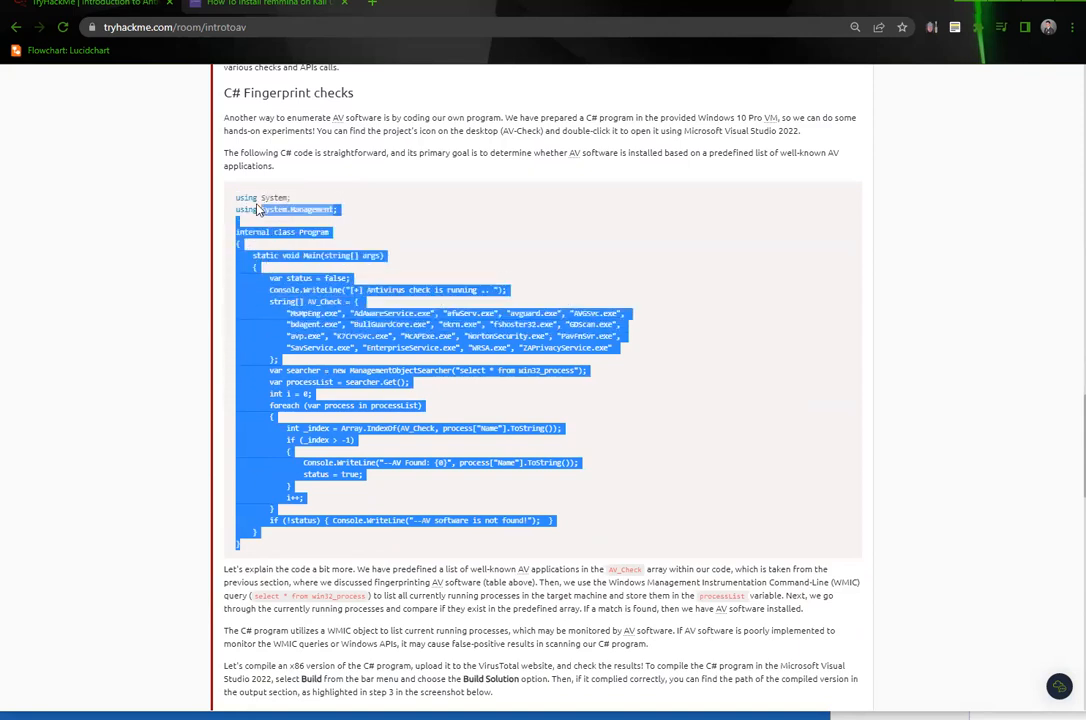
{"action": "scroll", "scroll_direction": "down", "scroll_amount": 3}
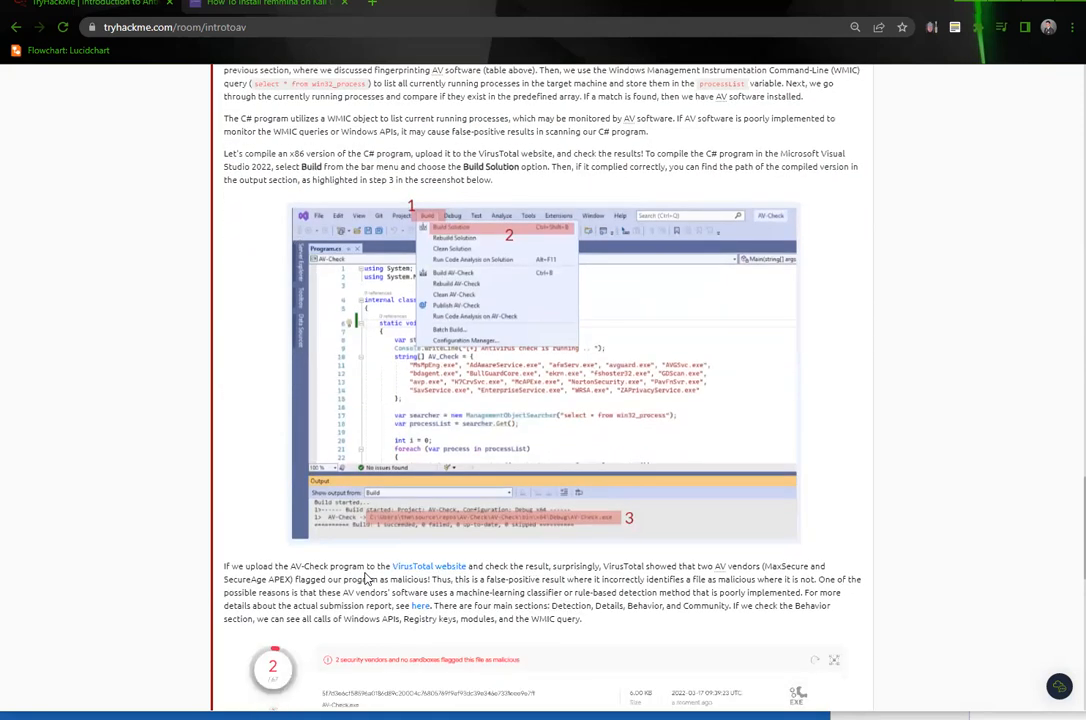
{"action": "scroll", "scroll_direction": "down", "scroll_amount": 3}
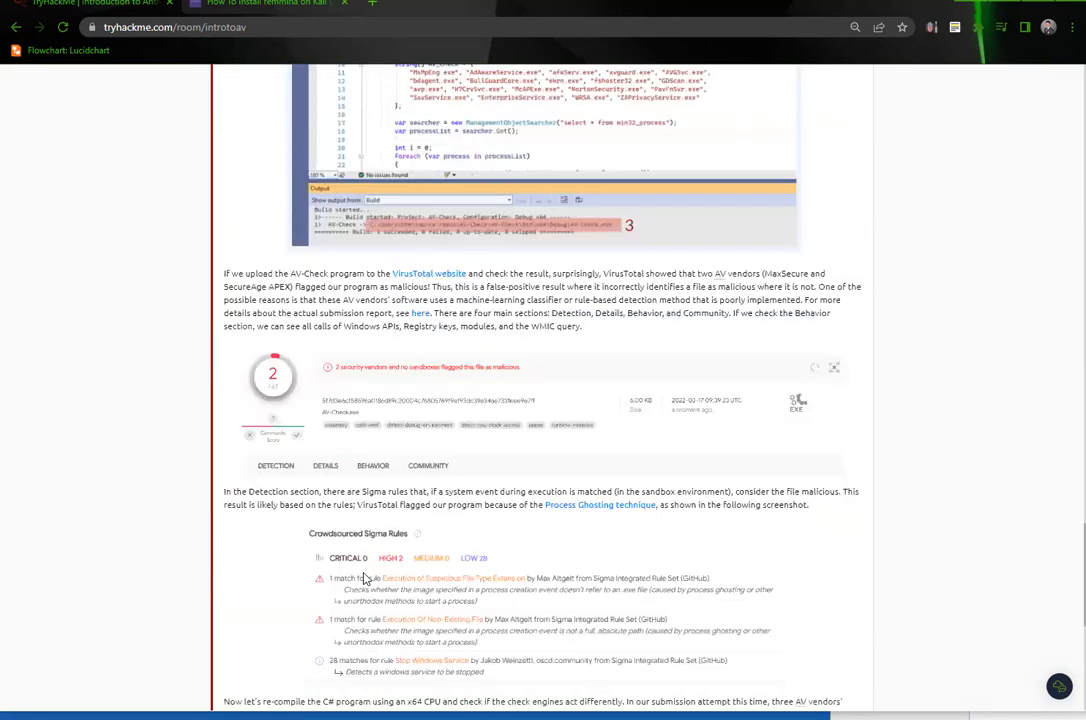
{"action": "scroll", "scroll_direction": "down", "scroll_amount": 3}
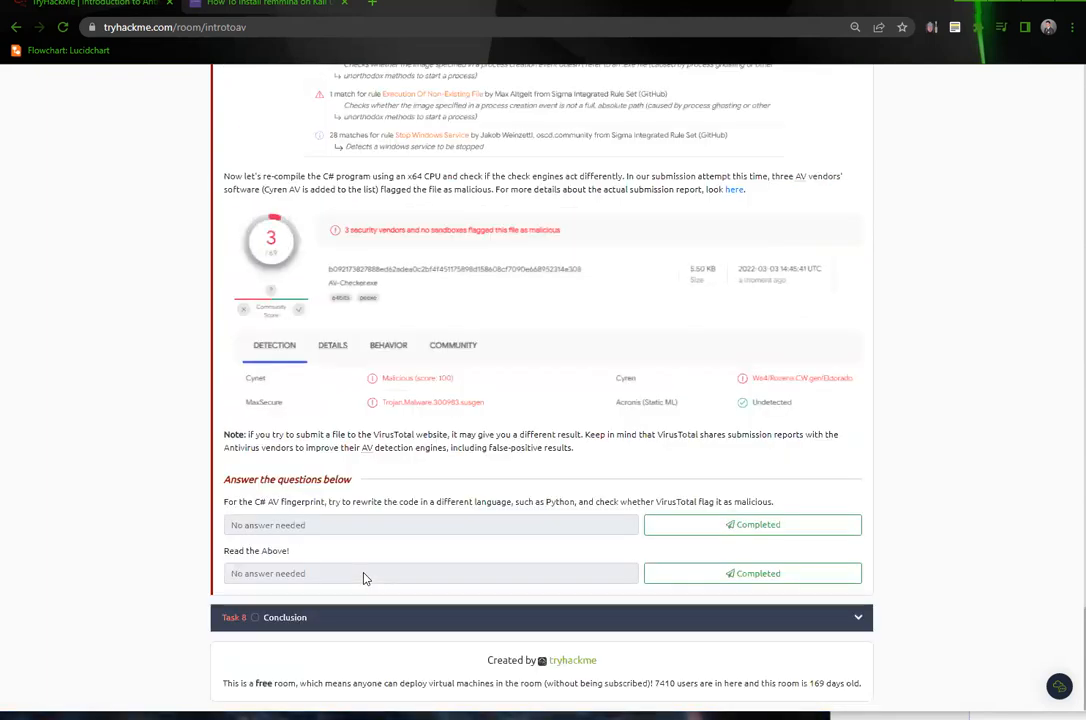
{"action": "mouse_move", "coordinate": [379, 618]}
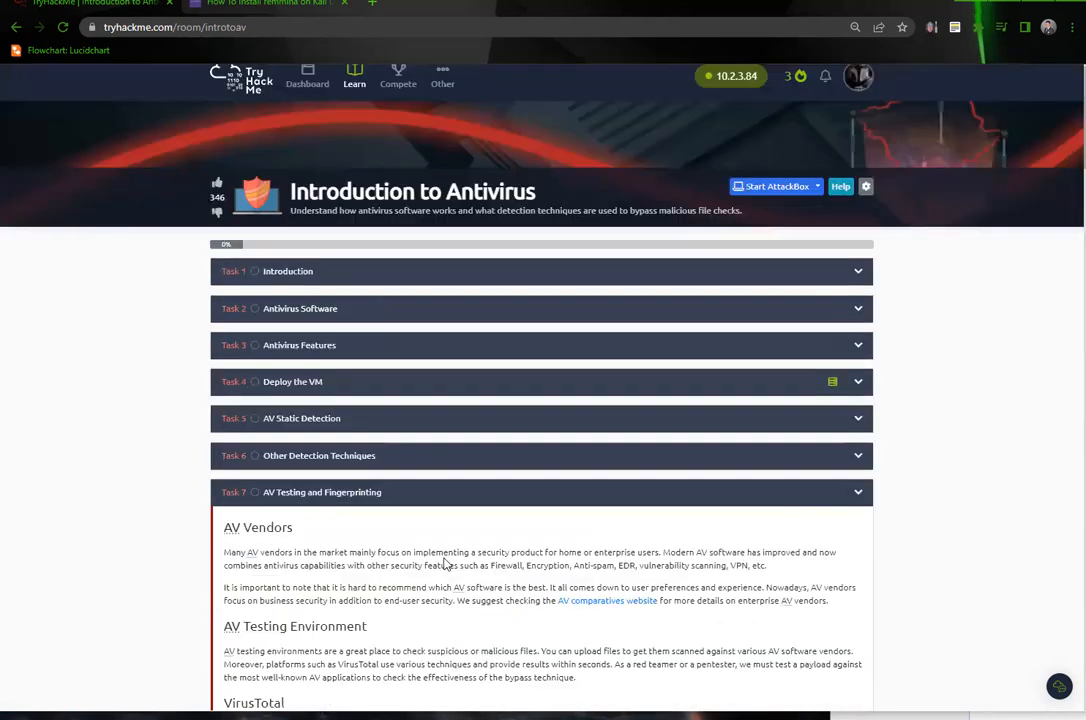
Step: From the Dashboard, view the Red Teaming path and expand the Host Evasions room list
{"action": "left_click", "coordinate": [307, 90]}
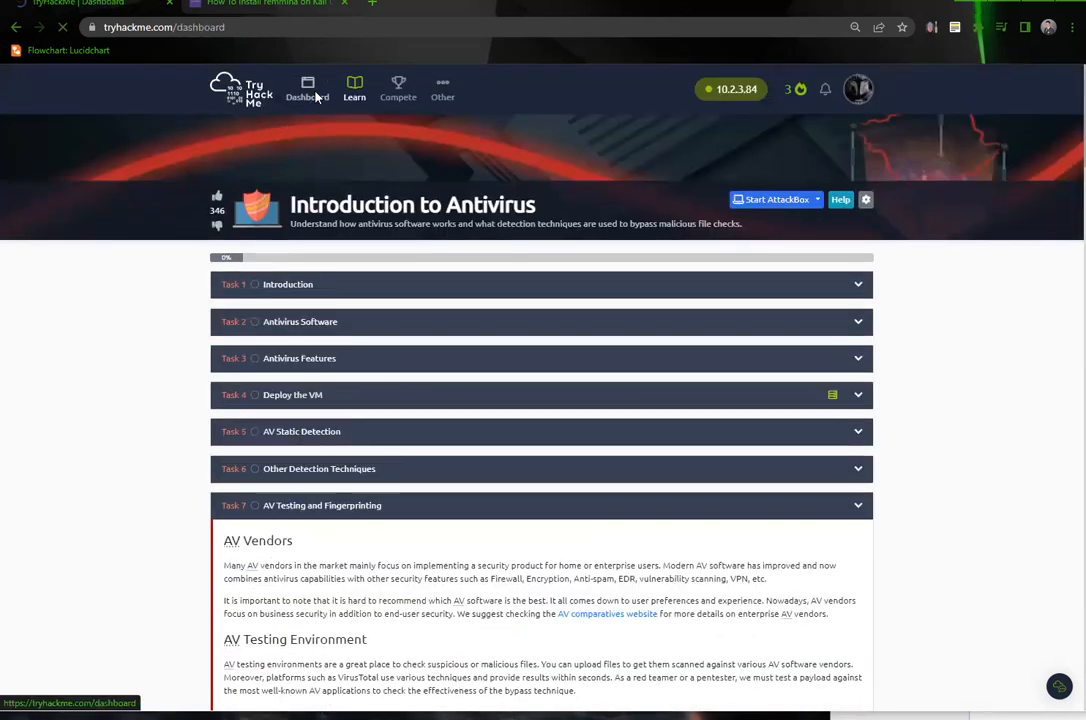
{"action": "left_click", "coordinate": [308, 89]}
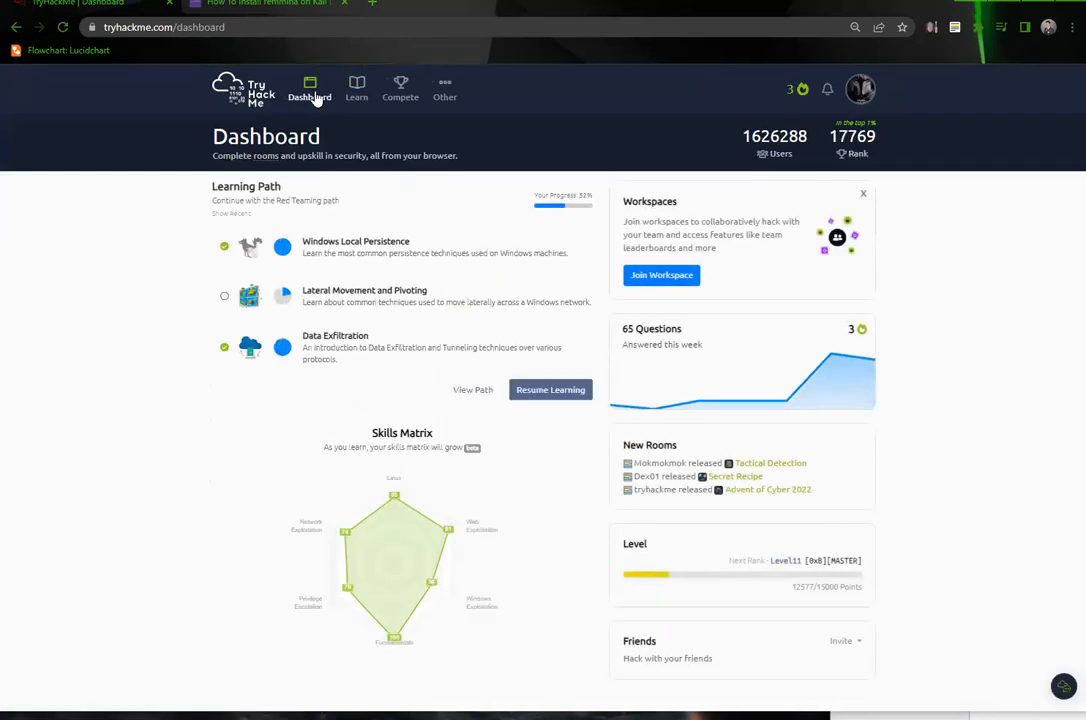
{"action": "mouse_move", "coordinate": [399, 300]}
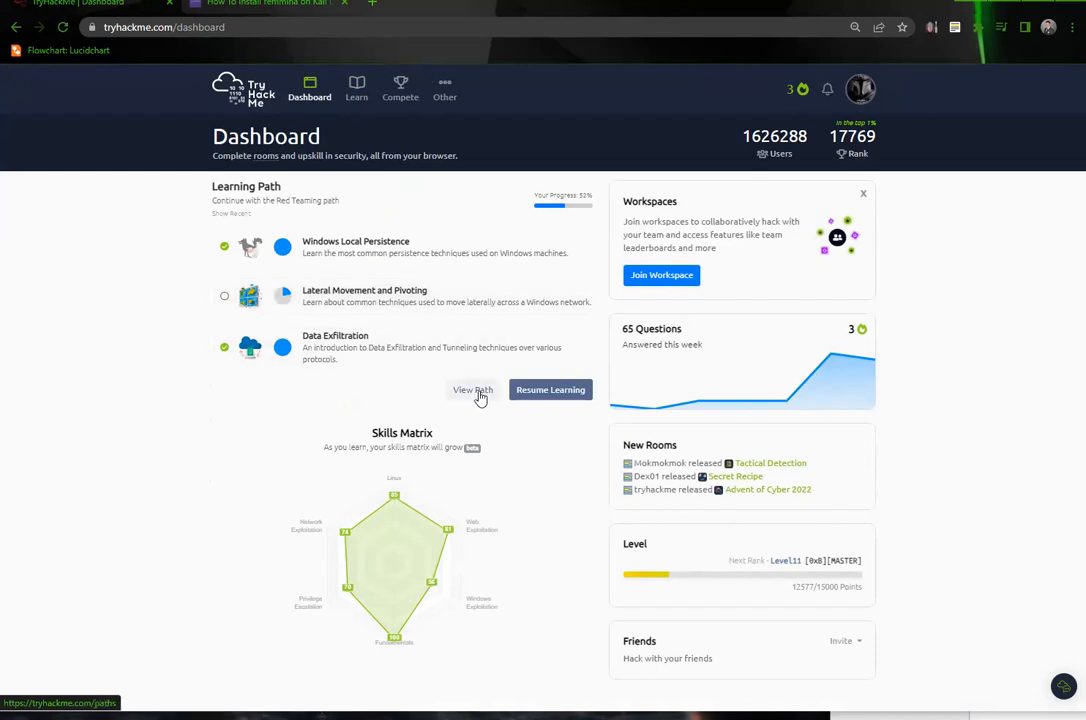
{"action": "left_click", "coordinate": [472, 390]}
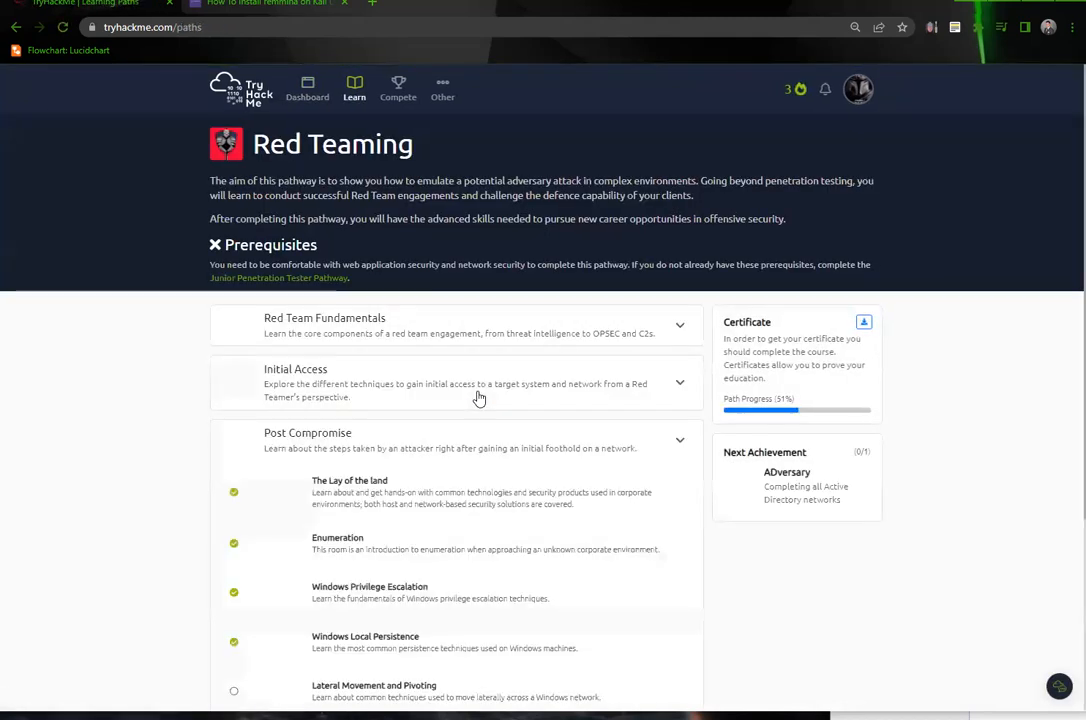
{"action": "scroll", "scroll_direction": "down", "scroll_amount": 3}
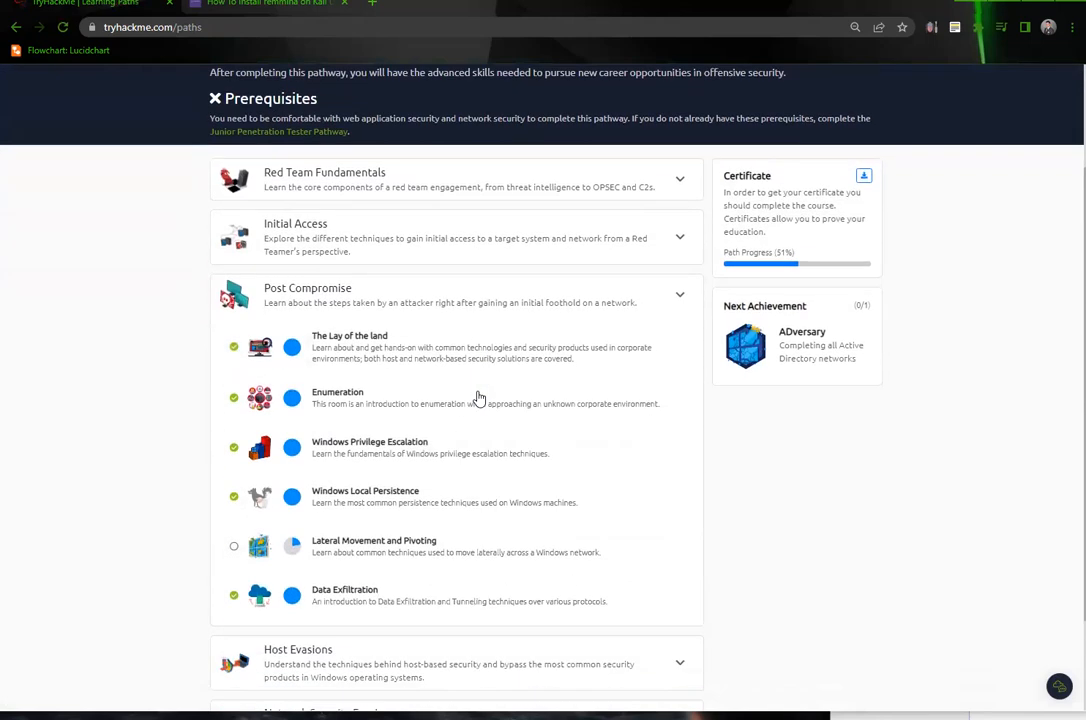
{"action": "mouse_move", "coordinate": [428, 672]}
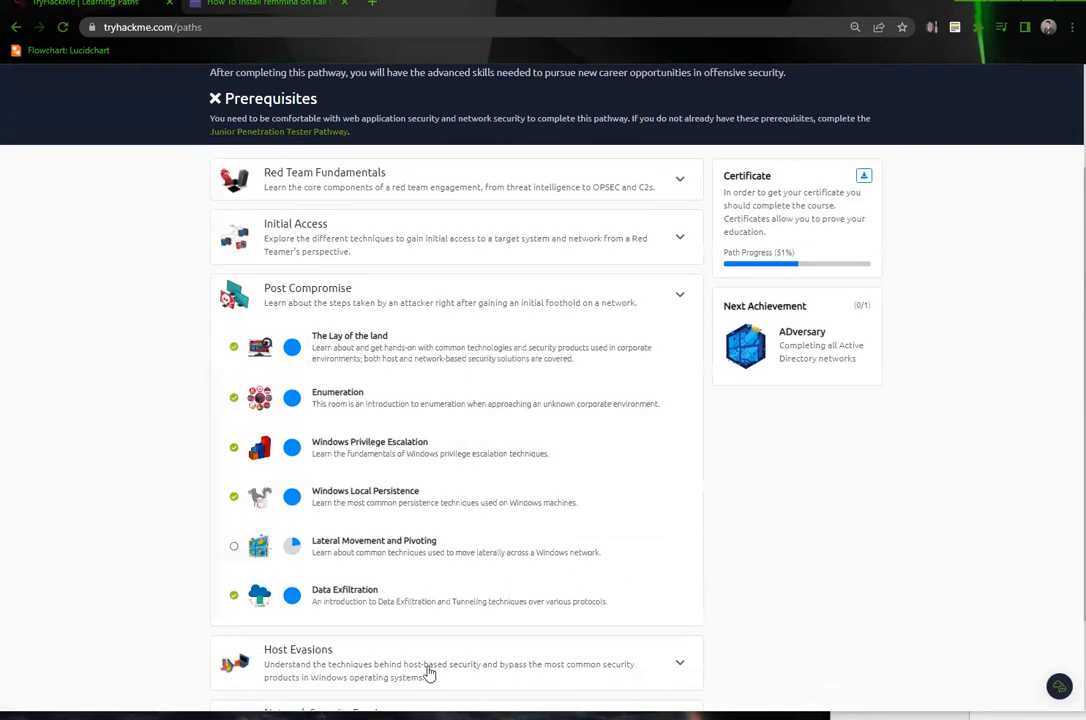
{"action": "left_click", "coordinate": [679, 297]}
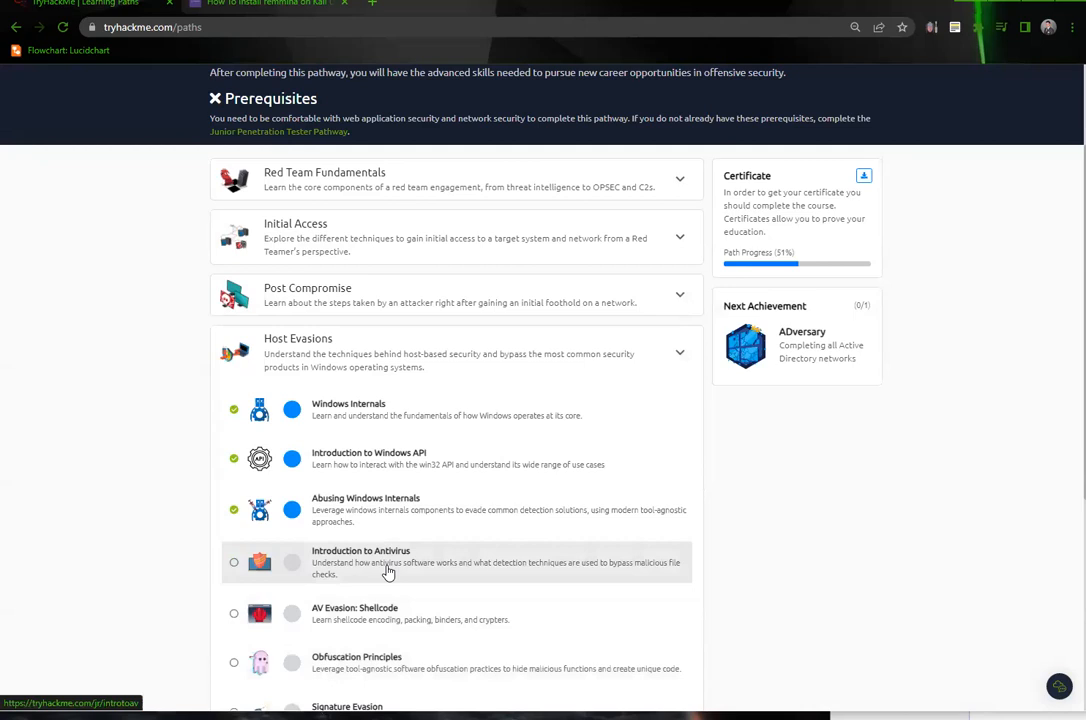